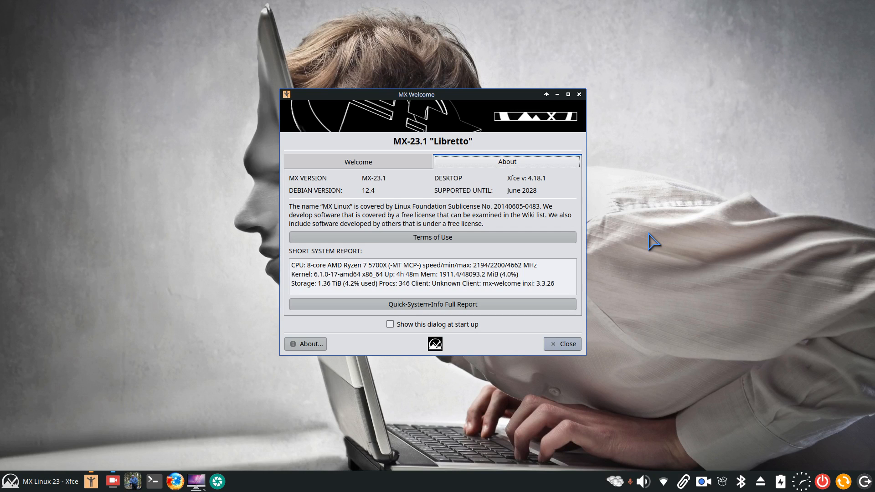
{"action": "mouse_move", "coordinate": [649, 259]}
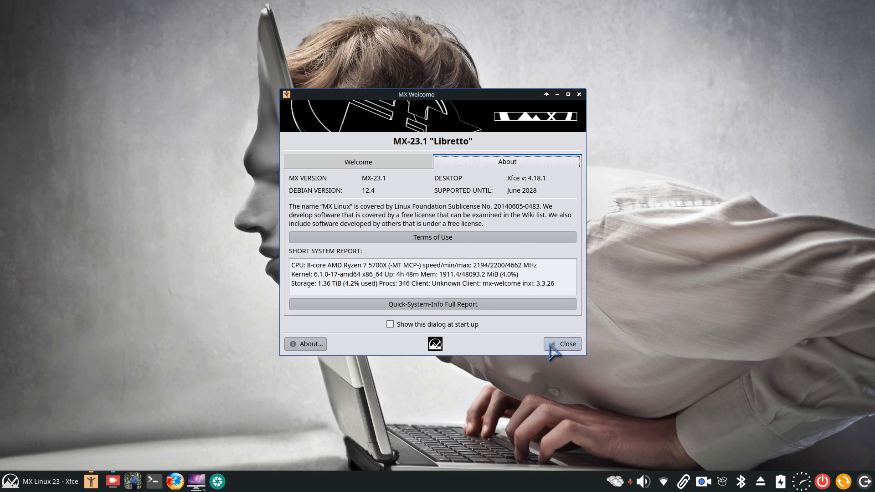
Close the MX Welcome window.
{"action": "left_click", "coordinate": [567, 343]}
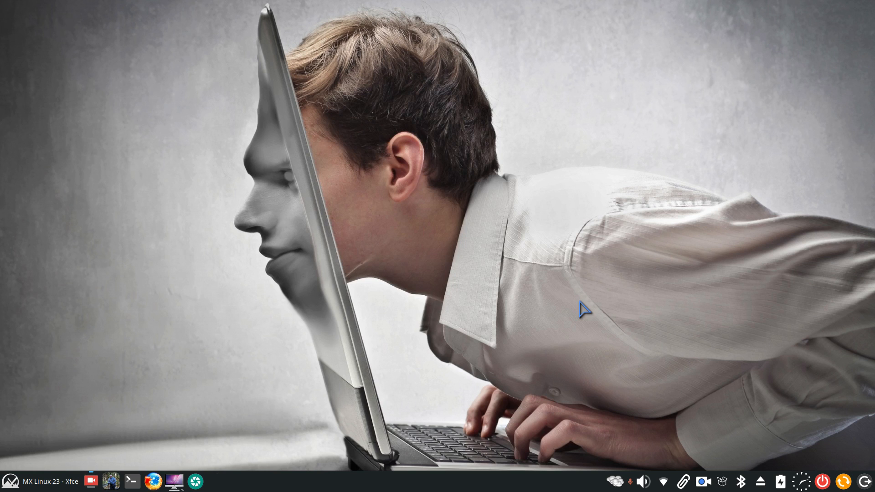
{"action": "mouse_move", "coordinate": [822, 413]}
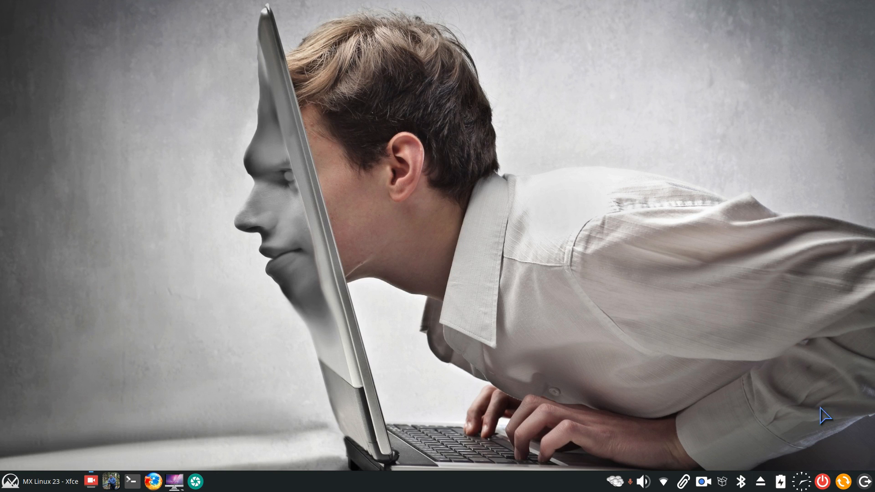
{"action": "mouse_move", "coordinate": [780, 443]}
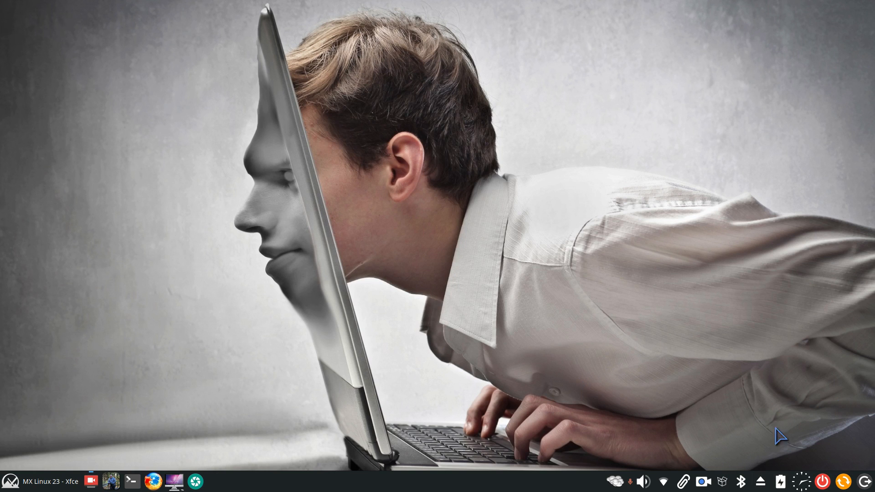
{"action": "mouse_move", "coordinate": [413, 381]}
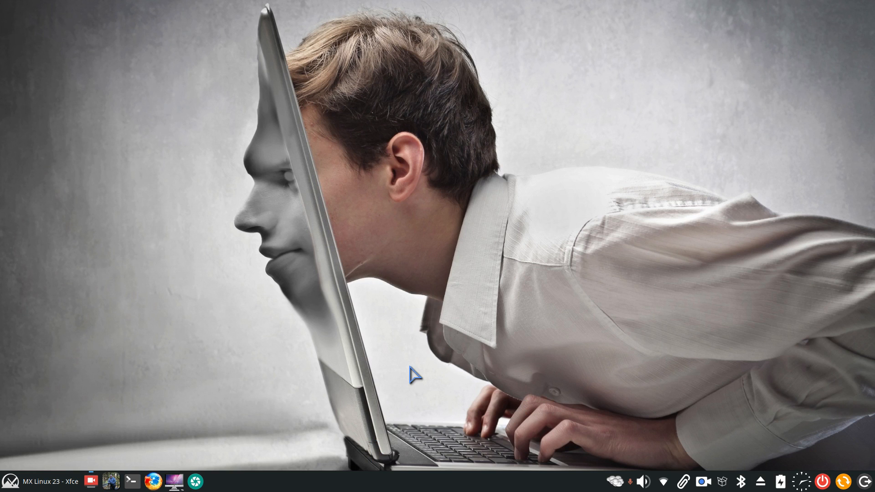
{"action": "mouse_move", "coordinate": [96, 432]}
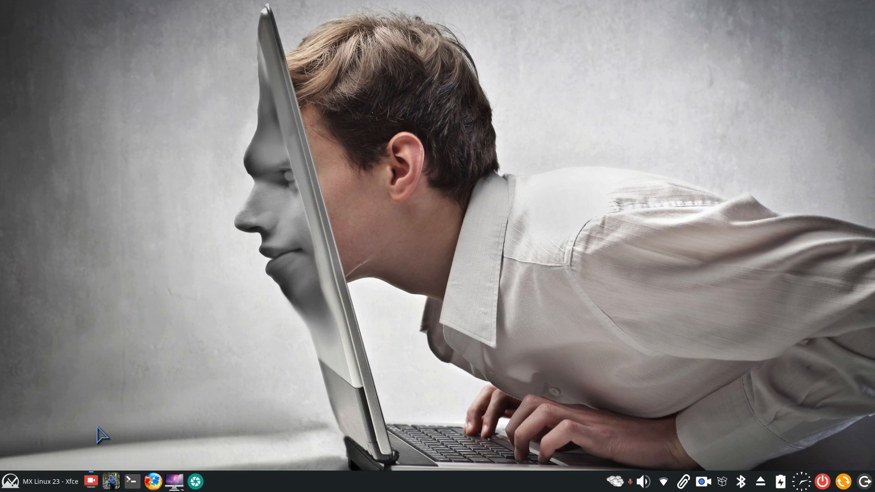
Launch MX System Sounds from the Settings manager via the applications menu.
{"action": "left_click", "coordinate": [11, 480]}
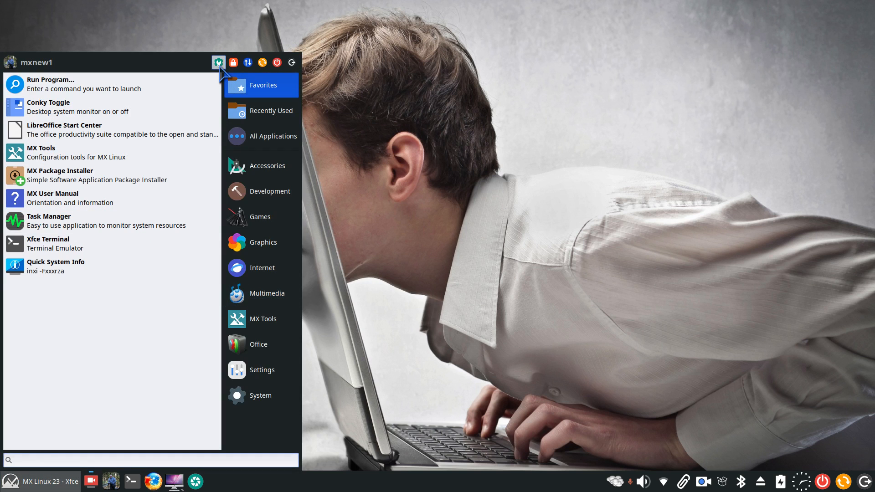
{"action": "left_click", "coordinate": [262, 370]}
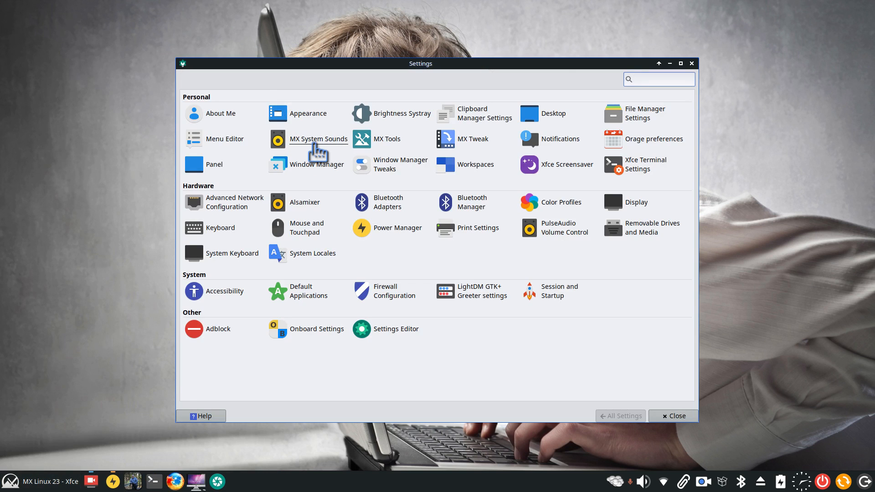
{"action": "left_click", "coordinate": [319, 138]}
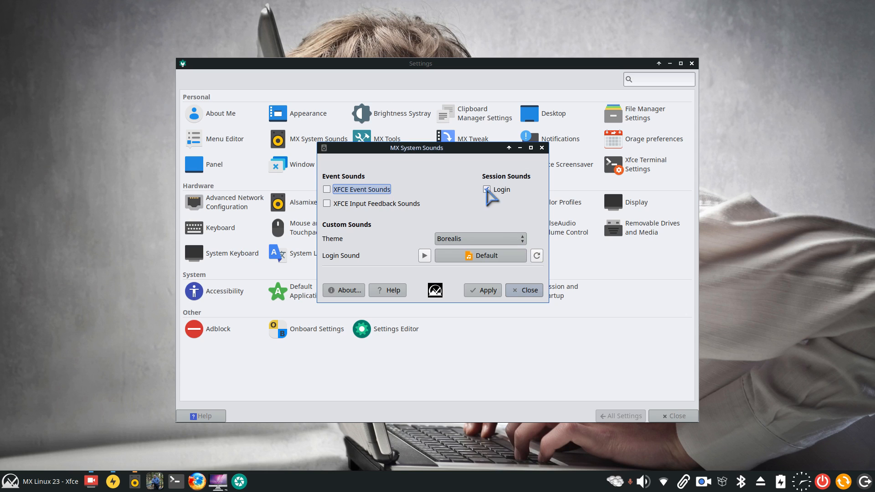
Uncheck the Login sound and keep Borealis as the sound theme.
{"action": "left_click", "coordinate": [524, 290]}
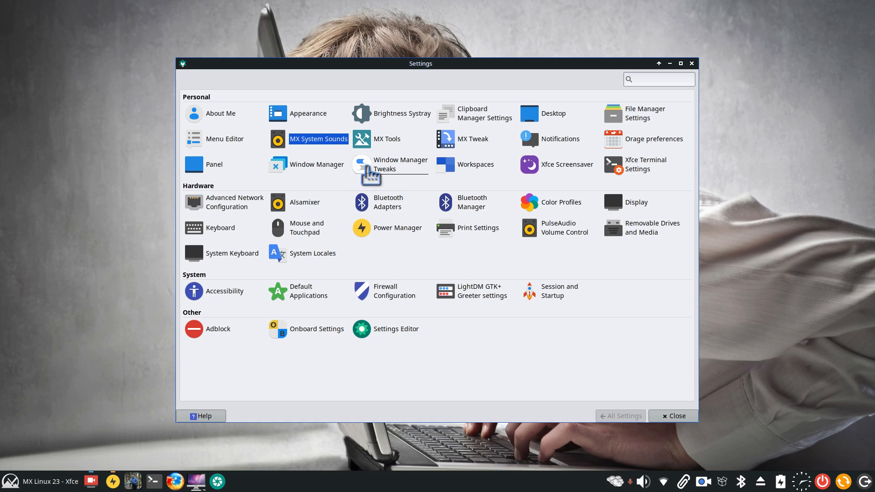
{"action": "left_click", "coordinate": [318, 139]}
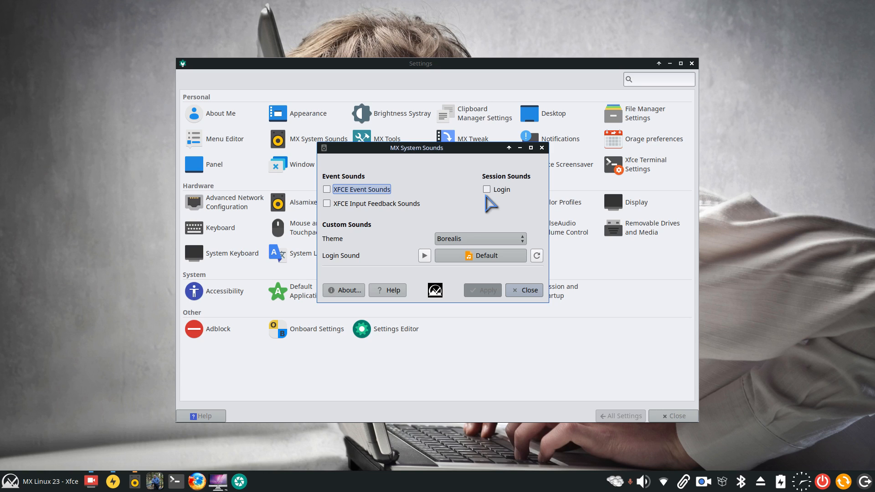
{"action": "mouse_move", "coordinate": [470, 221]}
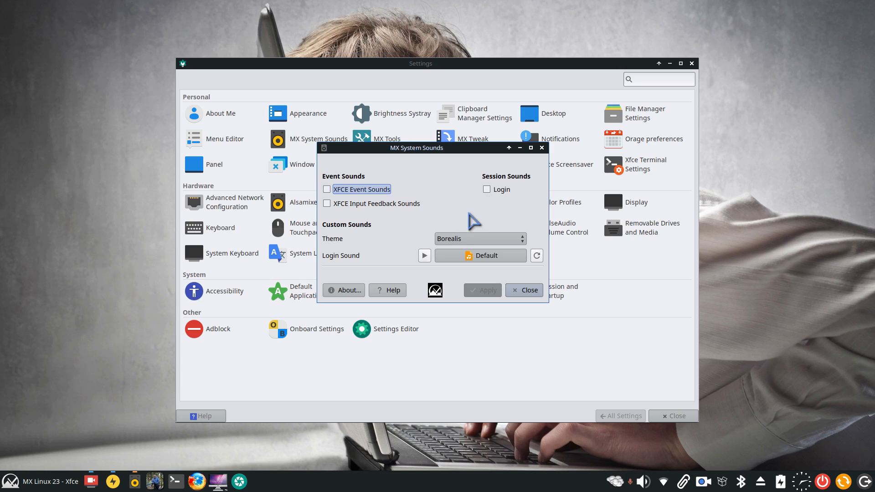
{"action": "left_click", "coordinate": [479, 239]}
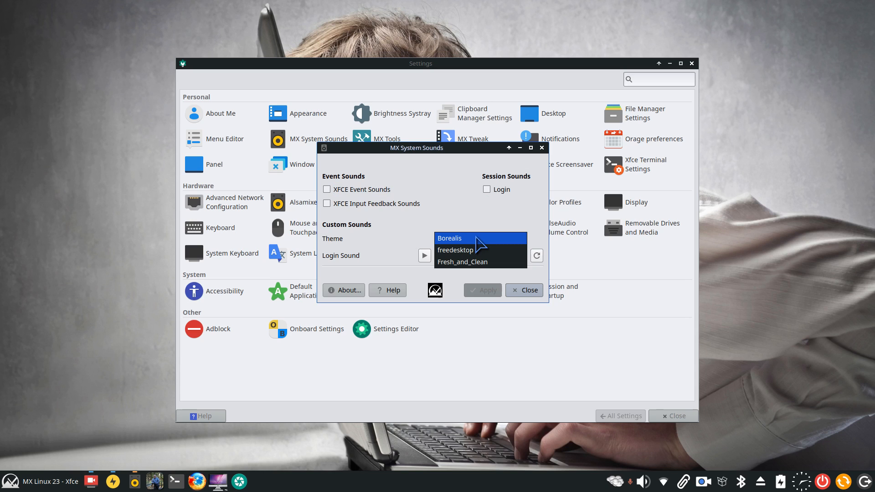
{"action": "left_click", "coordinate": [449, 238]}
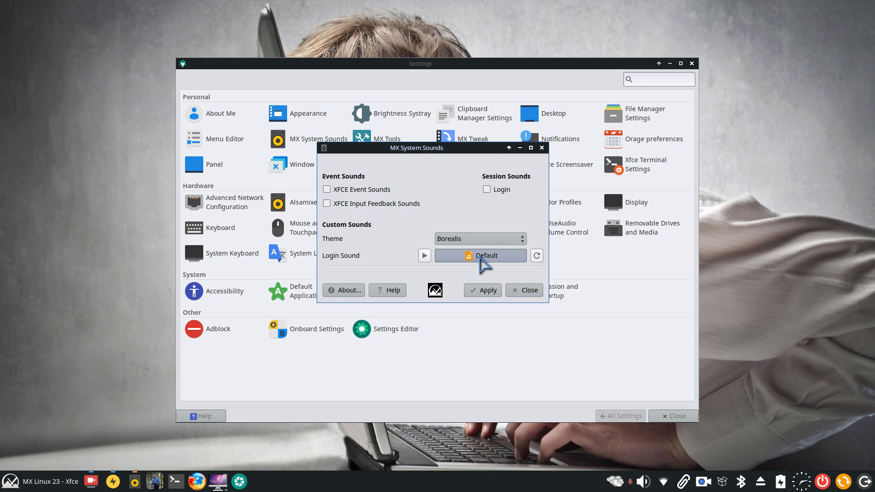
Browse and cancel the Borealis login sound chooser, then switch the theme to Fresh_and_Clean.
{"action": "left_click", "coordinate": [480, 255]}
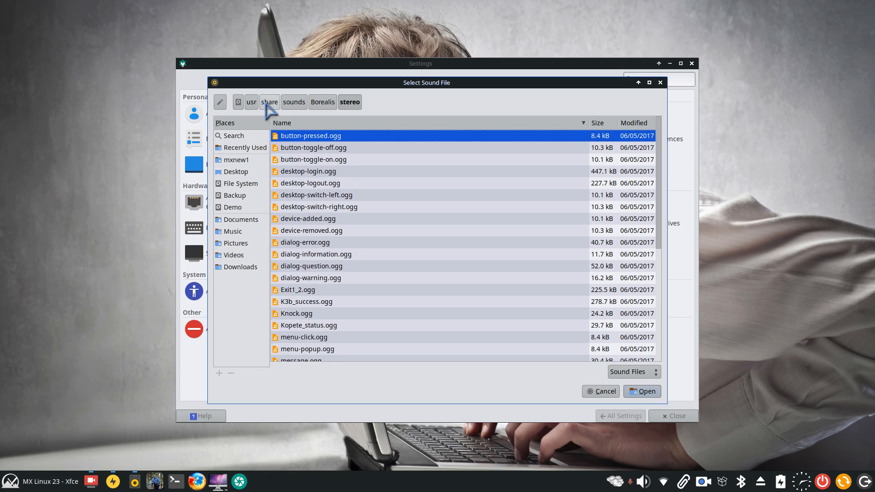
{"action": "mouse_move", "coordinate": [356, 147]}
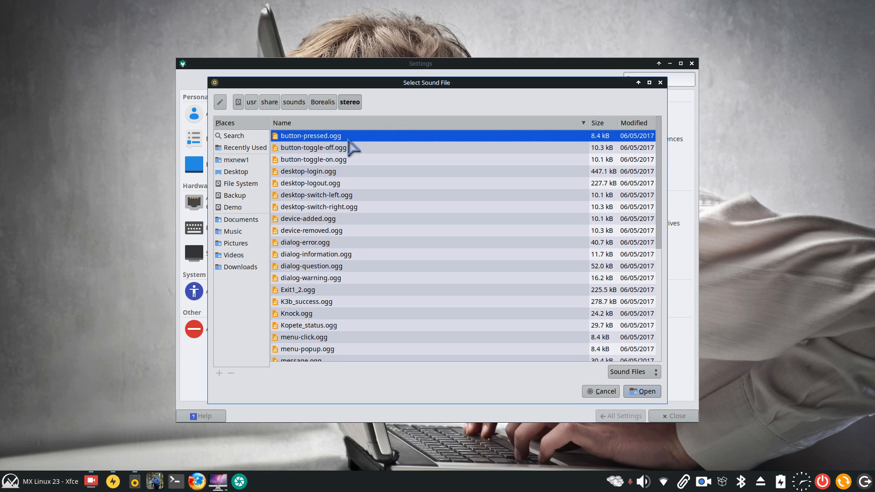
{"action": "mouse_move", "coordinate": [363, 324]}
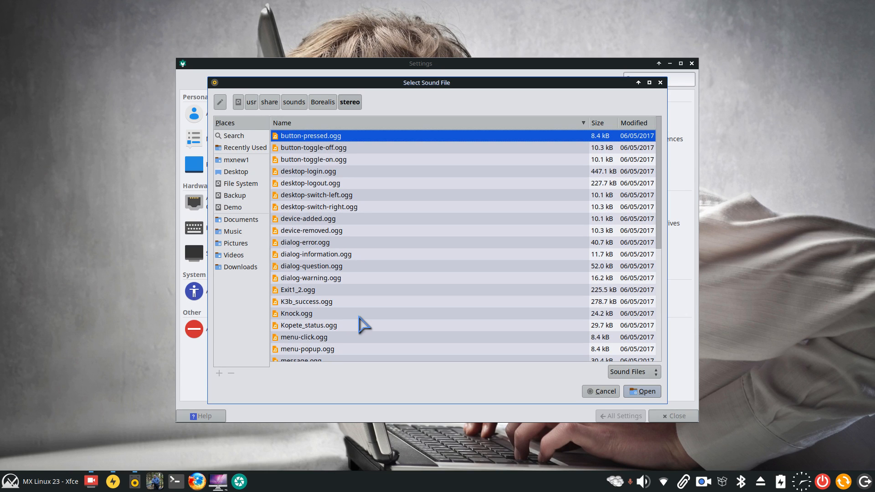
{"action": "mouse_move", "coordinate": [376, 186]}
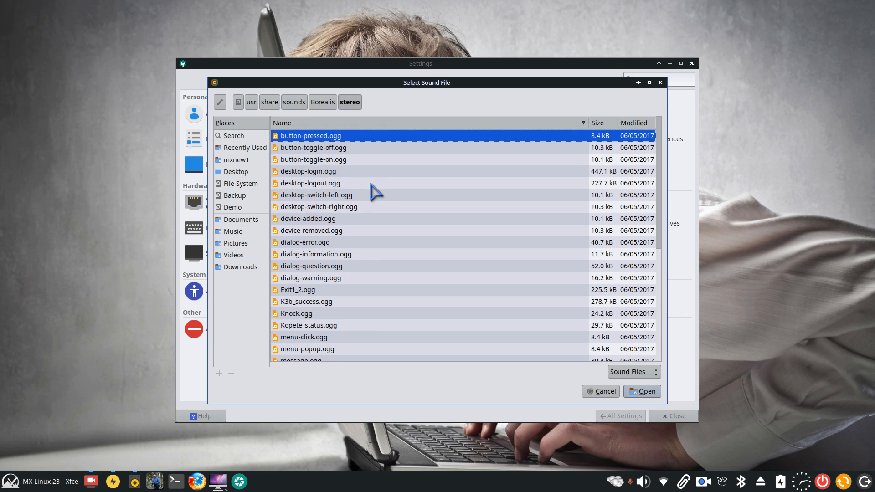
{"action": "mouse_move", "coordinate": [383, 157]}
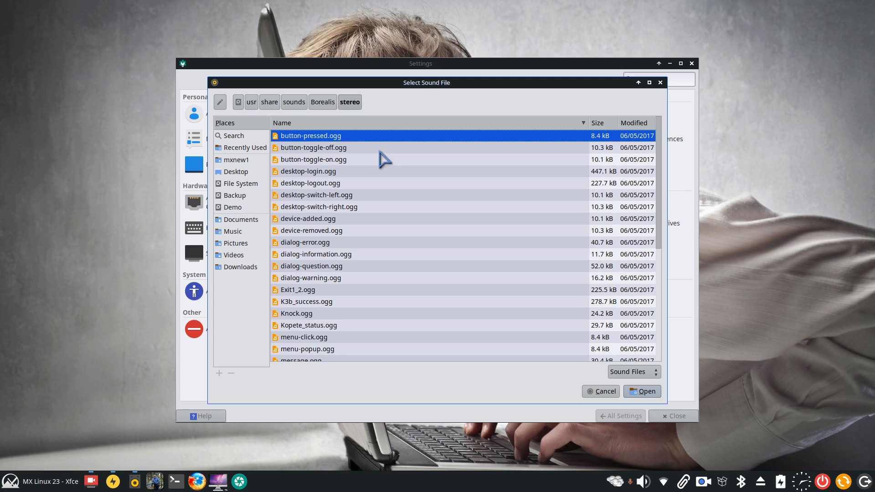
{"action": "mouse_move", "coordinate": [366, 237]}
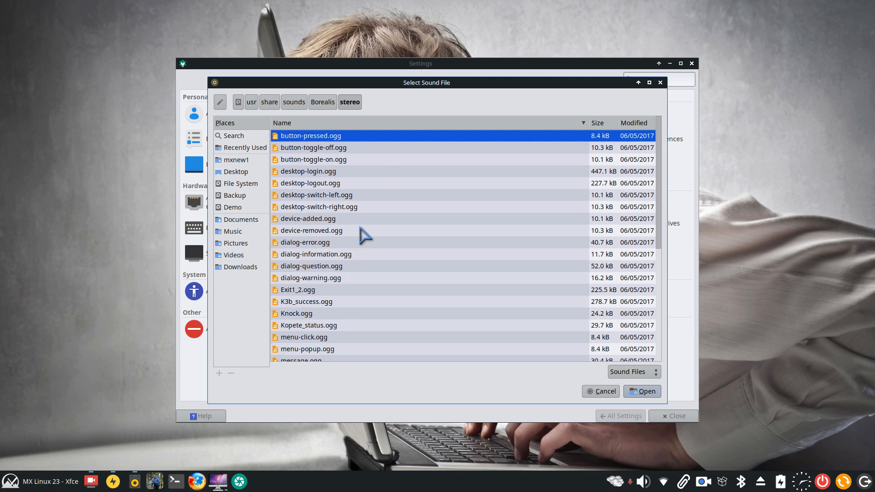
{"action": "mouse_move", "coordinate": [409, 237]}
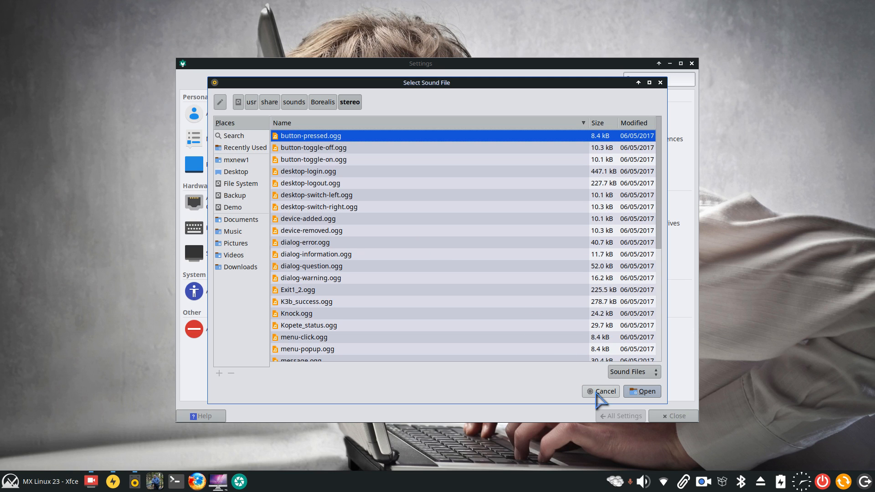
{"action": "left_click", "coordinate": [601, 391]}
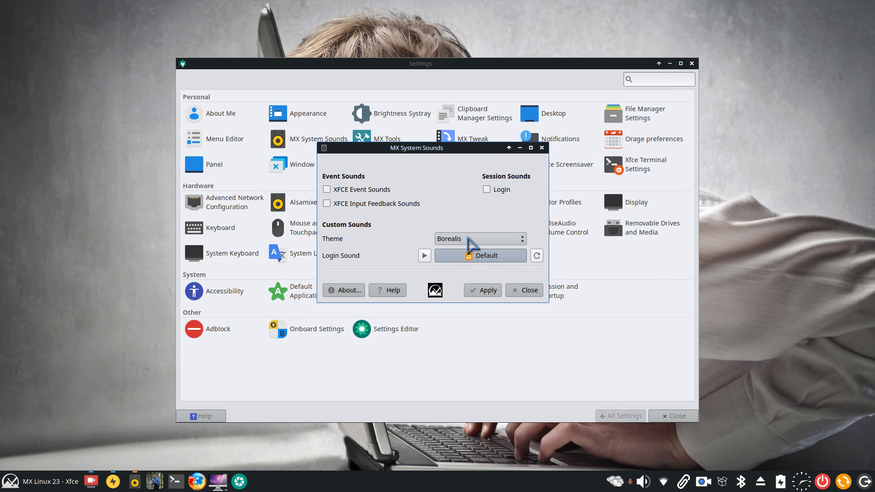
{"action": "left_click", "coordinate": [480, 239]}
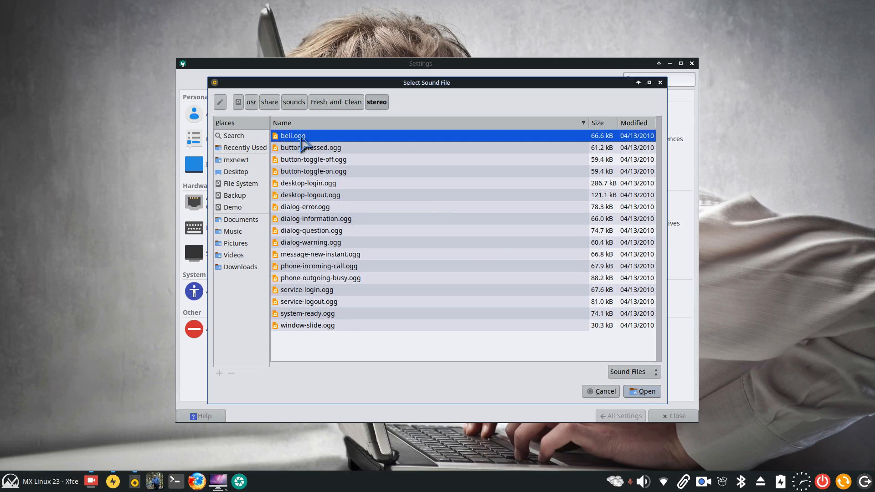
Choose bell.ogg as the login sound and enable the Login session sound.
{"action": "left_click", "coordinate": [643, 392]}
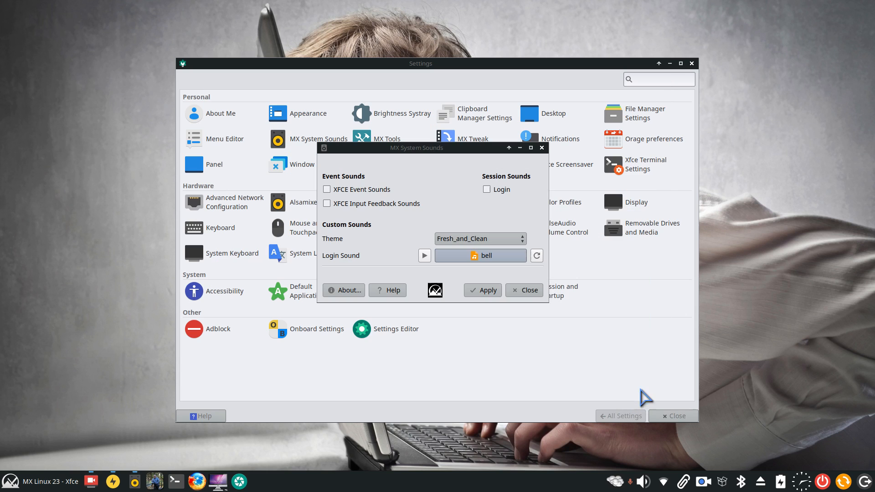
{"action": "mouse_move", "coordinate": [488, 200]}
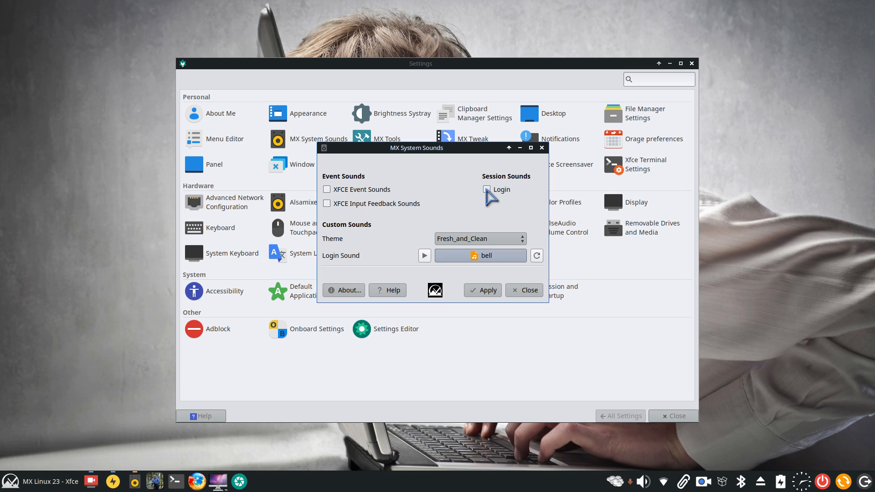
{"action": "left_click", "coordinate": [487, 189]}
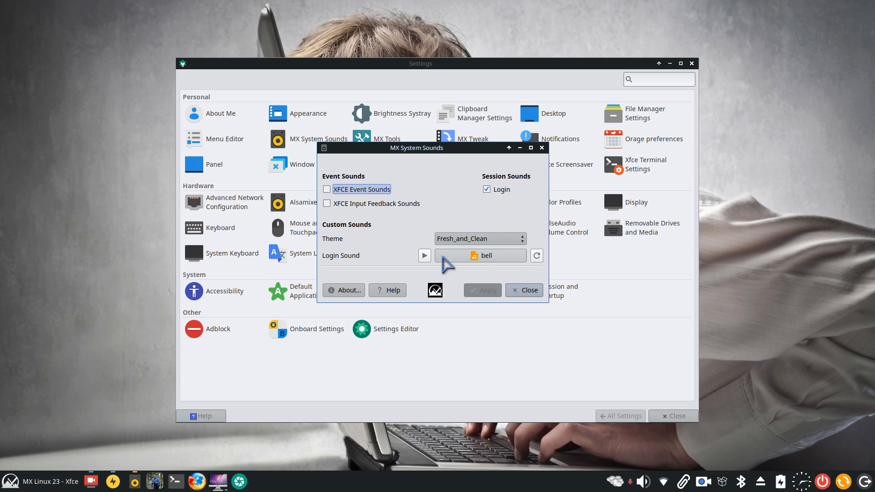
{"action": "mouse_move", "coordinate": [490, 268]}
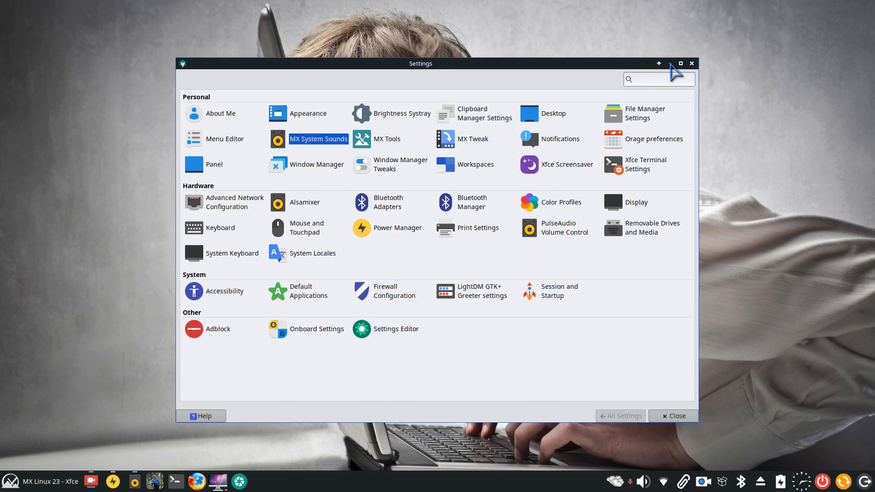
Reopen the login sound chooser and browse to Music › Acustic Alchemy › Red dust and spanish lace.
{"action": "double_click", "coordinate": [319, 138]}
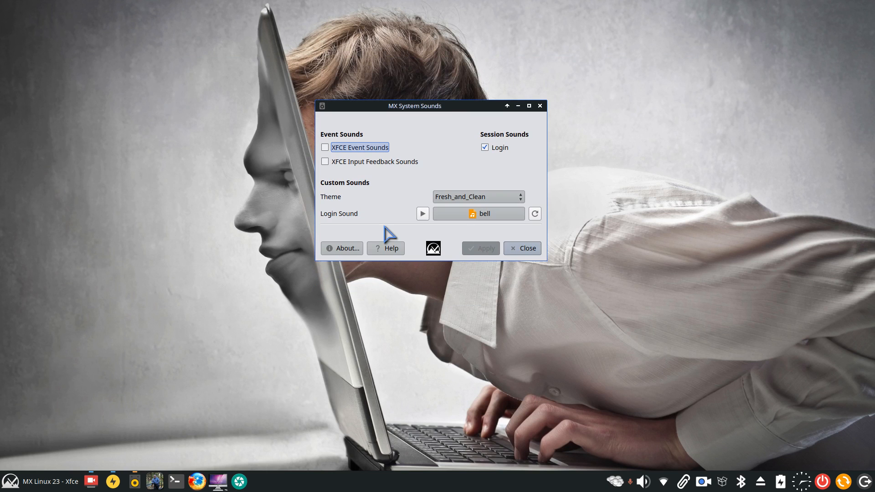
{"action": "left_click", "coordinate": [479, 214]}
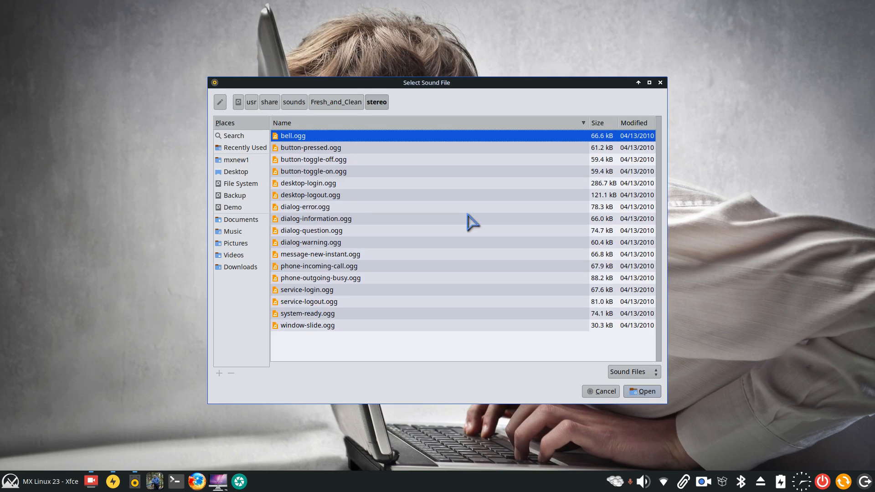
{"action": "mouse_move", "coordinate": [314, 309]}
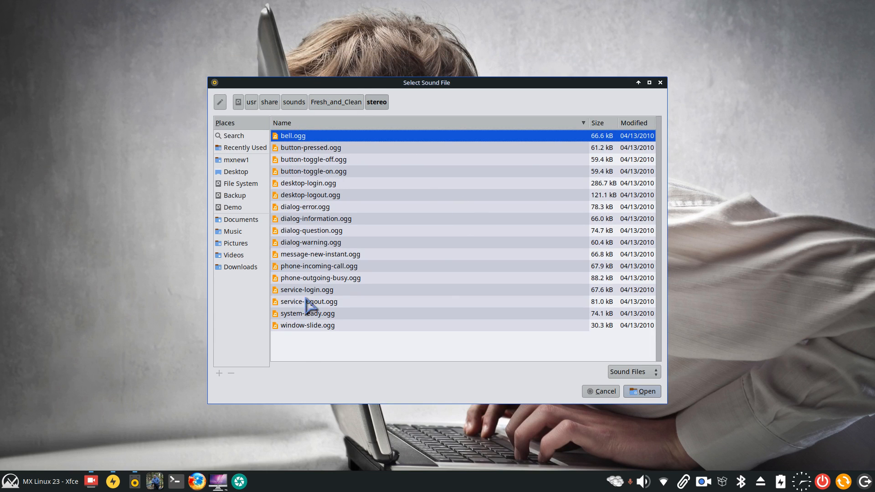
{"action": "mouse_move", "coordinate": [299, 213]}
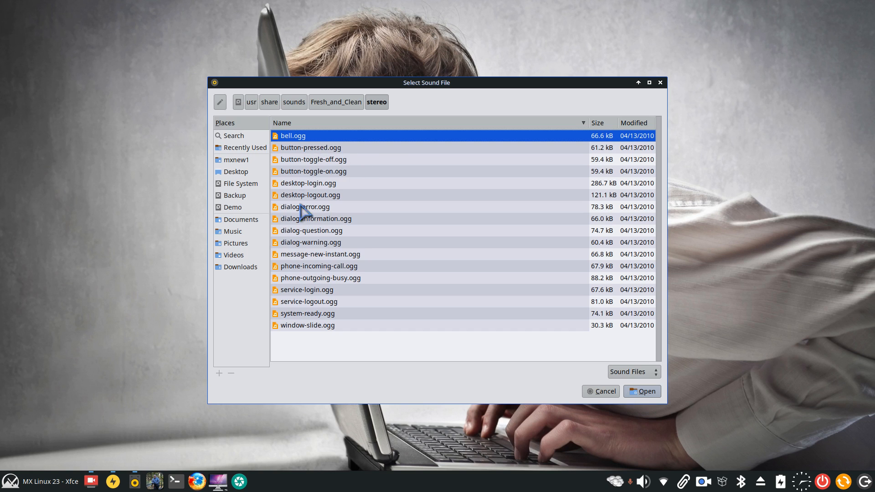
{"action": "mouse_move", "coordinate": [382, 249]}
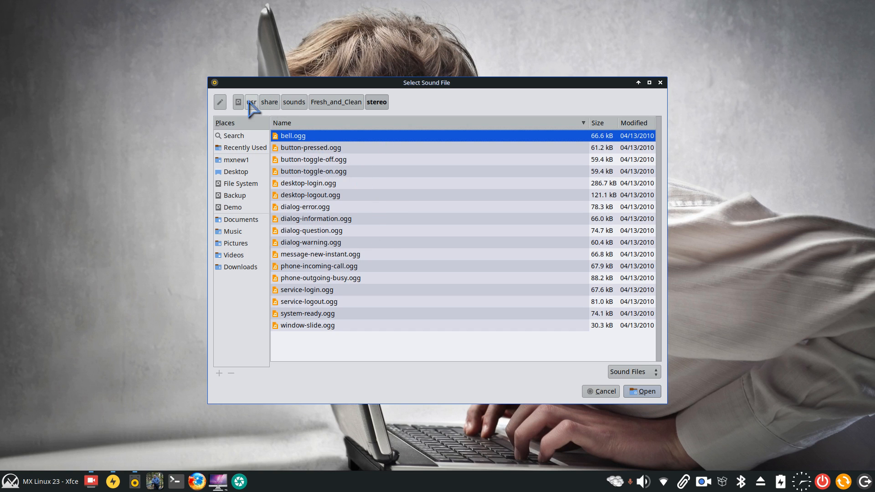
{"action": "mouse_move", "coordinate": [414, 226]}
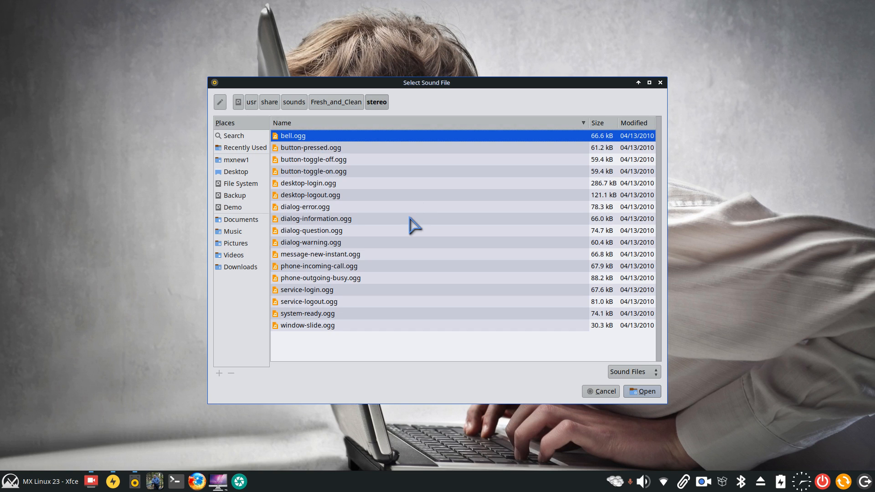
{"action": "left_click", "coordinate": [232, 231]}
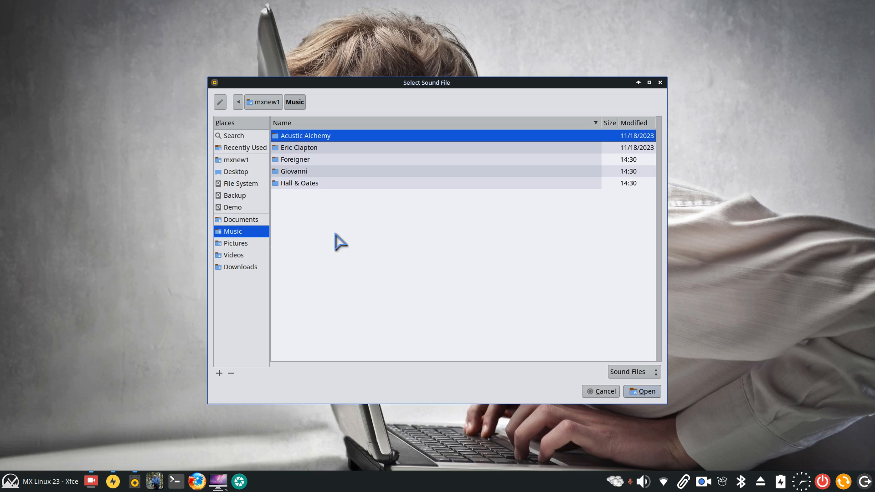
{"action": "mouse_move", "coordinate": [380, 237]}
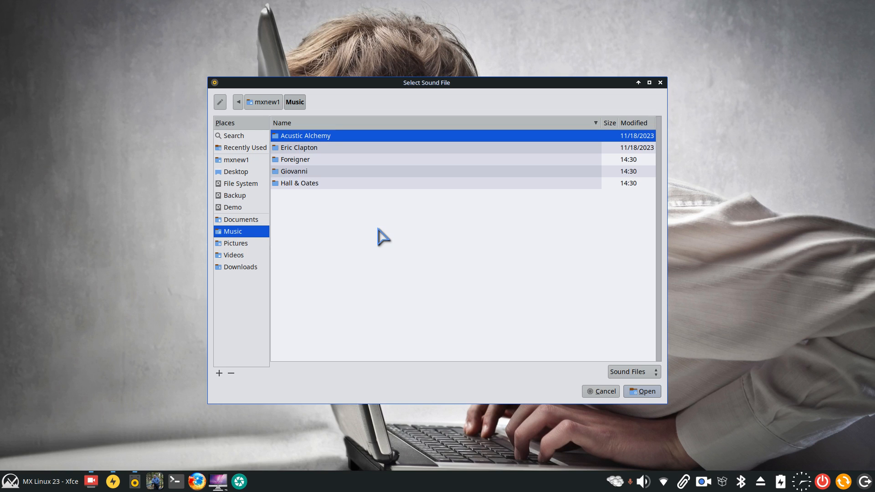
{"action": "mouse_move", "coordinate": [368, 233]}
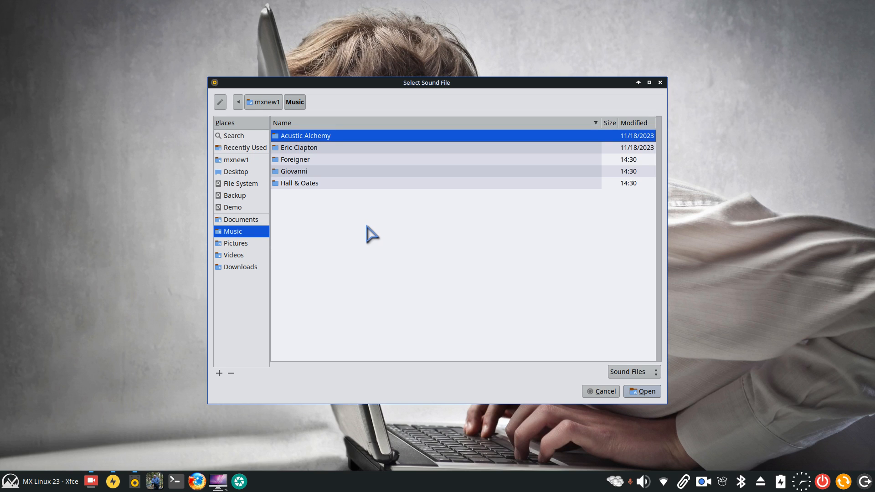
{"action": "mouse_move", "coordinate": [362, 217]}
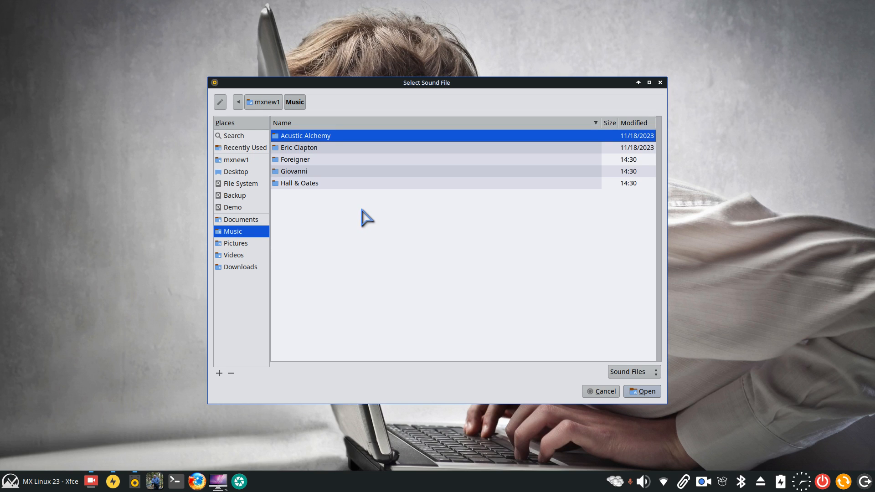
{"action": "mouse_move", "coordinate": [282, 144]}
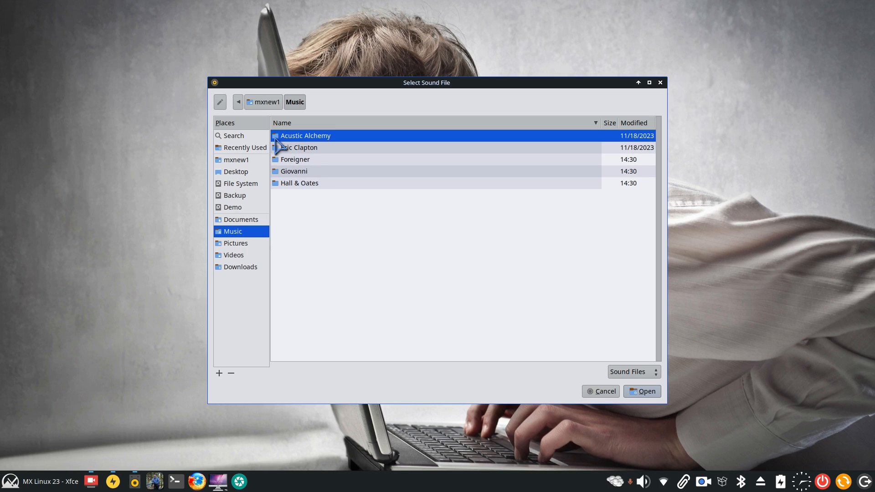
{"action": "double_click", "coordinate": [304, 135]}
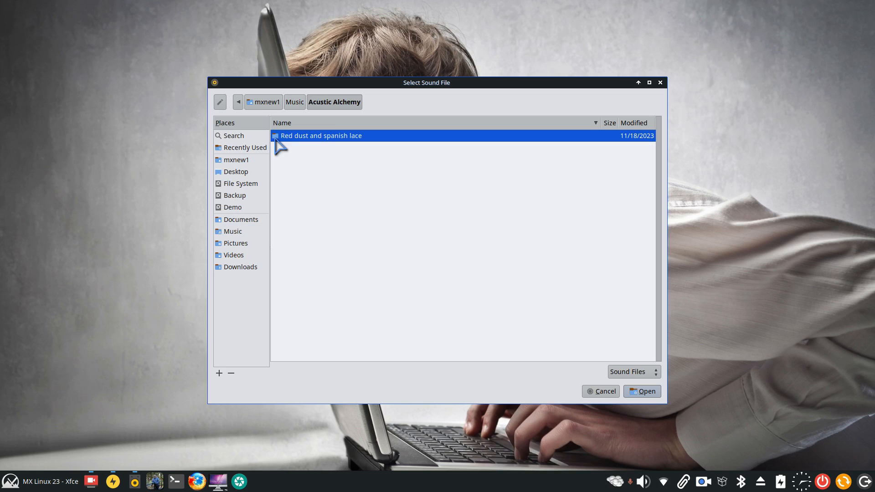
{"action": "double_click", "coordinate": [321, 135]}
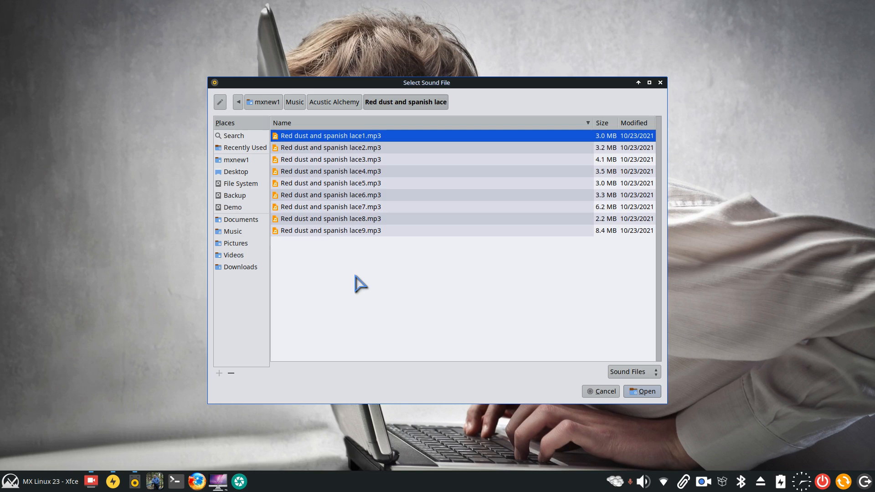
{"action": "mouse_move", "coordinate": [344, 156]}
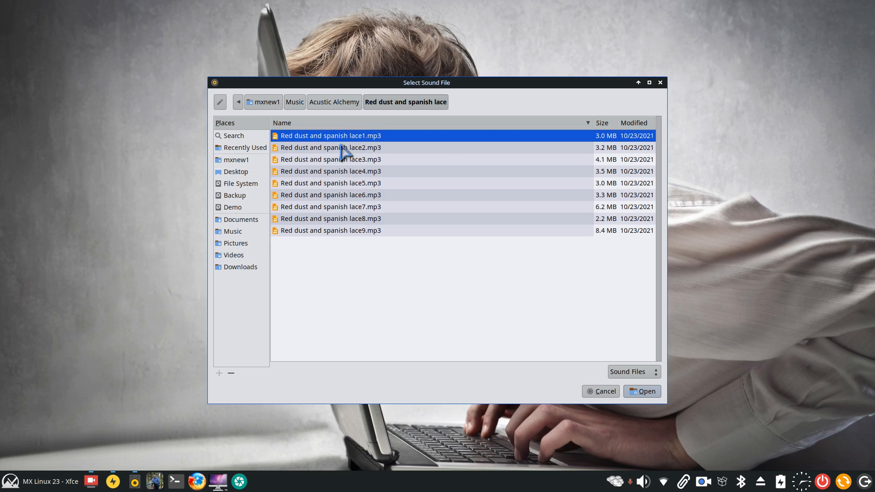
{"action": "mouse_move", "coordinate": [617, 162]}
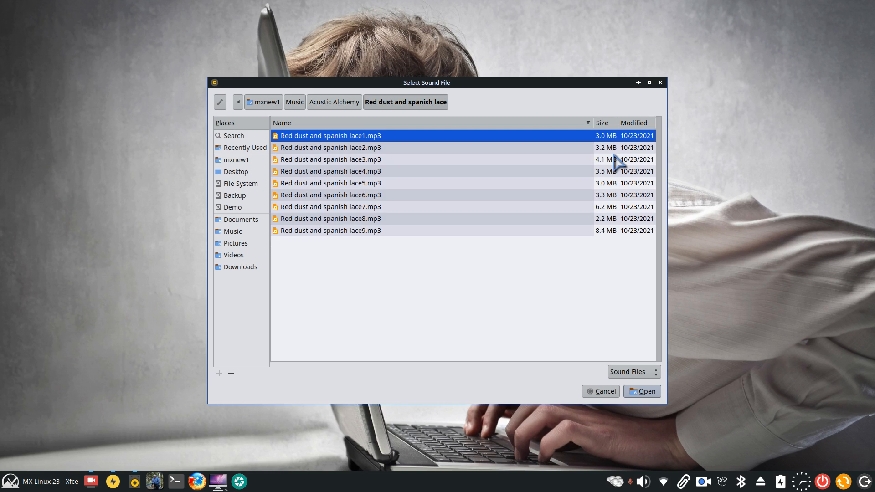
{"action": "mouse_move", "coordinate": [446, 145]}
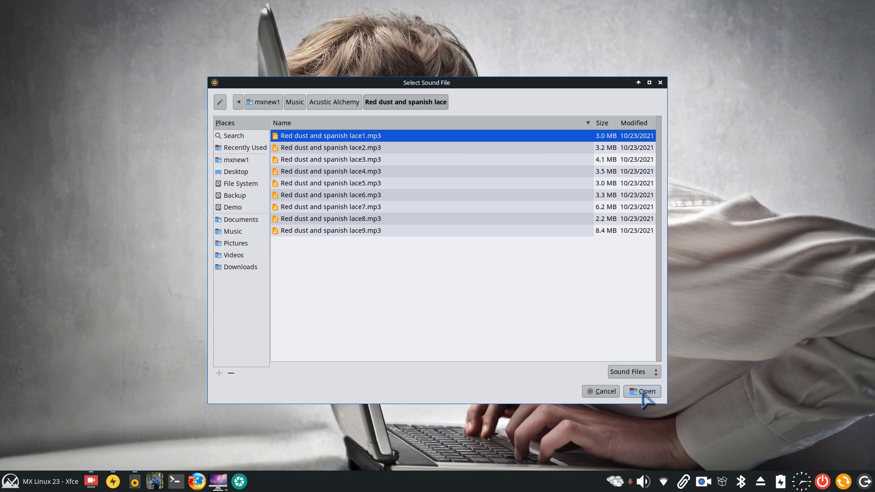
Apply Red dust and spanish lace1 as the login sound, toggling Login off and back on.
{"action": "left_click", "coordinate": [648, 391]}
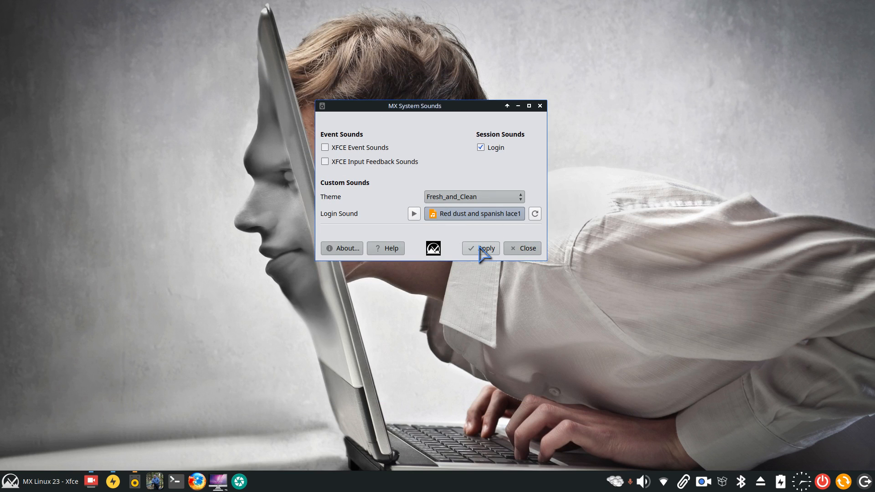
{"action": "left_click", "coordinate": [481, 248]}
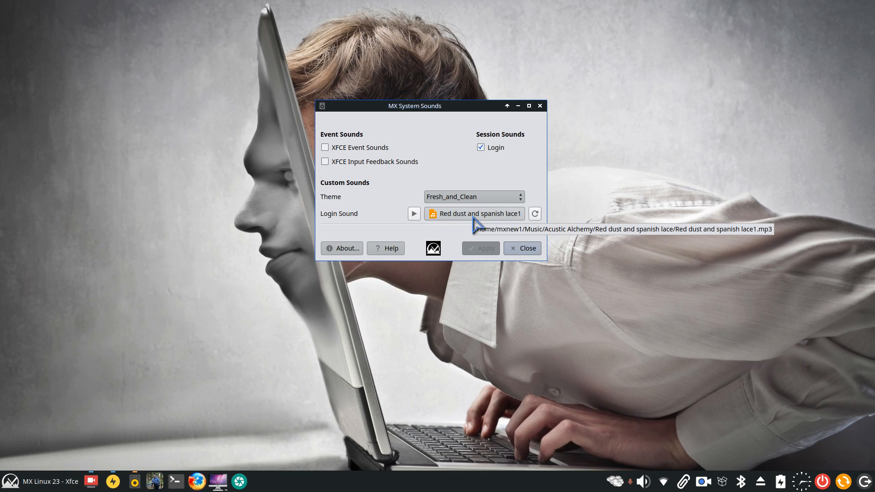
{"action": "left_click", "coordinate": [480, 148]}
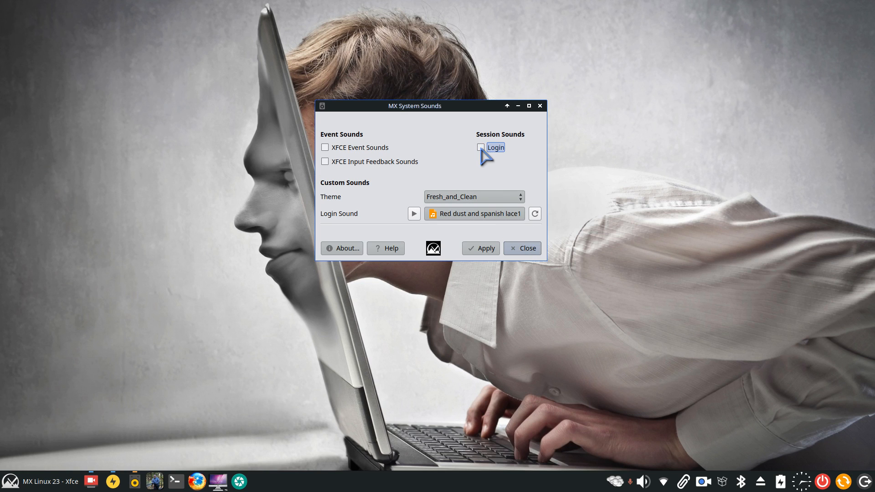
{"action": "left_click", "coordinate": [480, 148]}
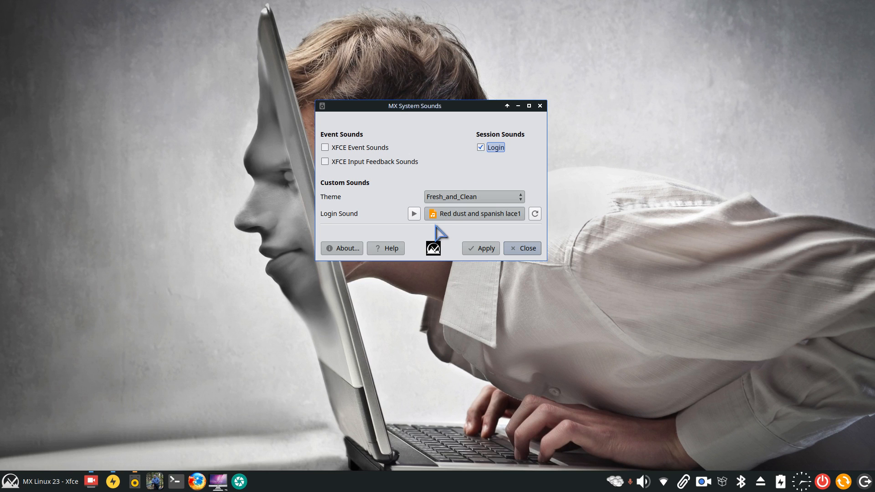
{"action": "mouse_move", "coordinate": [477, 219]}
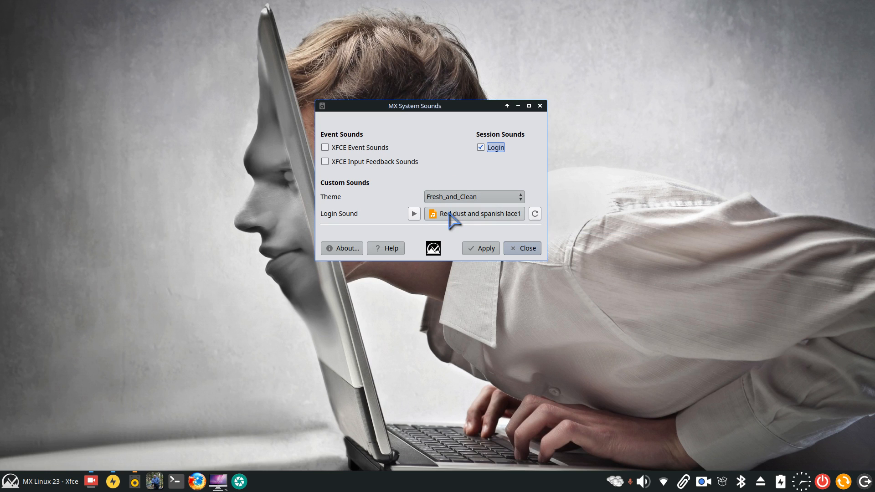
{"action": "mouse_move", "coordinate": [453, 224]}
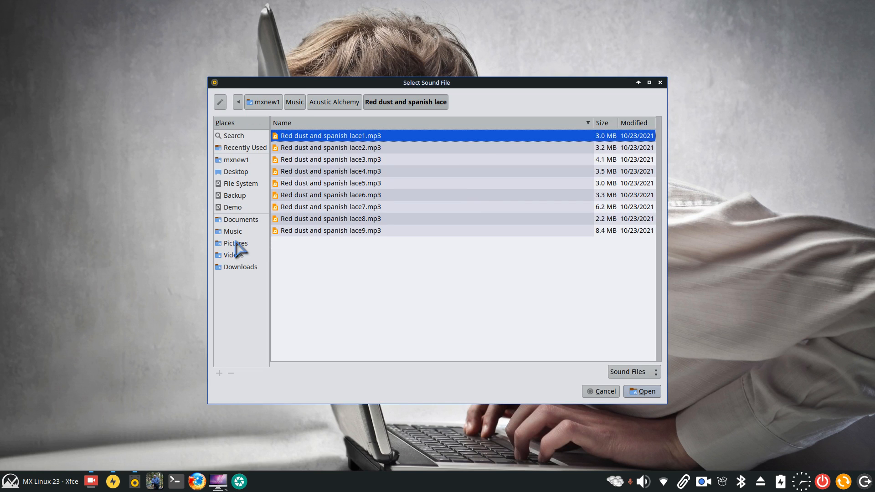
Navigate the chooser to Music › Eric Clapton › Reptile.
{"action": "left_click", "coordinate": [232, 231]}
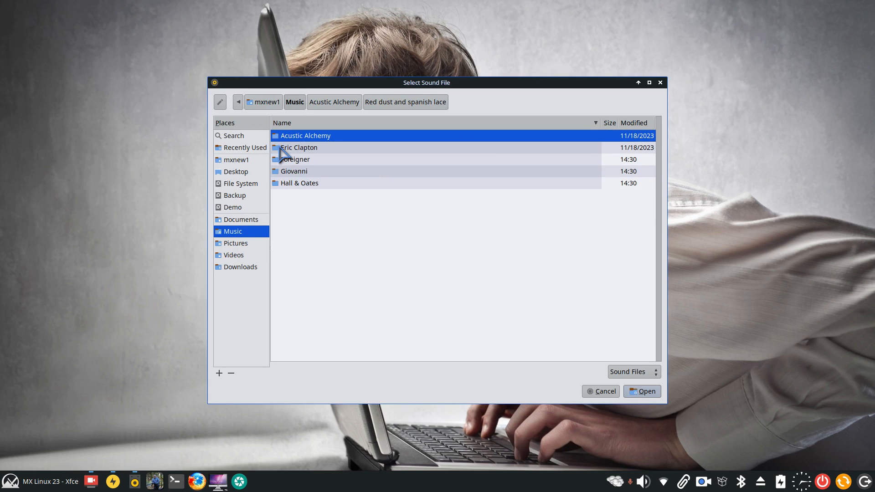
{"action": "double_click", "coordinate": [297, 148]}
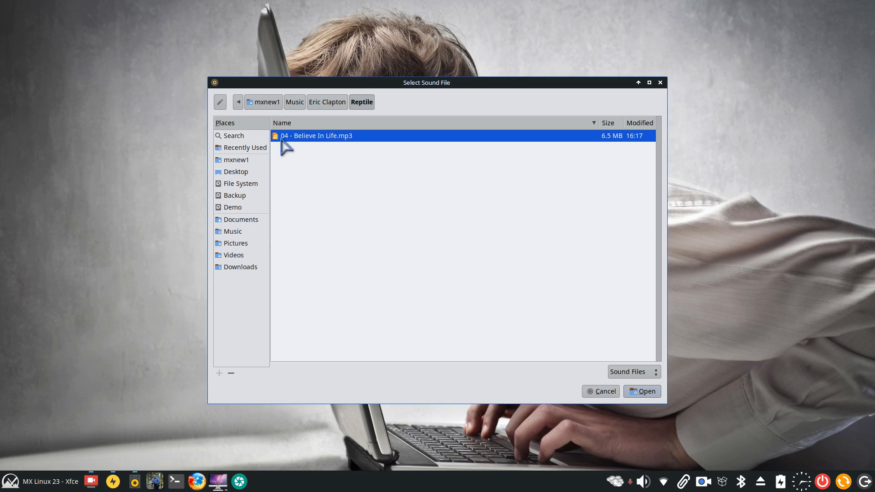
{"action": "mouse_move", "coordinate": [423, 231]}
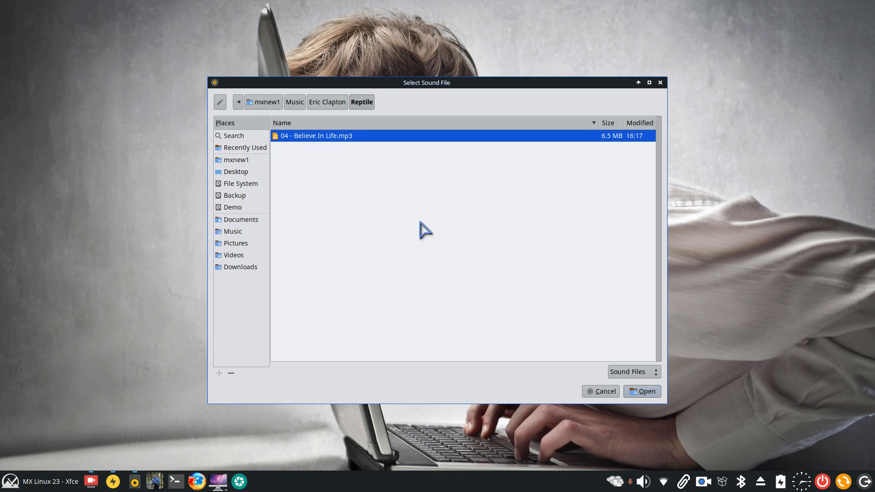
{"action": "mouse_move", "coordinate": [445, 93]}
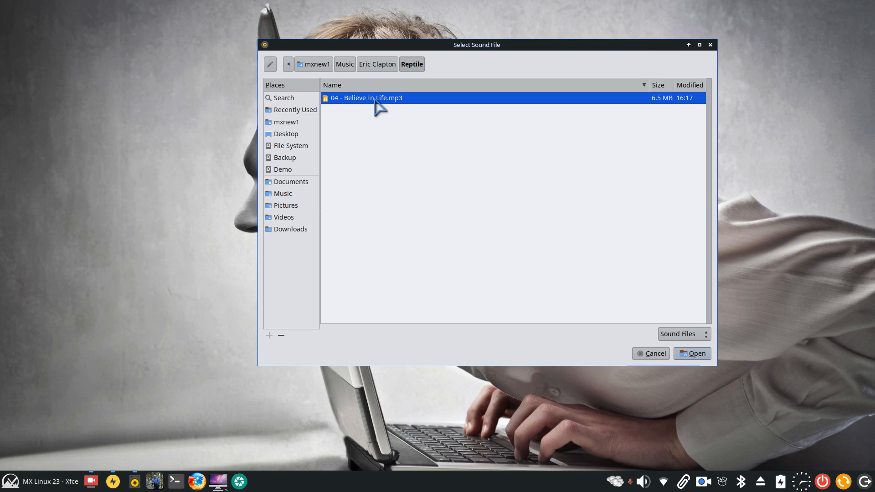
{"action": "mouse_move", "coordinate": [381, 86]}
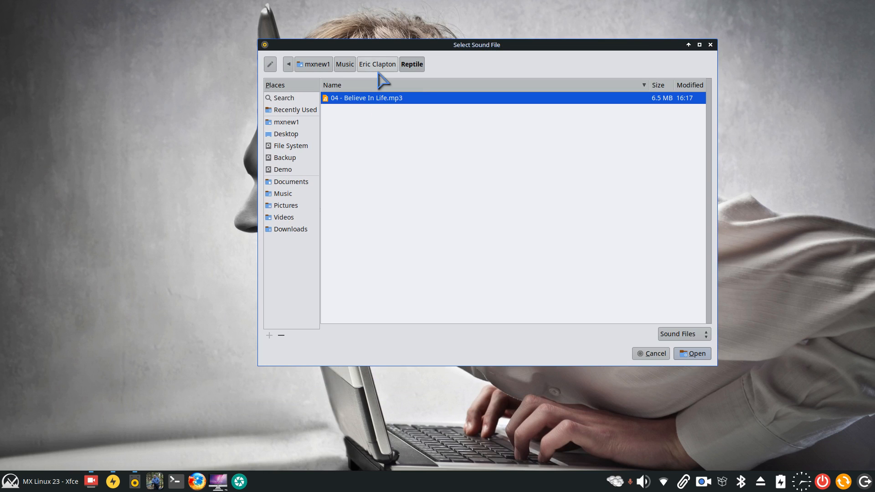
{"action": "mouse_move", "coordinate": [268, 365]}
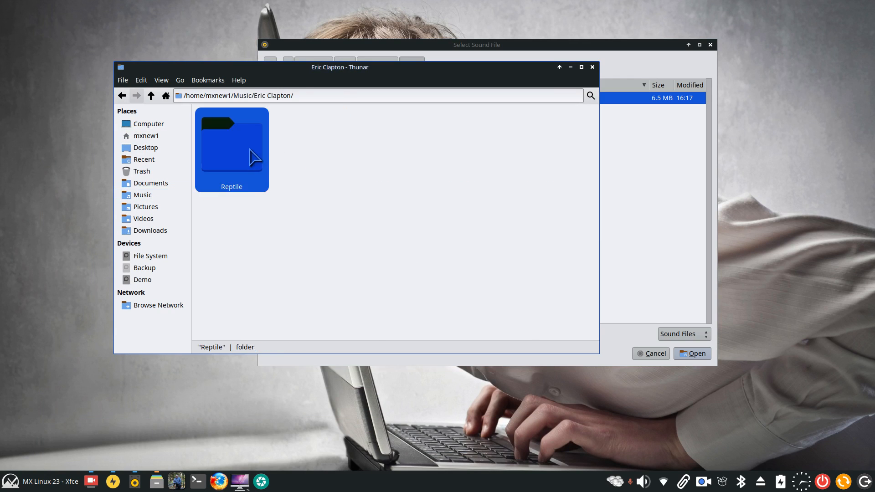
In Thunar's Reptile folder, select the track 04 - Believe In Life.mp3.
{"action": "double_click", "coordinate": [232, 146]}
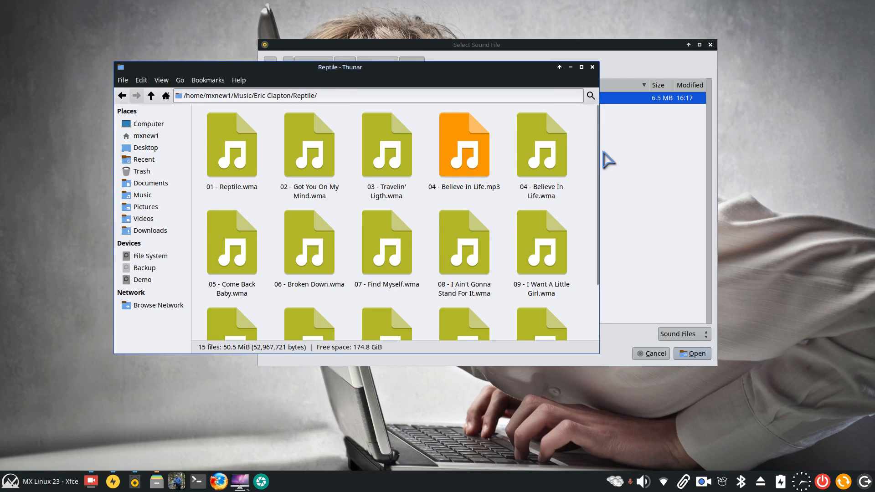
{"action": "scroll", "scroll_direction": "down", "scroll_amount": 3}
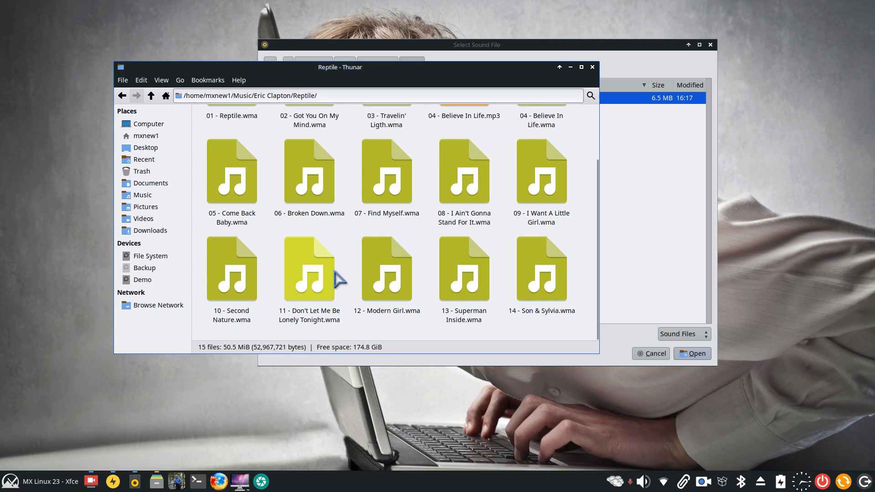
{"action": "mouse_move", "coordinate": [321, 188]}
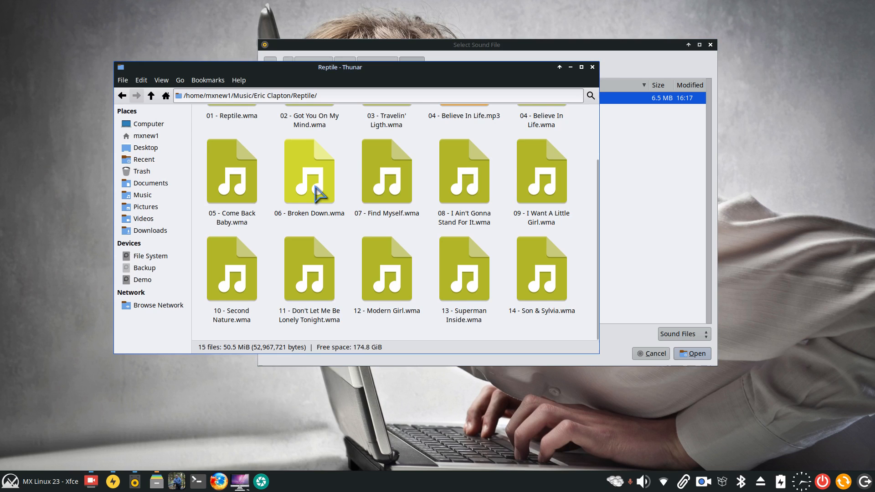
{"action": "left_click", "coordinate": [464, 136]}
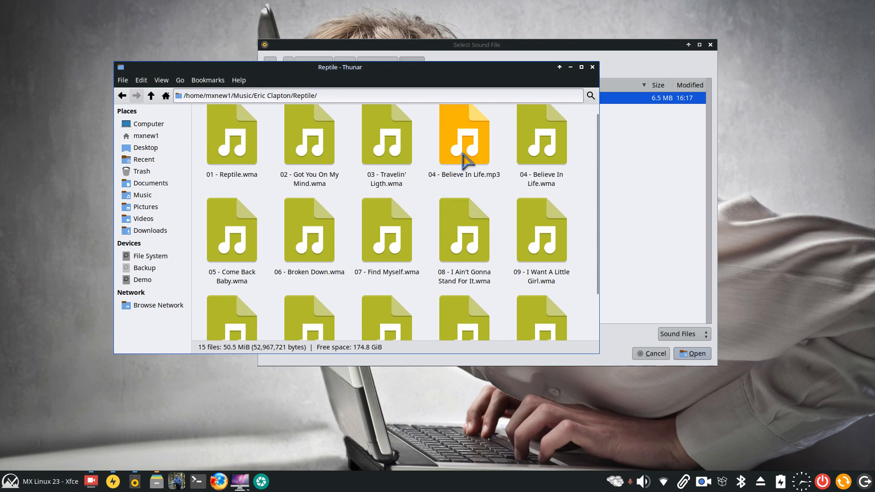
{"action": "mouse_move", "coordinate": [483, 192]}
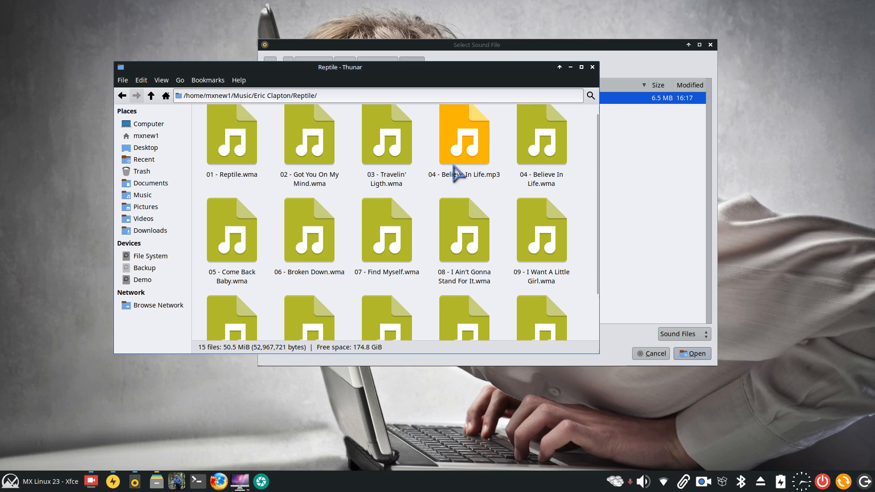
{"action": "mouse_move", "coordinate": [477, 165]}
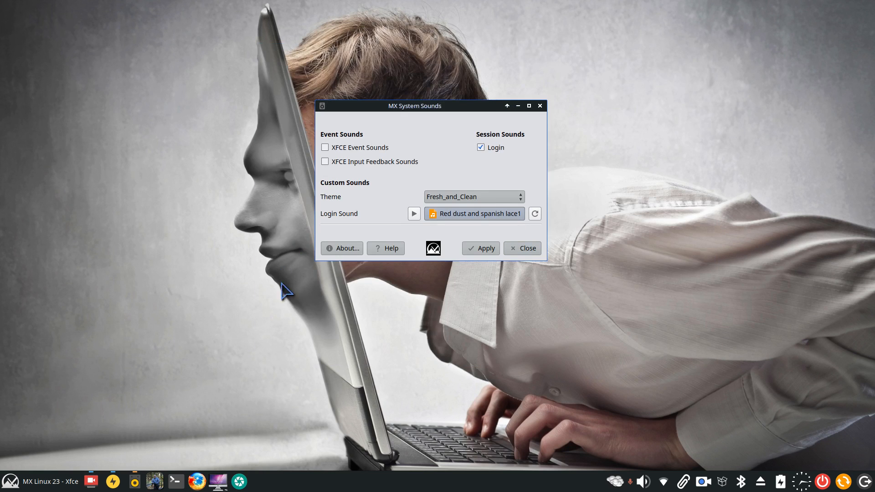
Check in MX Package Installer's Audio category that Audacity is installed.
{"action": "left_click", "coordinate": [521, 248]}
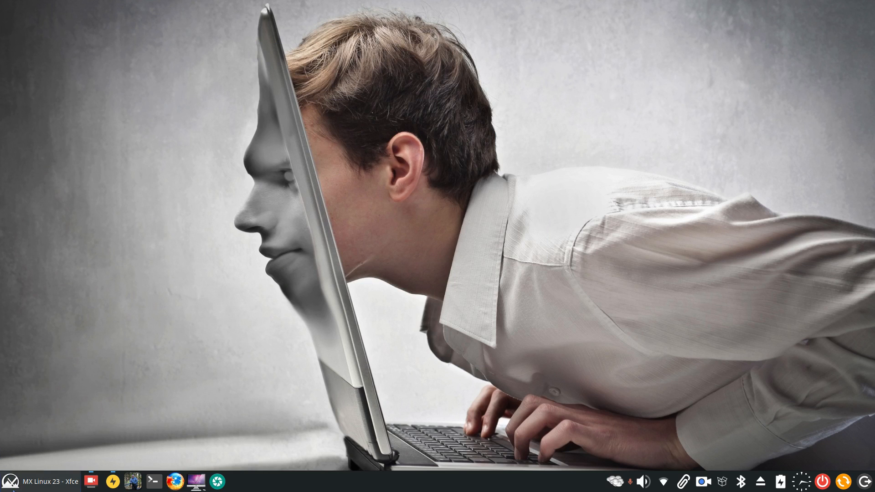
{"action": "left_click", "coordinate": [10, 482]}
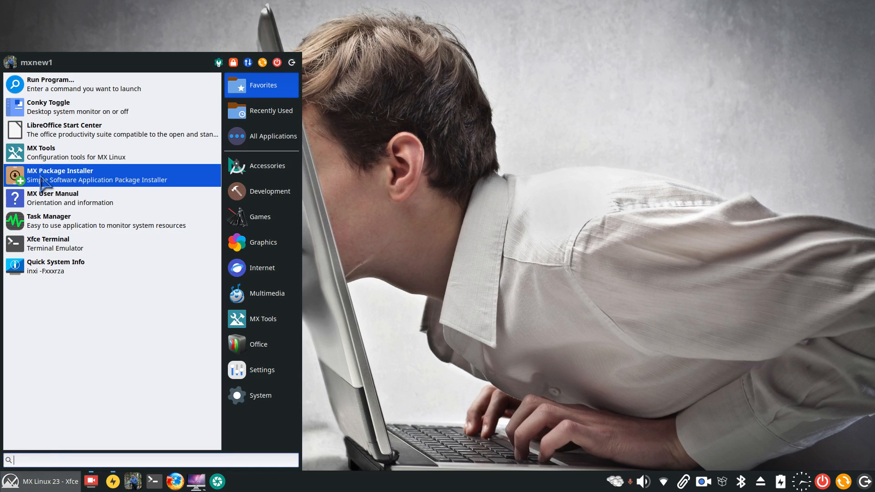
{"action": "left_click", "coordinate": [60, 175]}
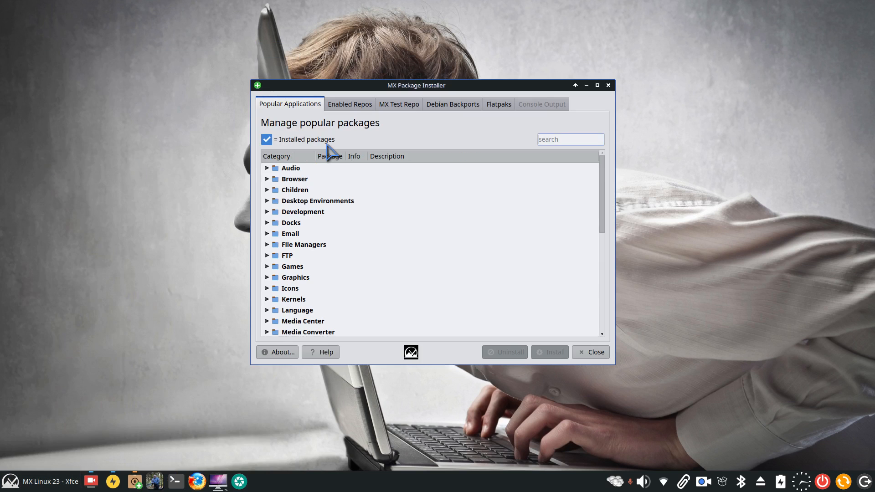
{"action": "left_click", "coordinate": [266, 167]}
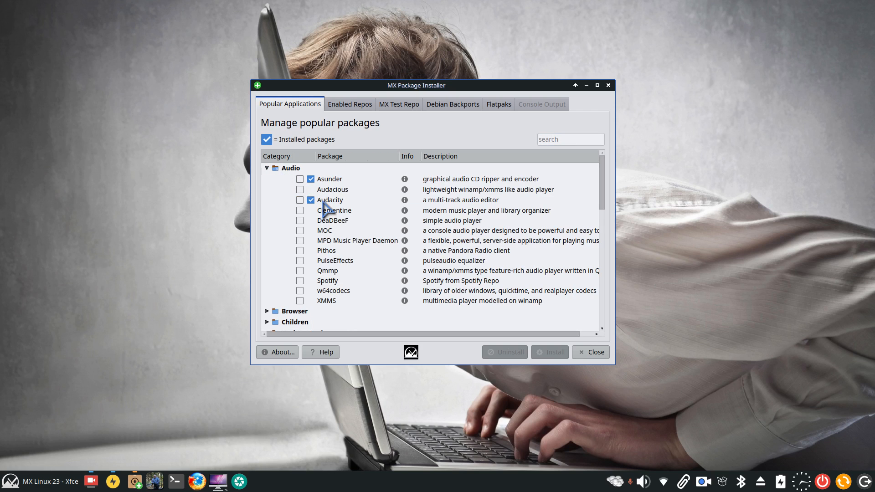
{"action": "left_click", "coordinate": [331, 199]}
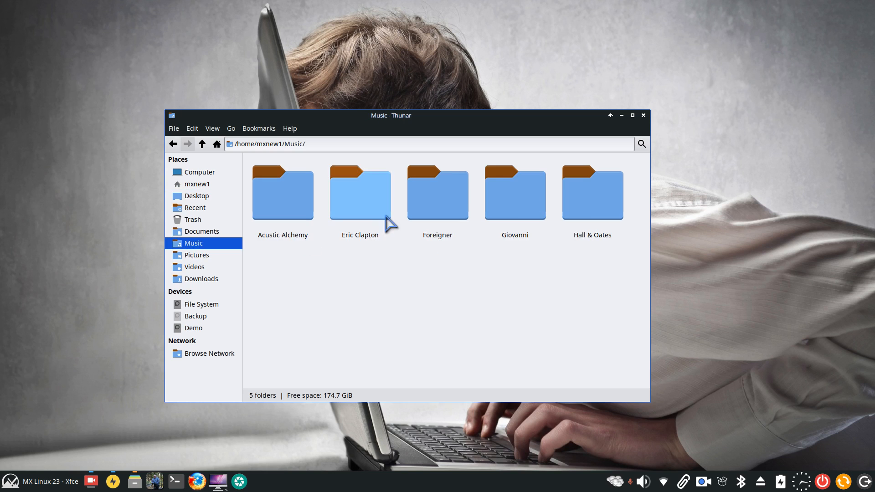
Open 06 - Broken Down.wma from Eric Clapton › Reptile in Audacity.
{"action": "double_click", "coordinate": [359, 194]}
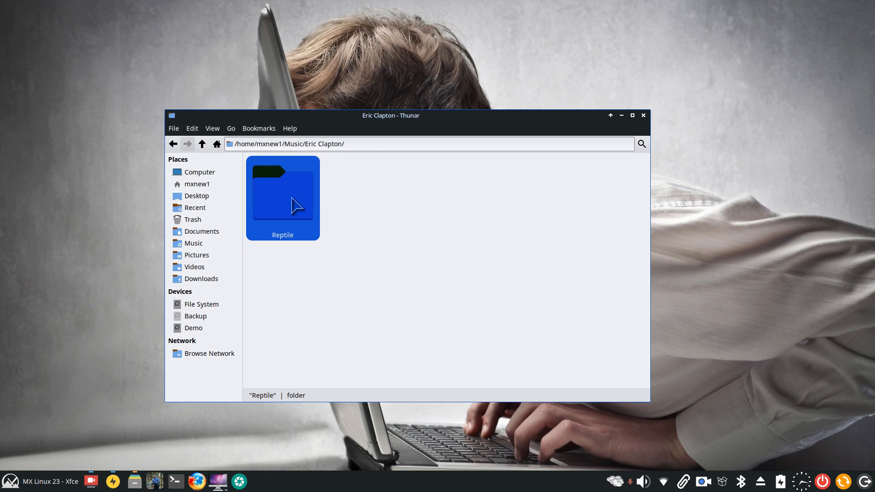
{"action": "double_click", "coordinate": [283, 195]}
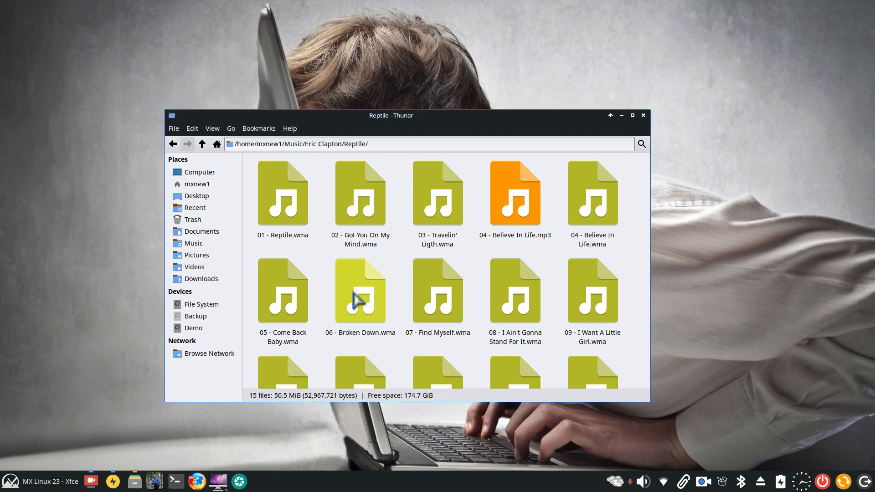
{"action": "left_click", "coordinate": [360, 290]}
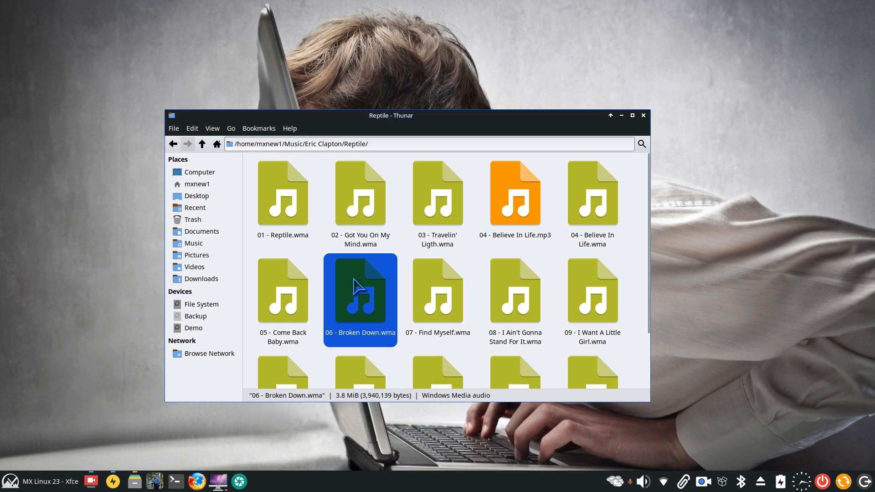
{"action": "double_click", "coordinate": [360, 290]}
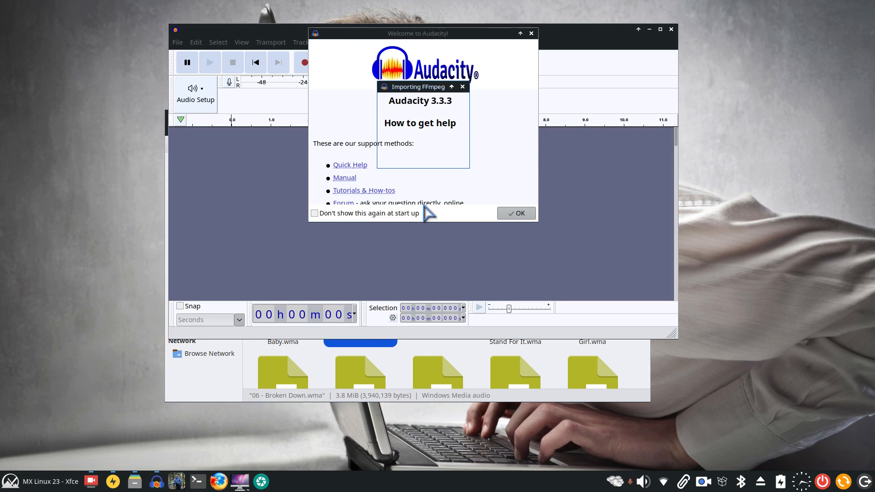
Dismiss Audacity's welcome dialog, reset Broken Down's zoom to normal, and bring up the Settings manager.
{"action": "left_click", "coordinate": [516, 213]}
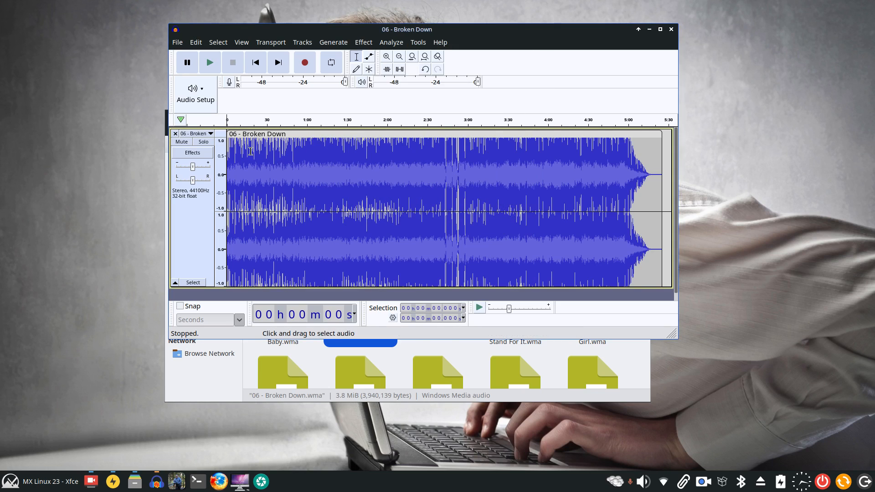
{"action": "mouse_move", "coordinate": [670, 140]}
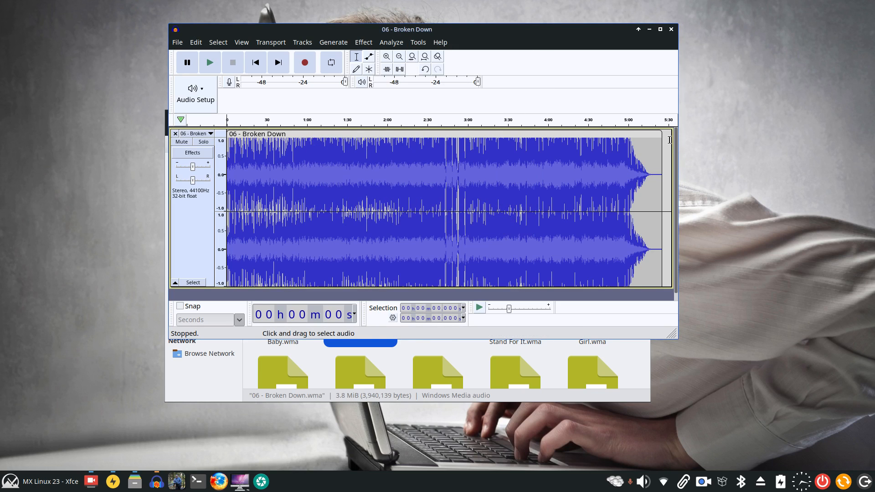
{"action": "mouse_move", "coordinate": [617, 152]}
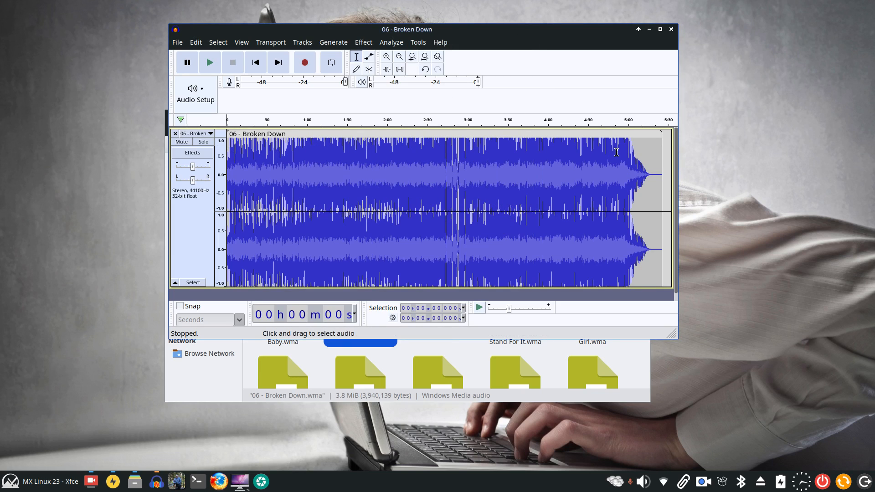
{"action": "mouse_move", "coordinate": [216, 68]}
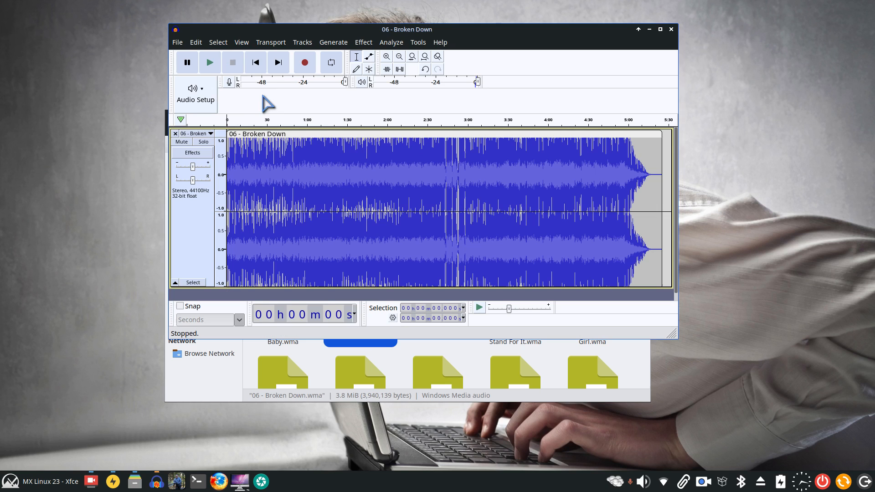
{"action": "left_click", "coordinate": [242, 42]}
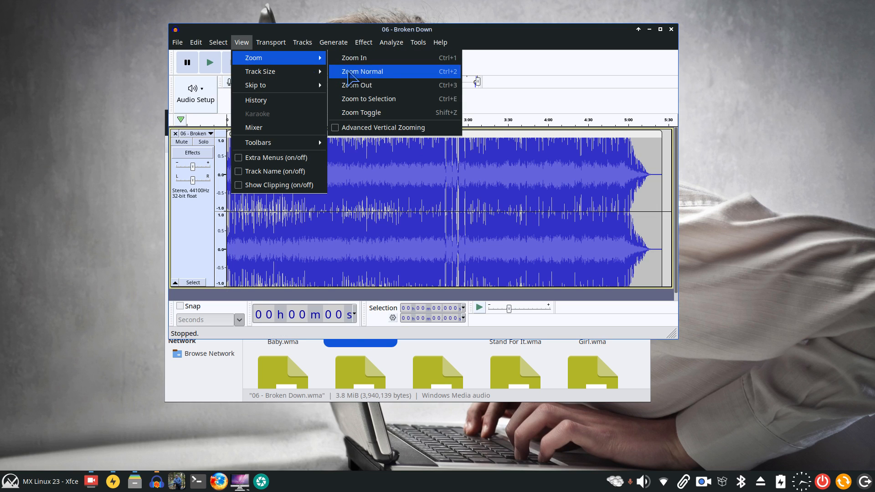
{"action": "left_click", "coordinate": [361, 71]}
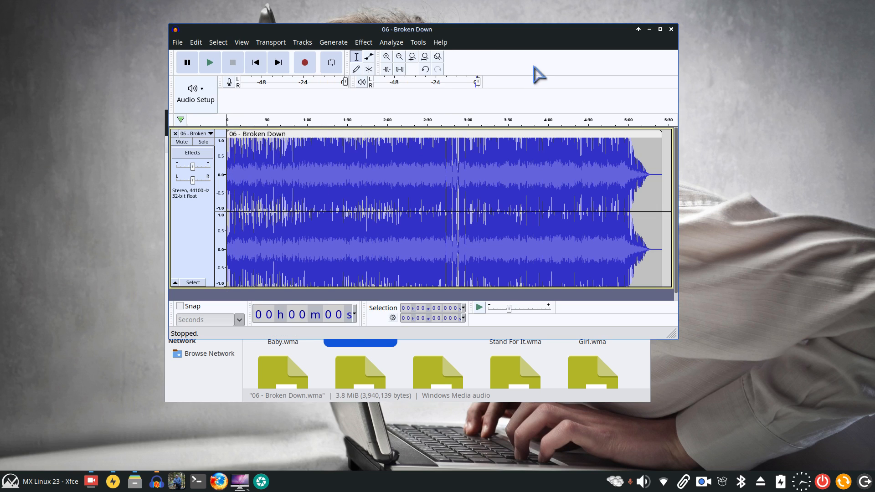
{"action": "left_click", "coordinate": [177, 41]}
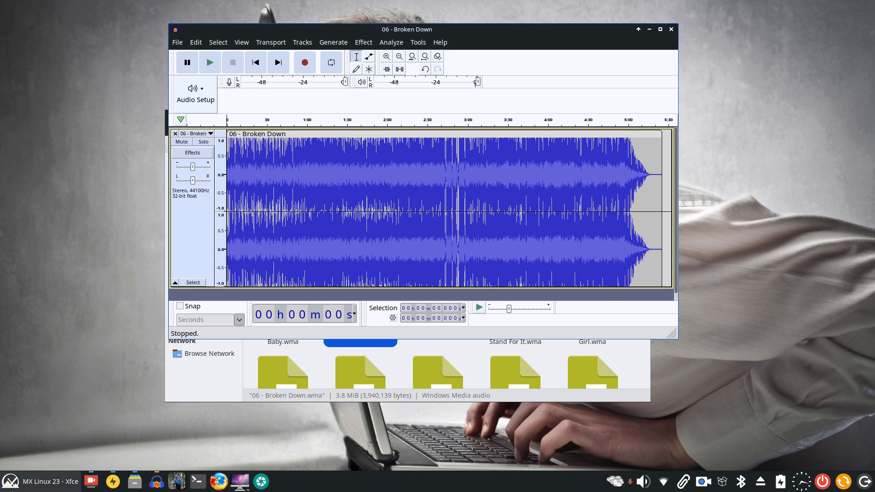
{"action": "left_click", "coordinate": [10, 481]}
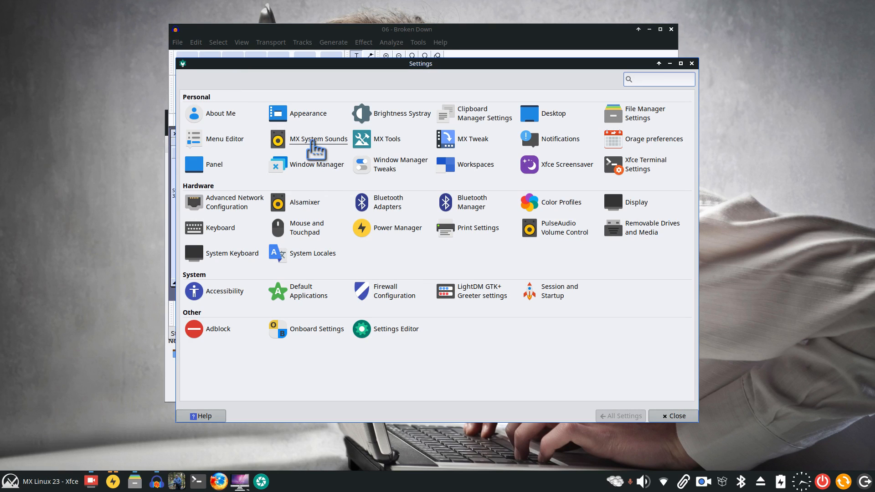
Browse the login sound chooser to Eric Clapton › Reptile, then close it without picking a file.
{"action": "left_click", "coordinate": [319, 139]}
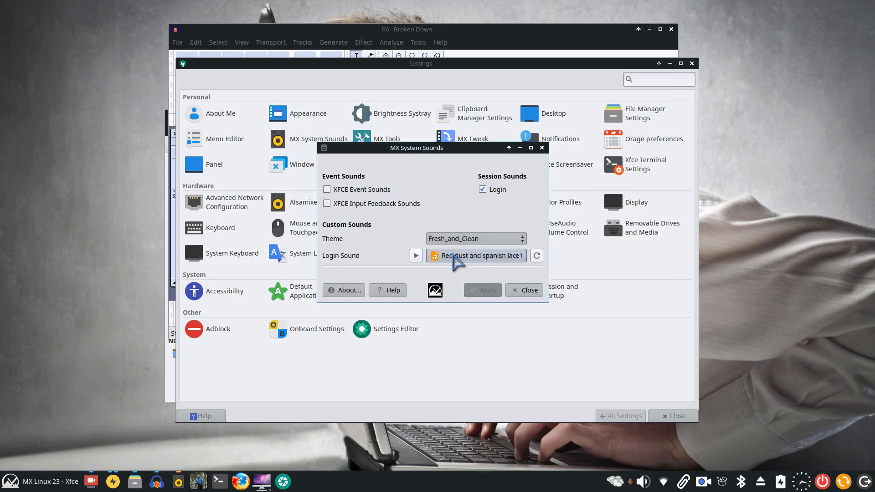
{"action": "left_click", "coordinate": [481, 255]}
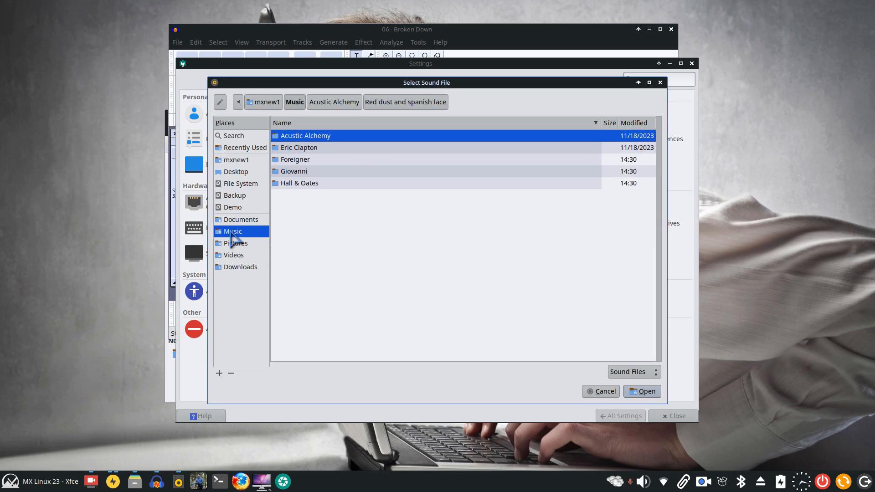
{"action": "double_click", "coordinate": [299, 147]}
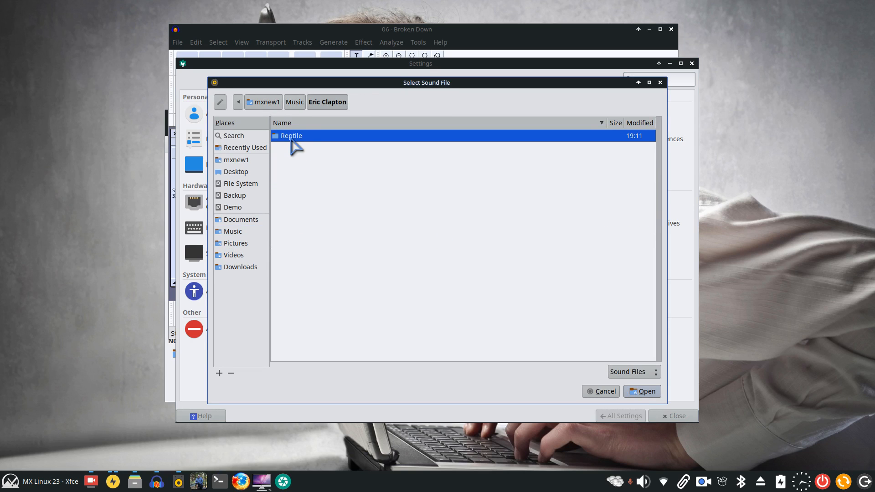
{"action": "double_click", "coordinate": [290, 135]}
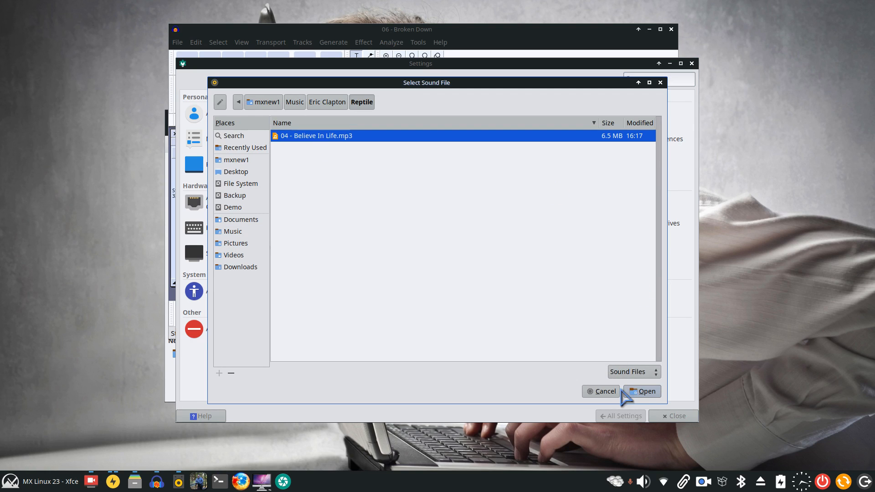
{"action": "left_click", "coordinate": [642, 391]}
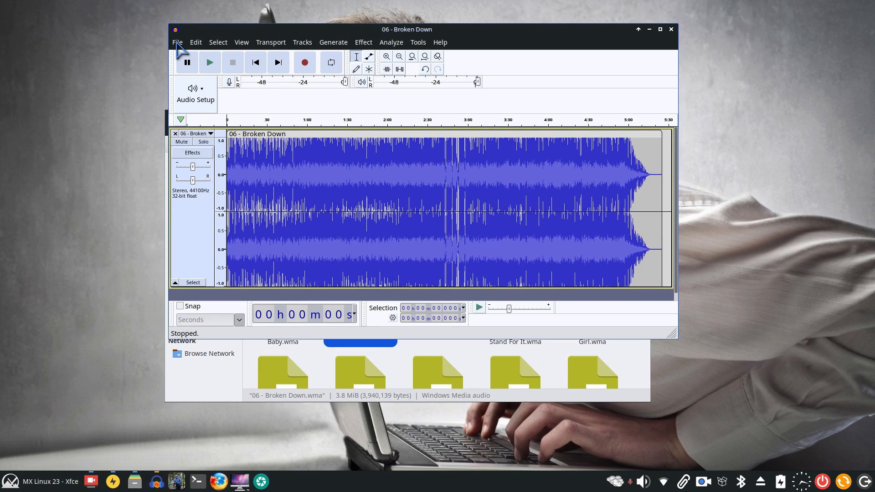
Export the song as 06 - Broken Down.mp3 into the Reptile folder, keeping its Eric Clapton tags.
{"action": "left_click", "coordinate": [177, 42]}
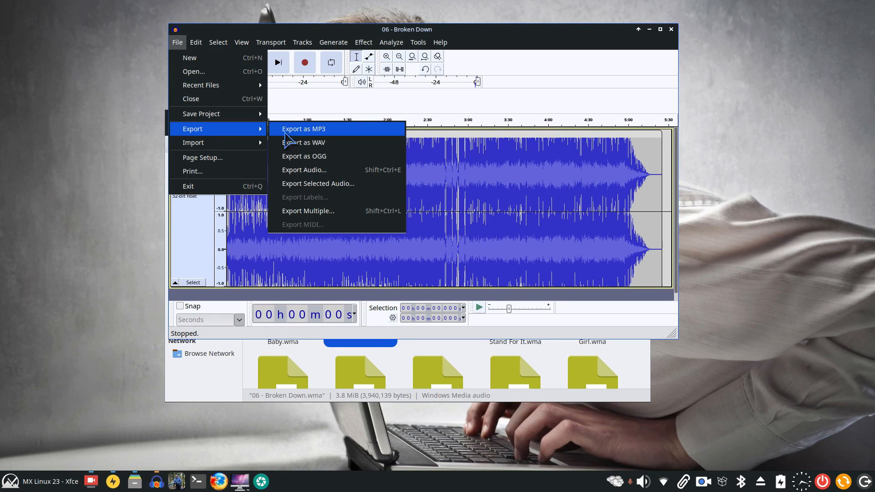
{"action": "left_click", "coordinate": [306, 129]}
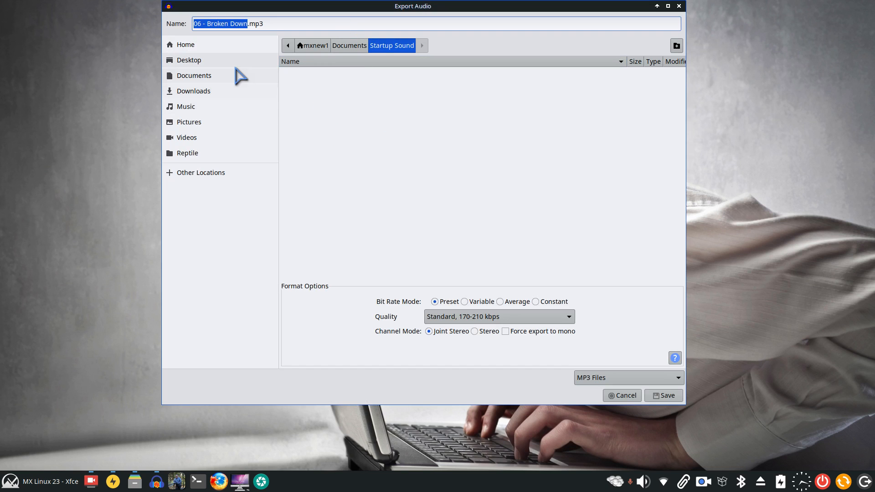
{"action": "left_click", "coordinate": [186, 106]}
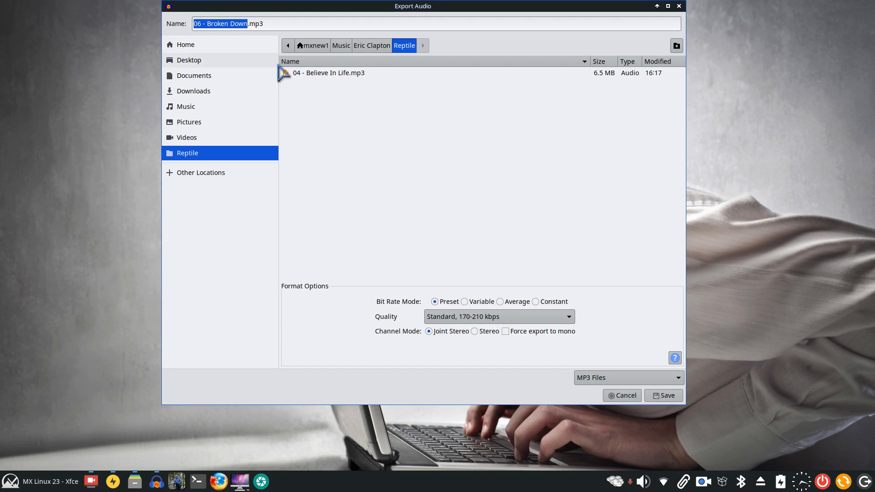
{"action": "mouse_move", "coordinate": [414, 359]}
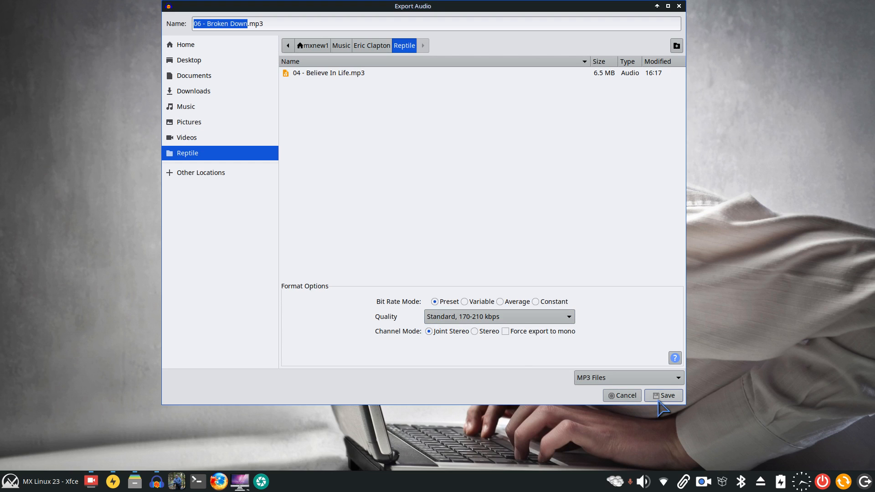
{"action": "left_click", "coordinate": [663, 395]}
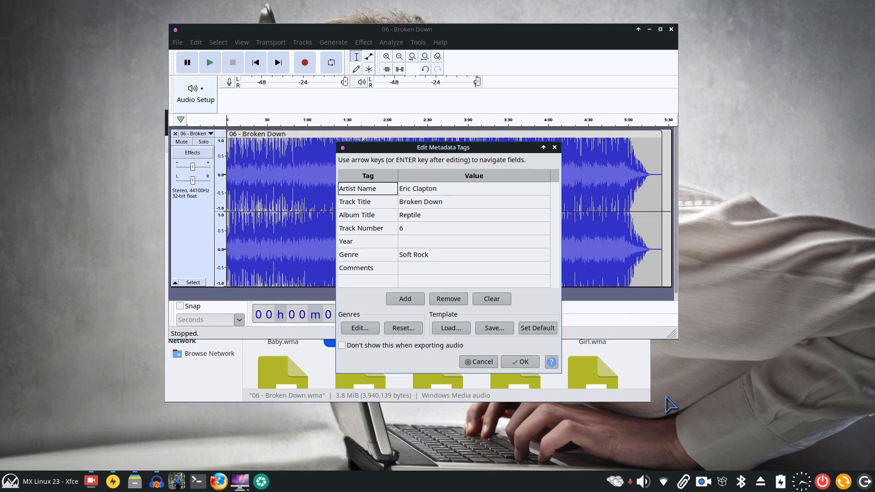
{"action": "mouse_move", "coordinate": [443, 203]}
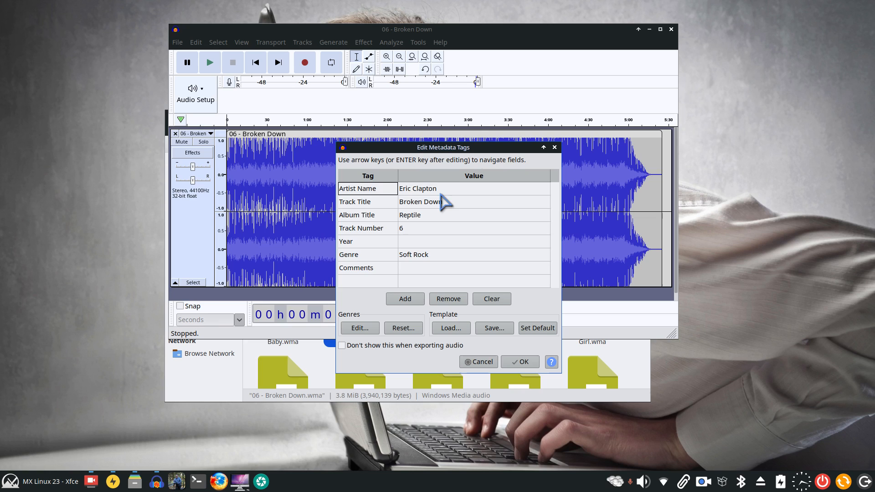
{"action": "mouse_move", "coordinate": [365, 302]}
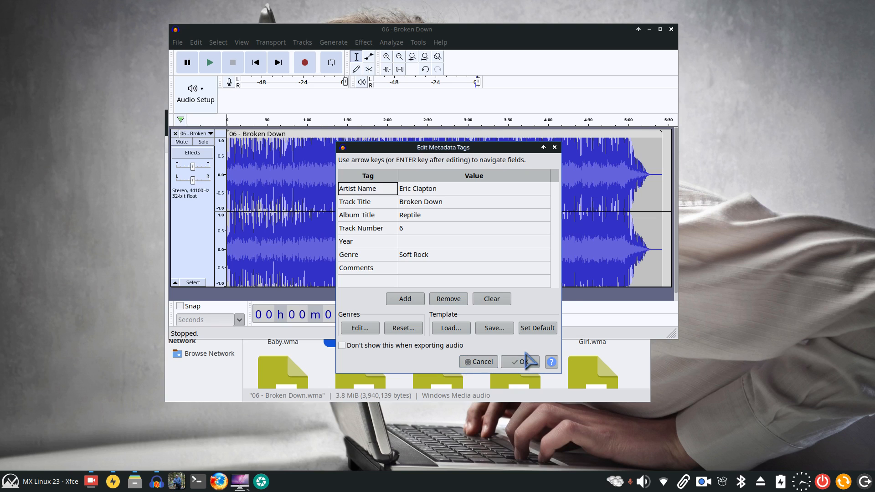
{"action": "left_click", "coordinate": [520, 361]}
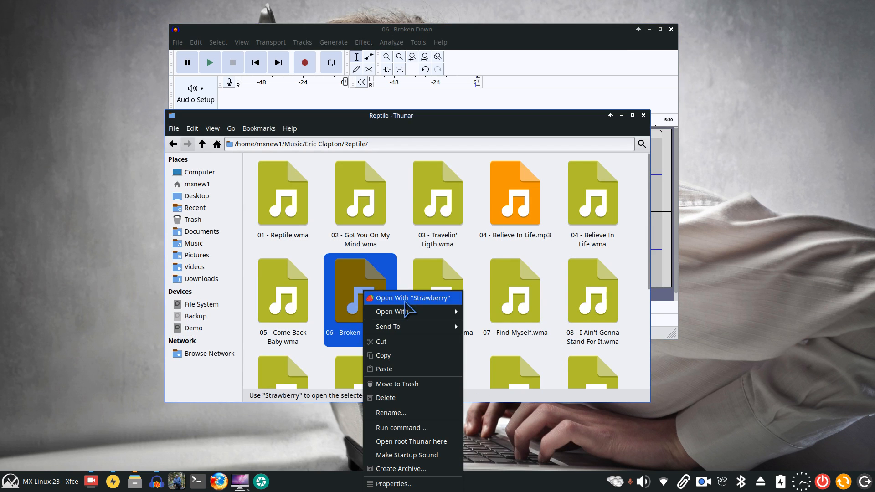
{"action": "mouse_move", "coordinate": [407, 311]}
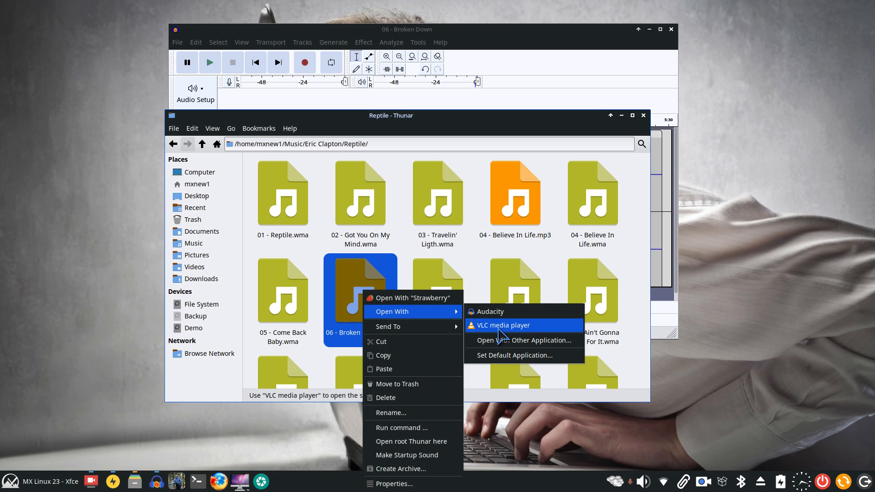
Reopen MX System Sounds, still showing Red dust and spanish lace1 as the login sound.
{"action": "left_click", "coordinate": [503, 325]}
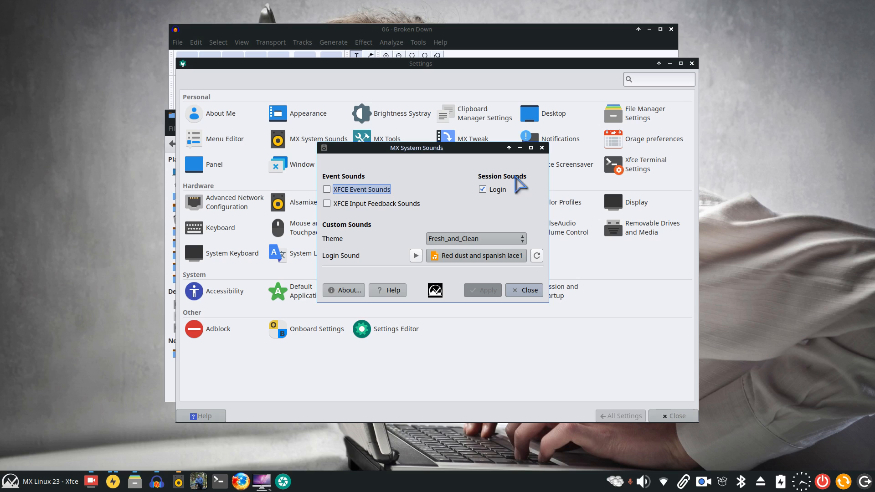
Set 06 - Broken Down.mp3 from Reptile as the login sound, apply it, then uncheck Login.
{"action": "left_click", "coordinate": [482, 256]}
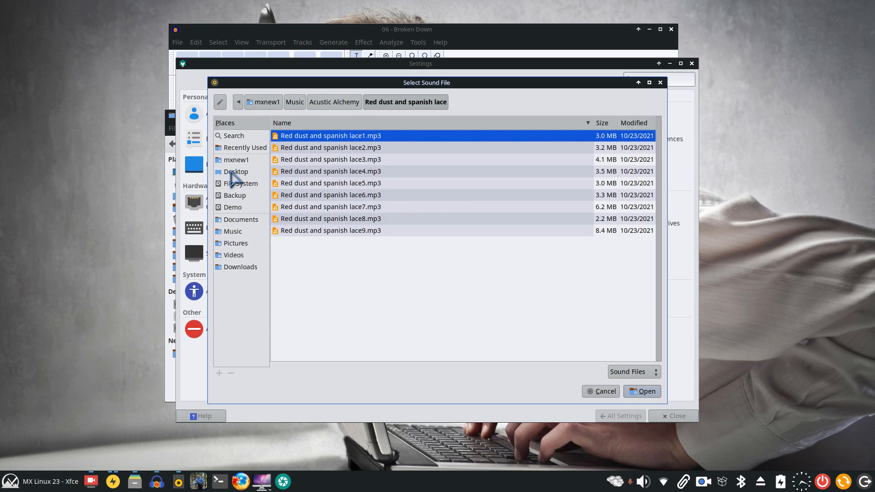
{"action": "left_click", "coordinate": [294, 102]}
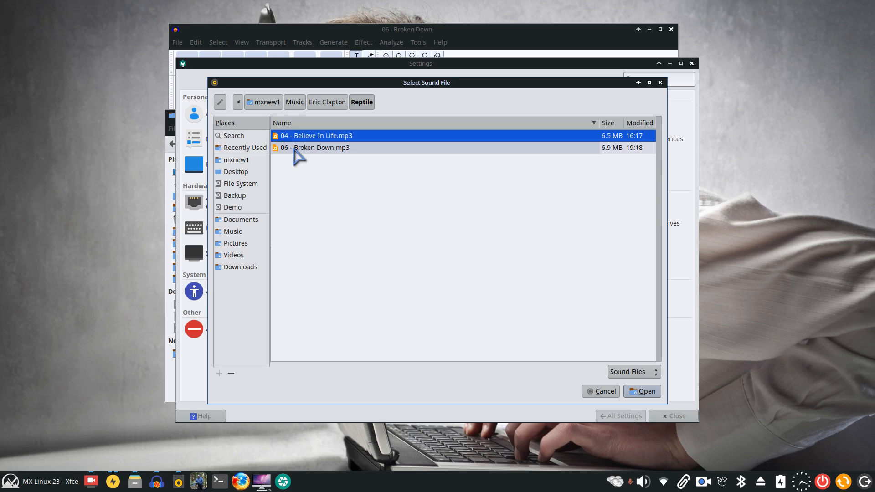
{"action": "left_click", "coordinate": [646, 391]}
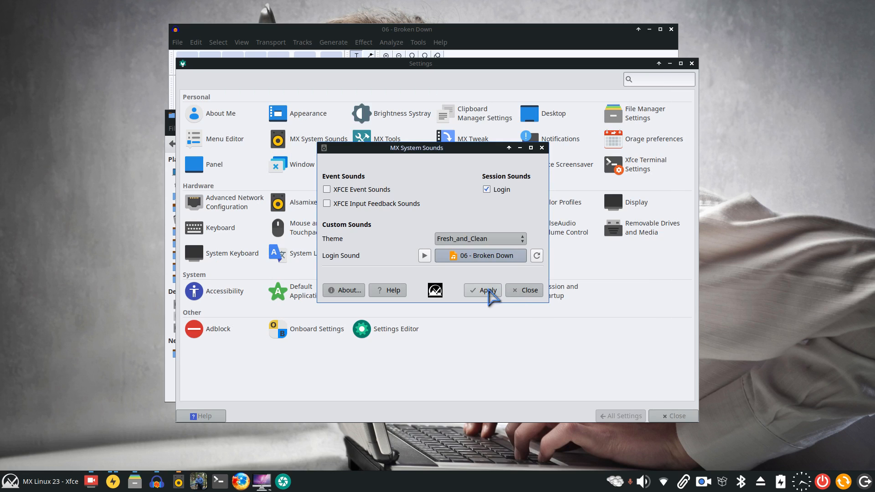
{"action": "left_click", "coordinate": [486, 290]}
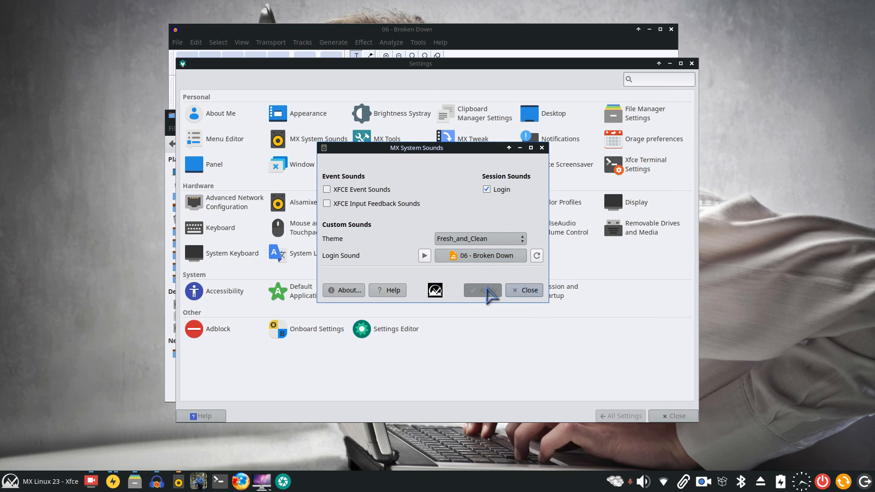
{"action": "left_click", "coordinate": [524, 290]}
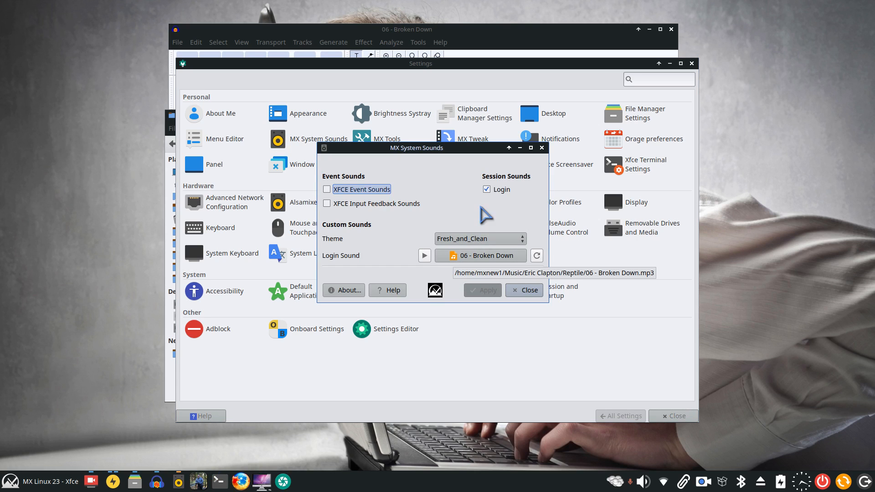
{"action": "mouse_move", "coordinate": [843, 290]}
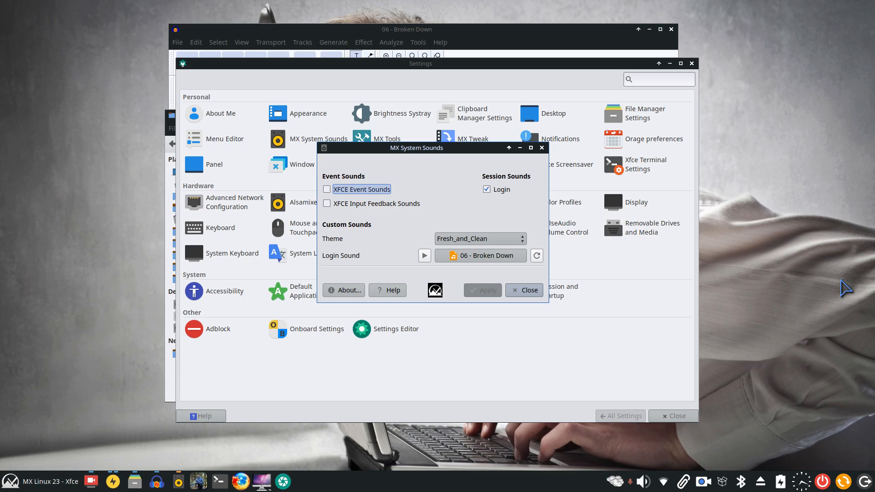
{"action": "mouse_move", "coordinate": [769, 281]}
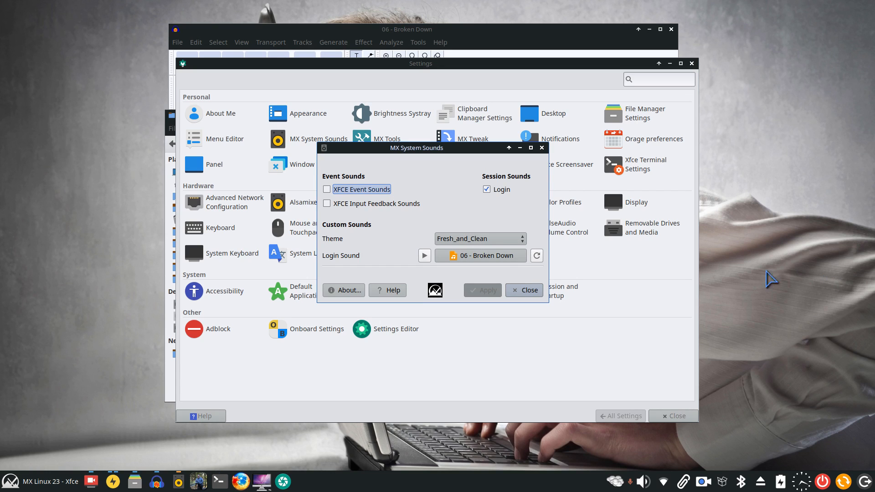
{"action": "mouse_move", "coordinate": [202, 368]}
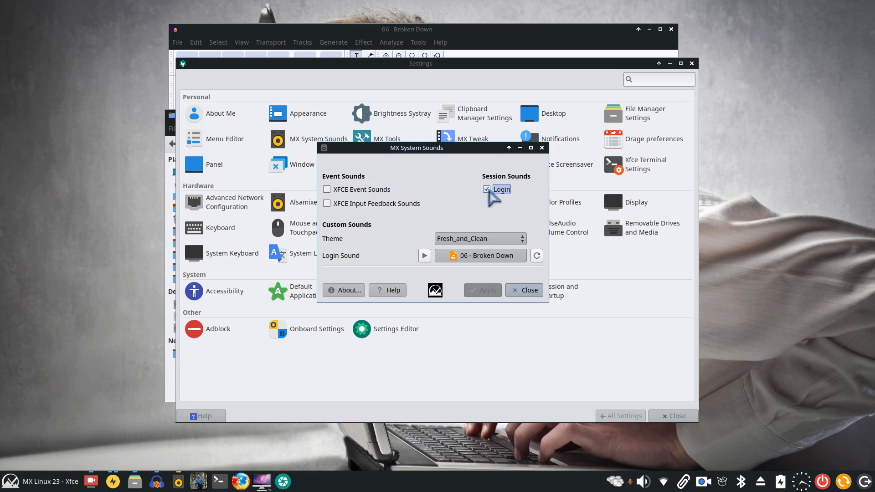
{"action": "left_click", "coordinate": [486, 190]}
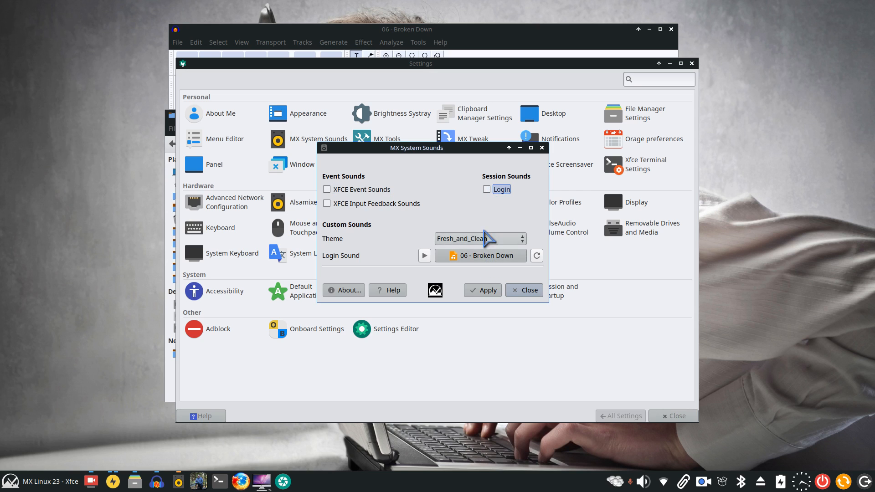
From Thunar's Reptile folder, open 06 - Broken Down.mp3 with Audacity.
{"action": "left_click", "coordinate": [487, 190]}
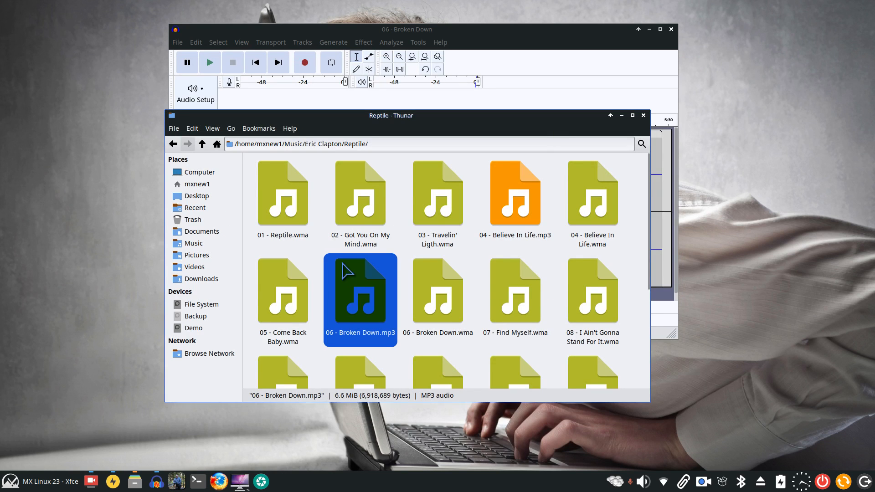
{"action": "mouse_move", "coordinate": [565, 144]}
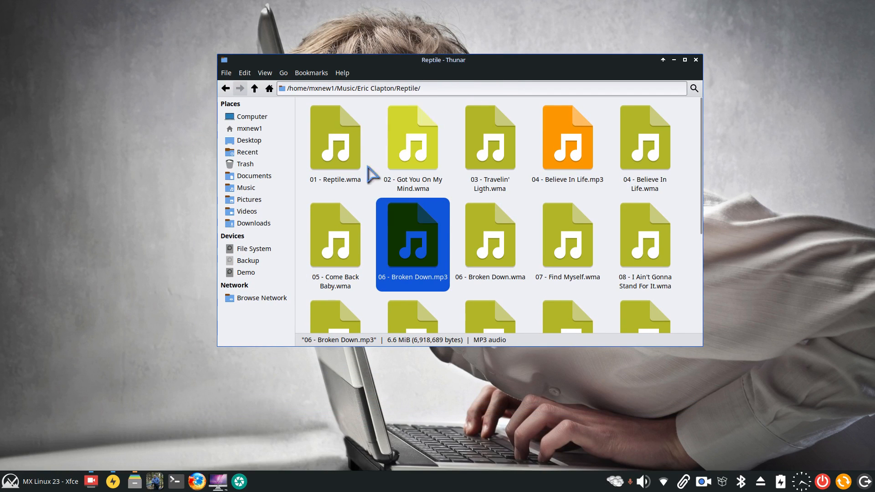
{"action": "left_click", "coordinate": [254, 88]}
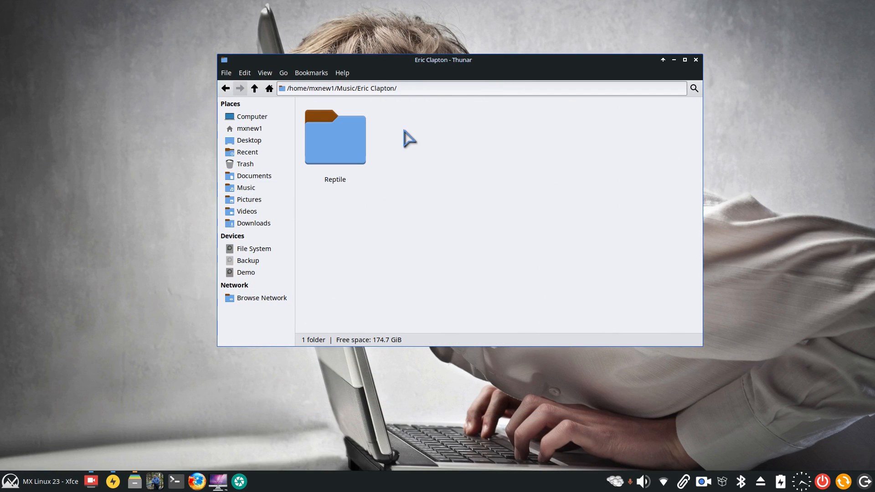
{"action": "double_click", "coordinate": [335, 139]}
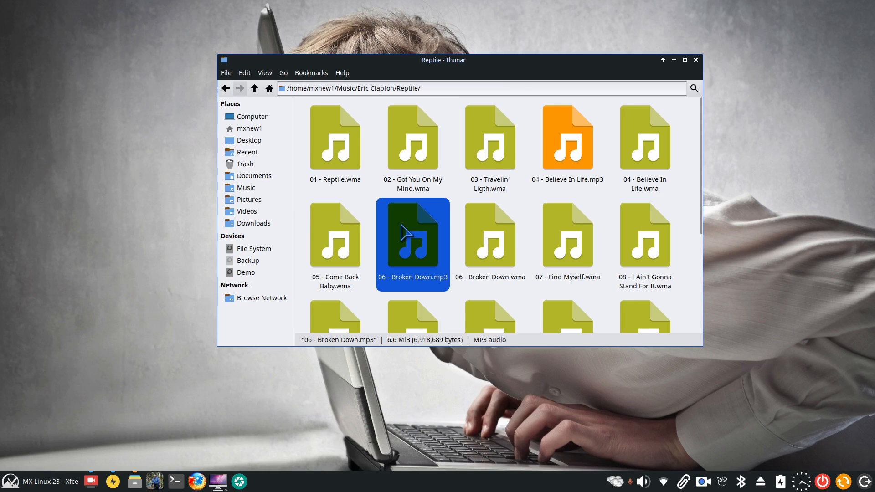
{"action": "right_click", "coordinate": [405, 232]}
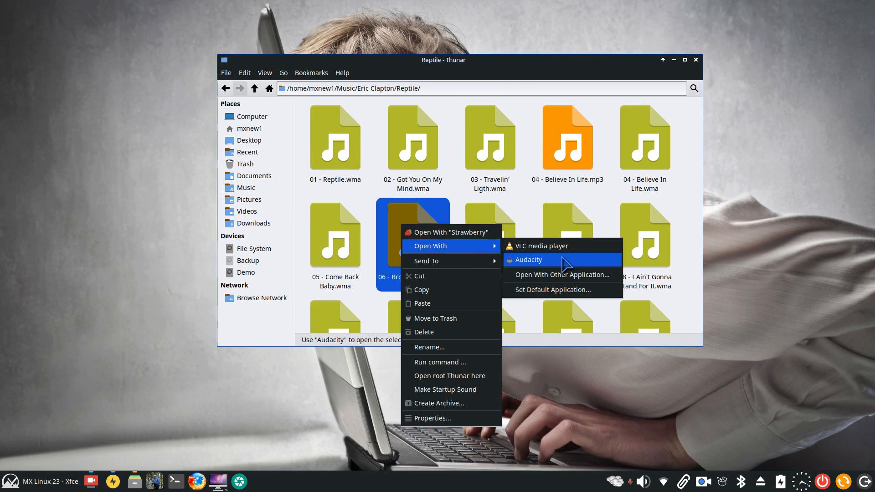
{"action": "left_click", "coordinate": [528, 260]}
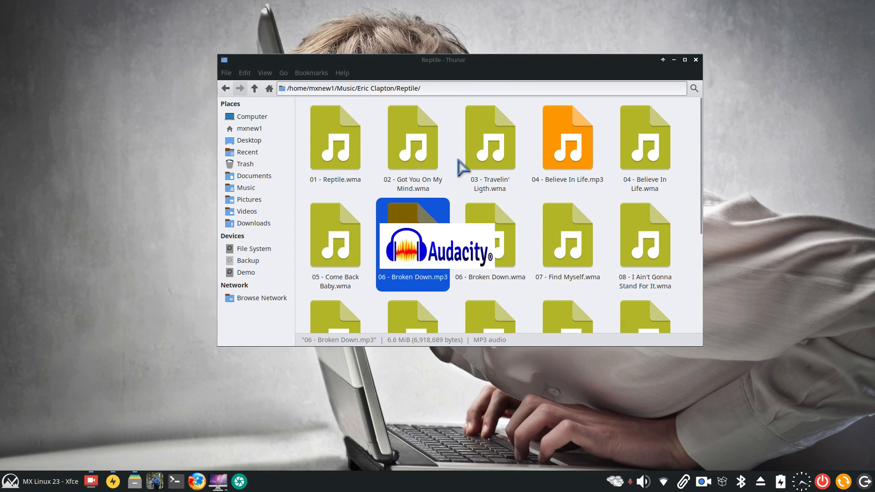
{"action": "double_click", "coordinate": [412, 245]}
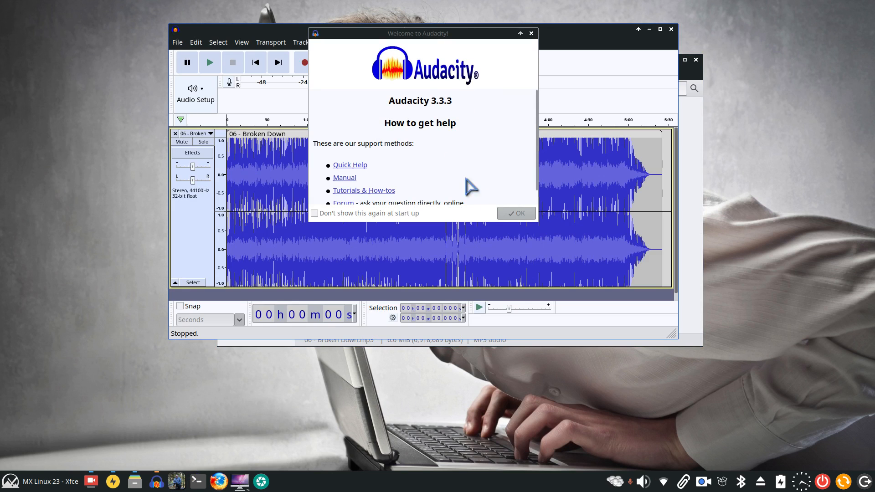
Select roughly the first thirty seconds of Broken Down and start a new empty project.
{"action": "left_click", "coordinate": [516, 213]}
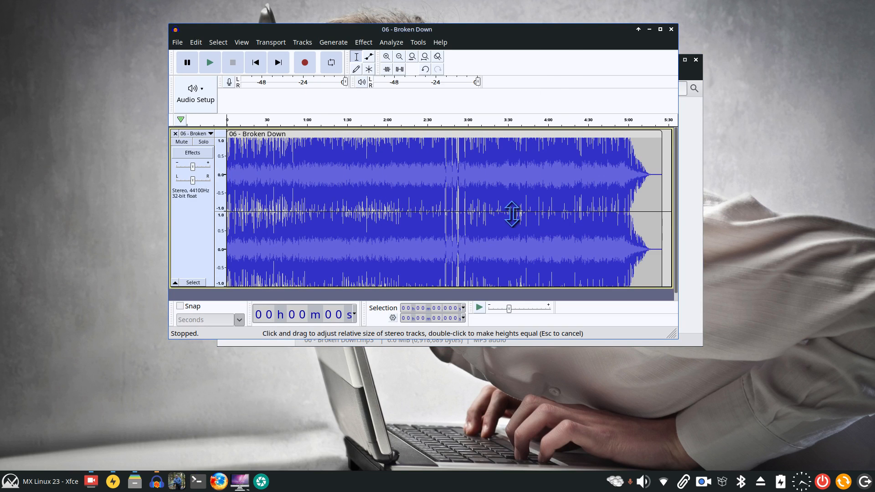
{"action": "mouse_move", "coordinate": [379, 181]}
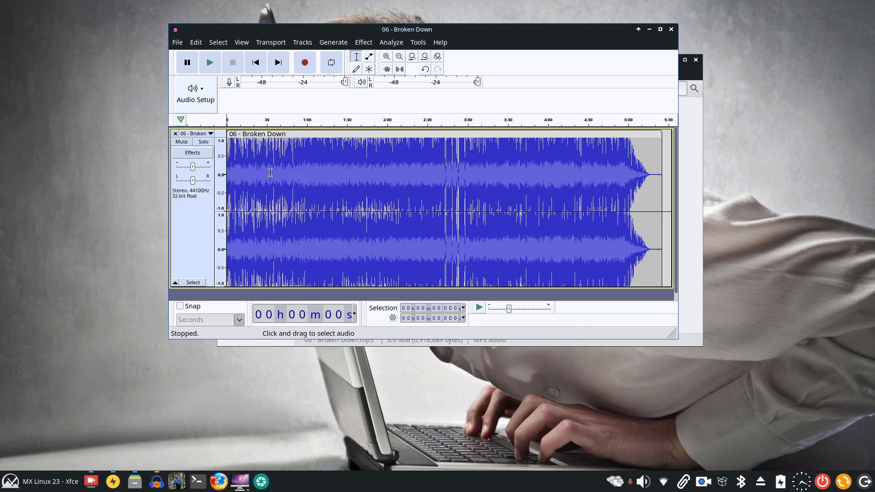
{"action": "mouse_move", "coordinate": [264, 171]}
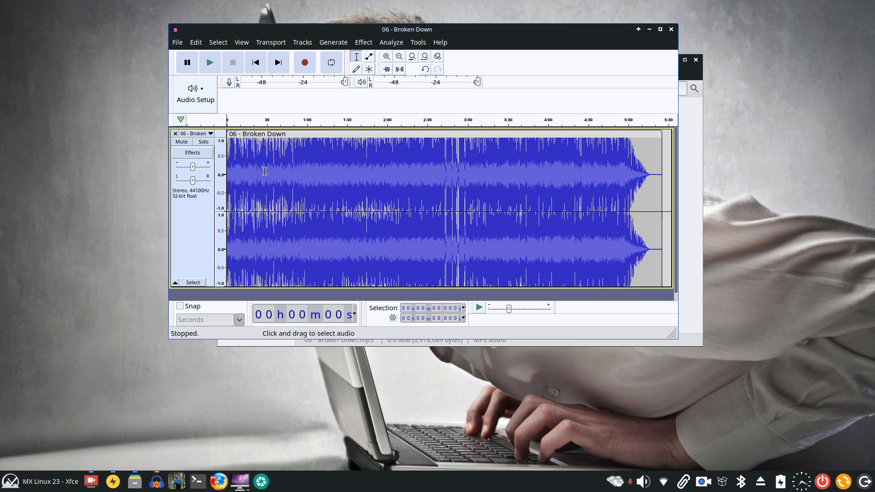
{"action": "mouse_move", "coordinate": [268, 174]}
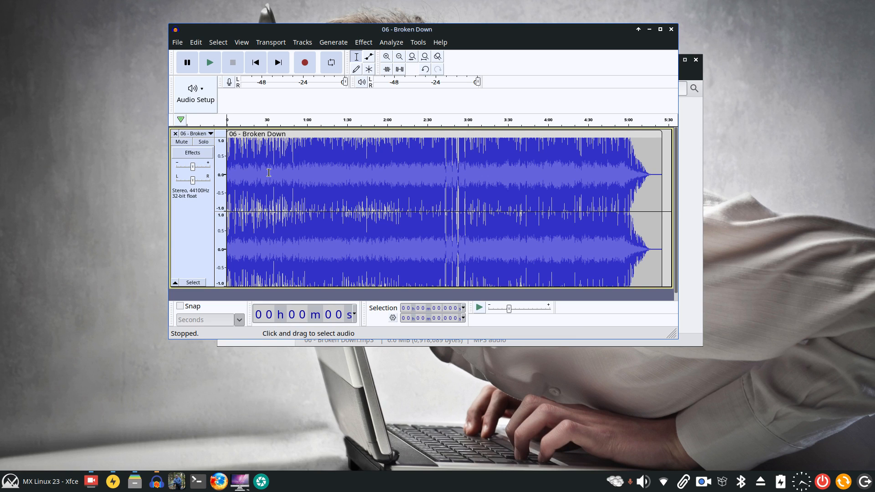
{"action": "left_click_drag", "start_coordinate": [227, 168], "coordinate": [268, 167]}
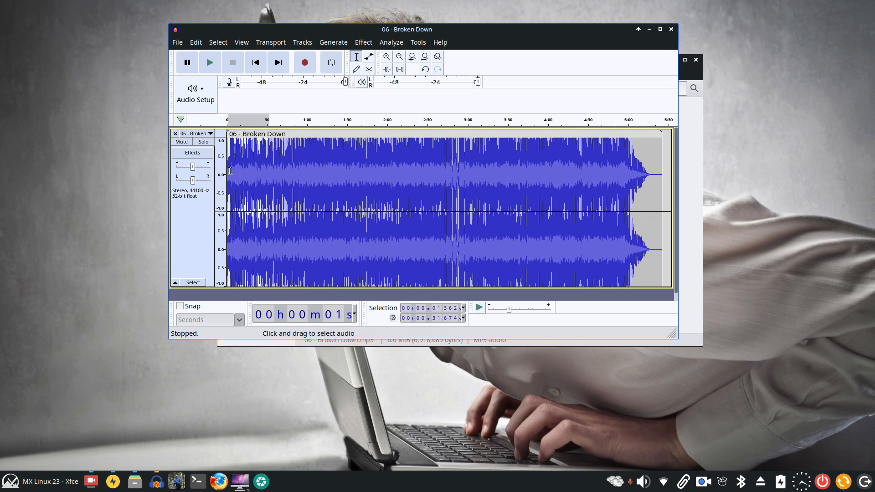
{"action": "mouse_move", "coordinate": [257, 182]}
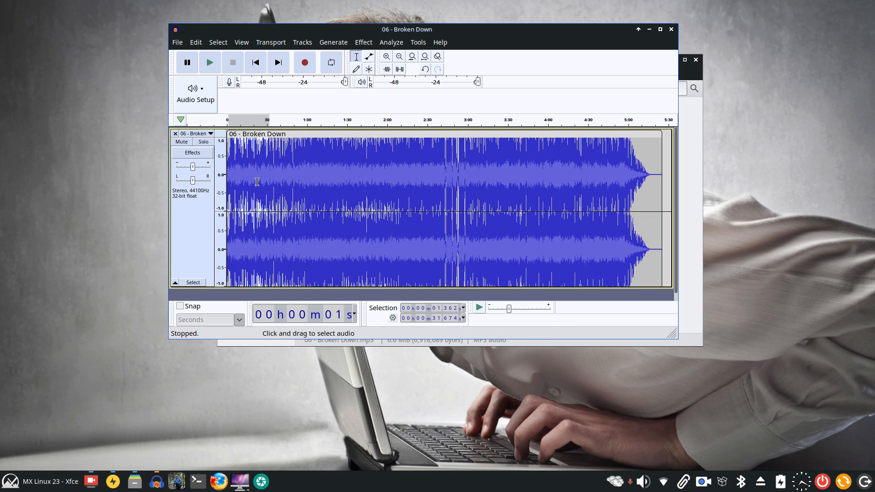
{"action": "left_click", "coordinate": [177, 42]}
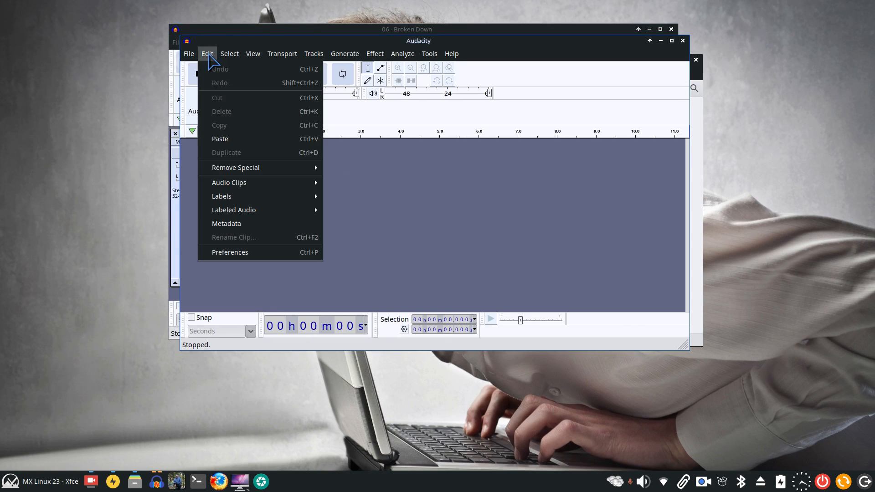
Paste the selected audio into the new project and trim the clip to about 14 seconds.
{"action": "left_click", "coordinate": [220, 139]}
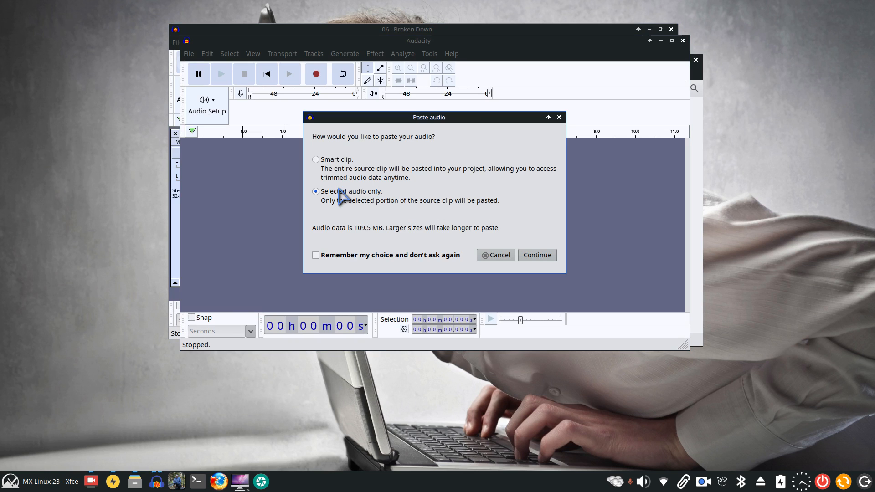
{"action": "mouse_move", "coordinate": [363, 177]}
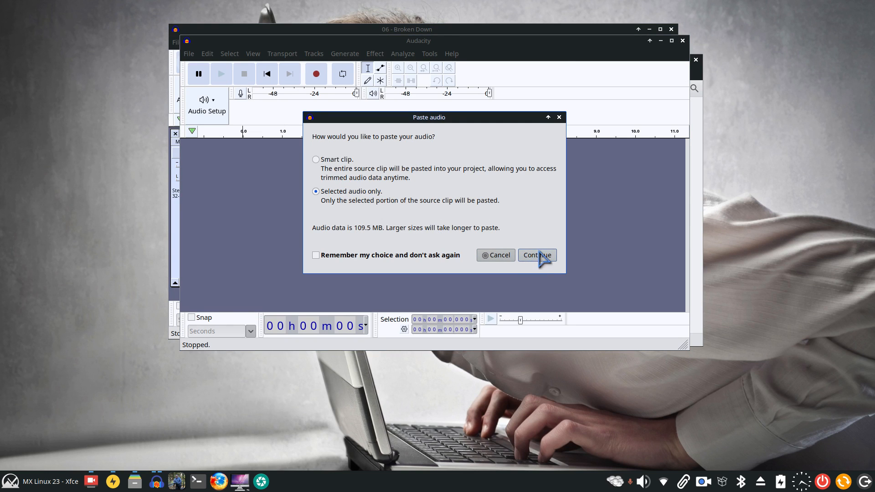
{"action": "left_click", "coordinate": [537, 255]}
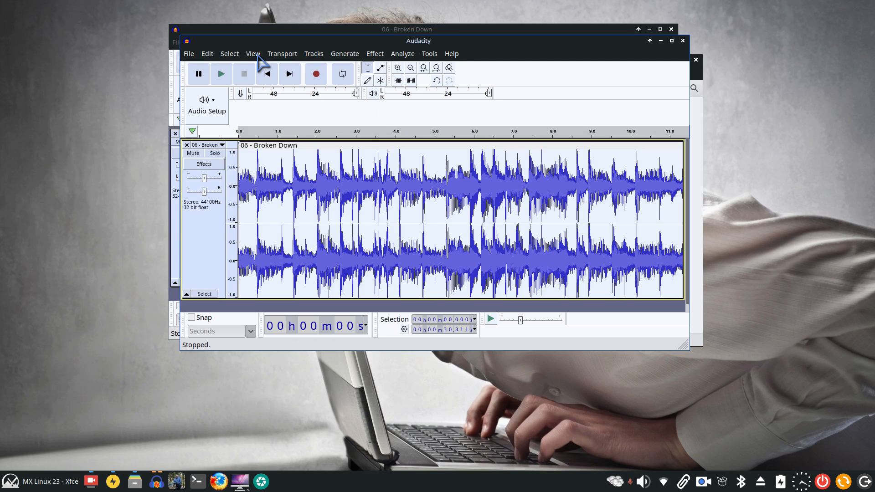
{"action": "left_click", "coordinate": [254, 53]}
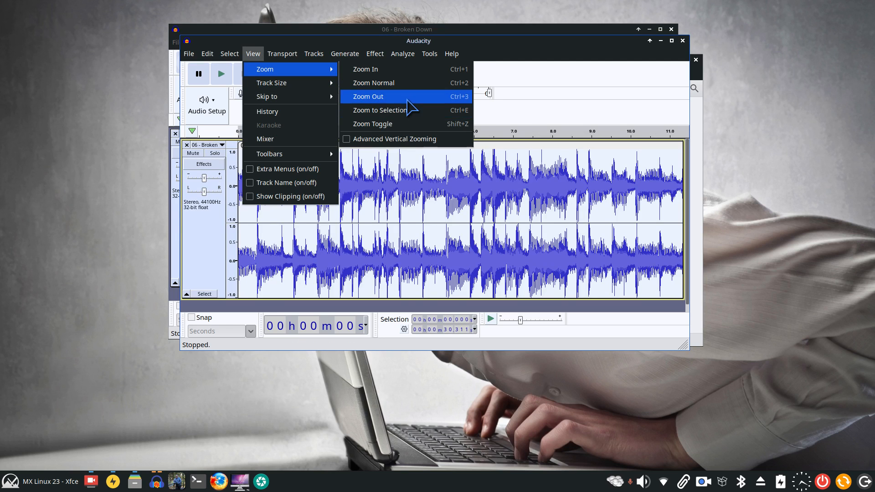
{"action": "left_click", "coordinate": [368, 97]}
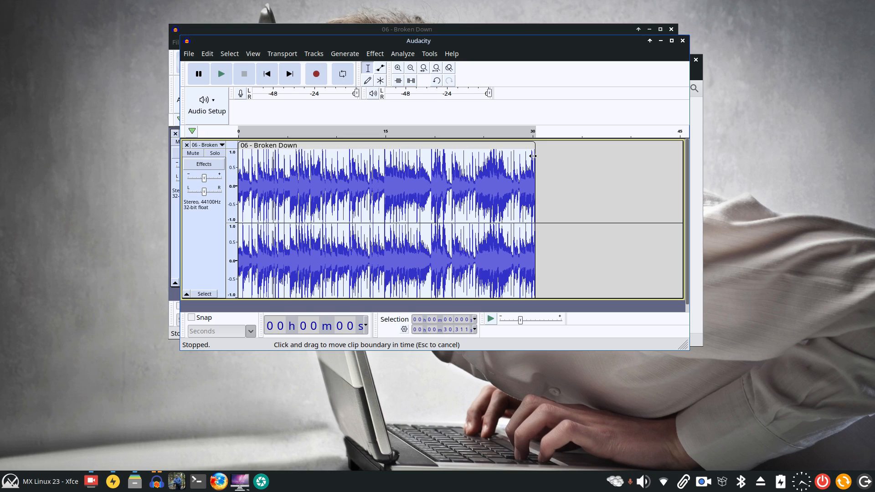
{"action": "left_click_drag", "start_coordinate": [532, 156], "coordinate": [369, 168]}
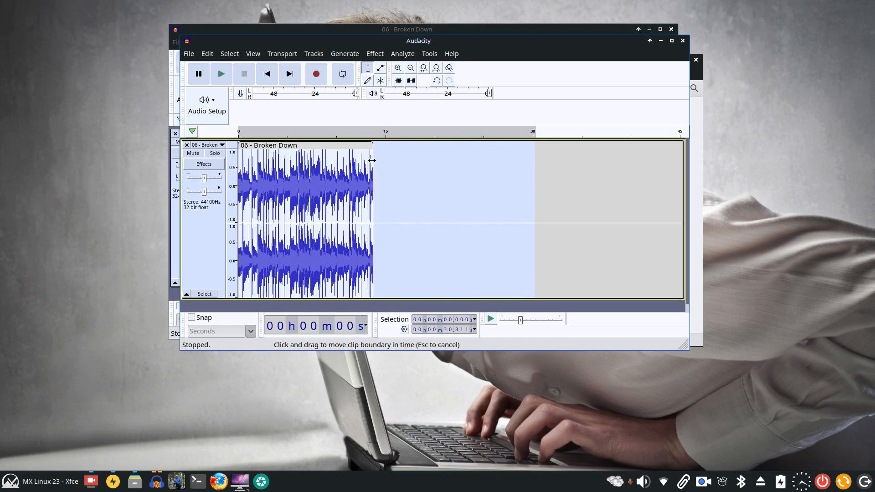
{"action": "left_click", "coordinate": [189, 53]}
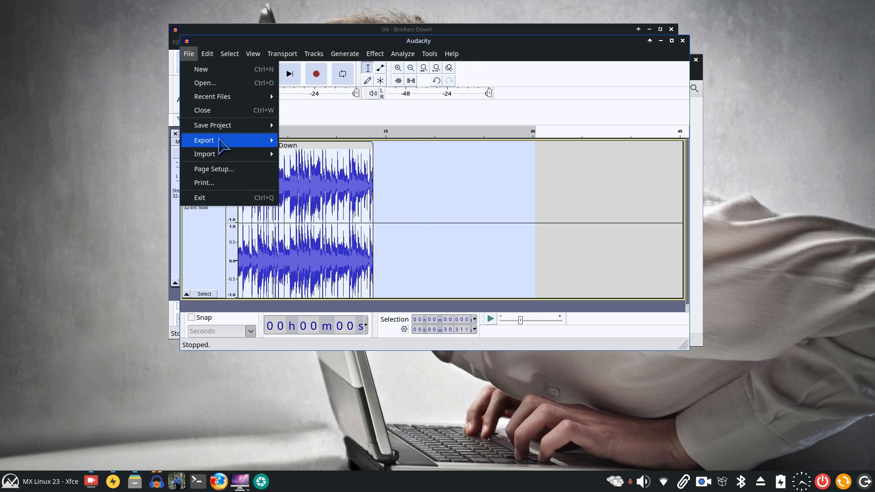
{"action": "mouse_move", "coordinate": [204, 140]}
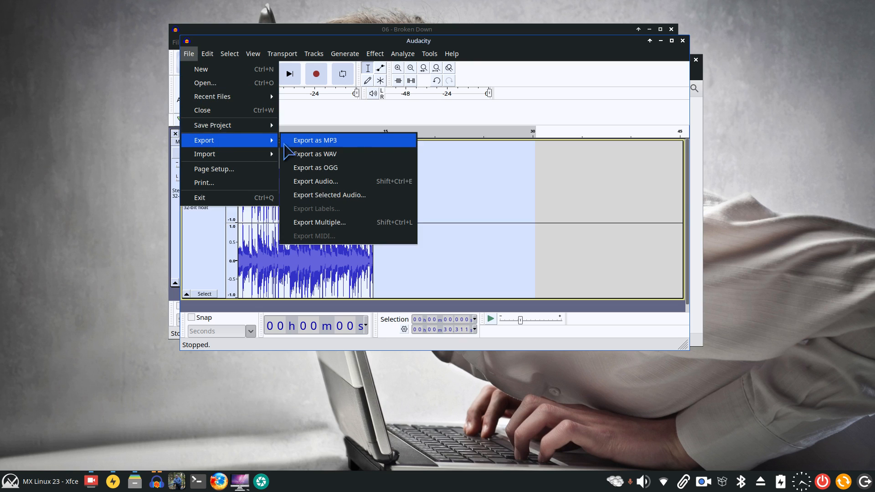
{"action": "mouse_move", "coordinate": [361, 168]}
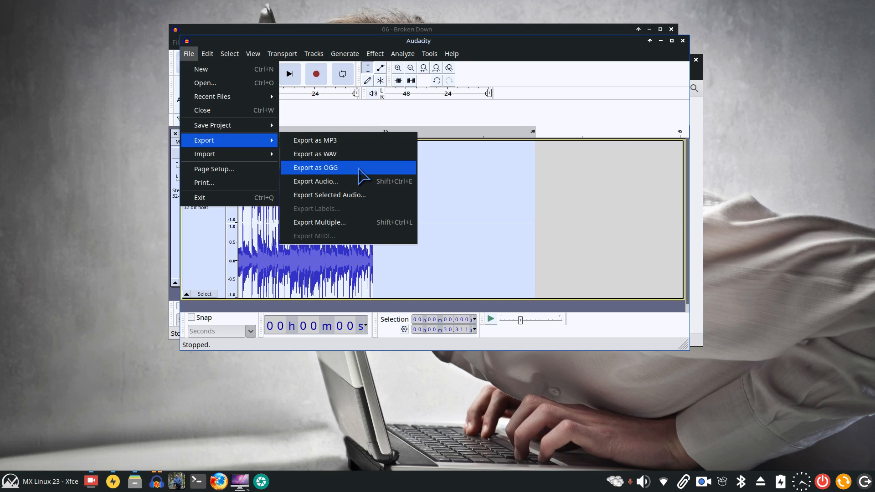
Start exporting the trimmed clip in Ogg Vorbis format.
{"action": "left_click", "coordinate": [315, 168]}
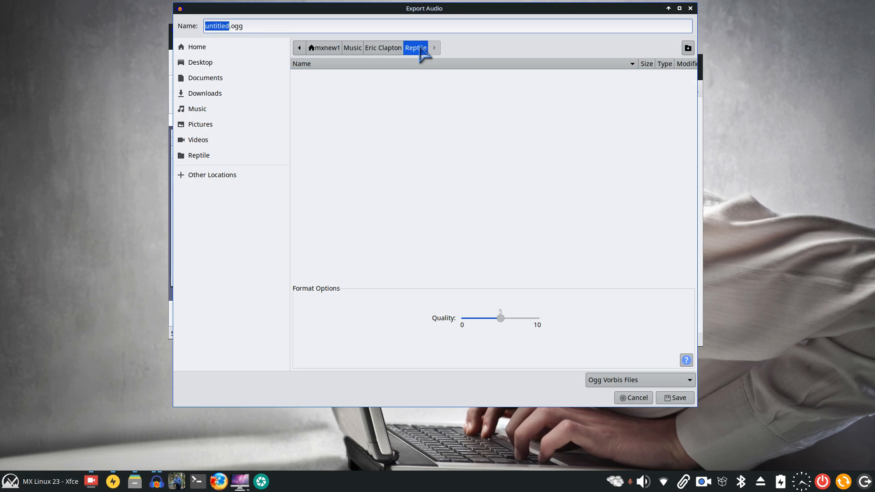
{"action": "mouse_move", "coordinate": [164, 318]}
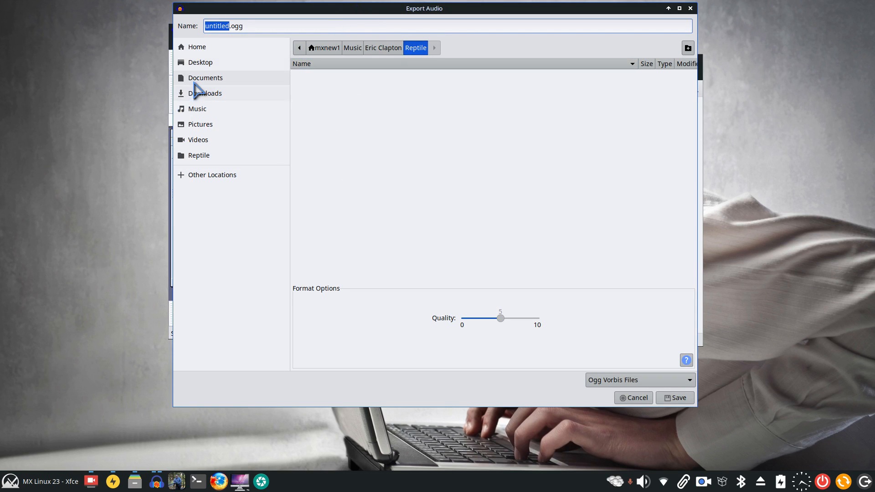
Save the clip as mysong6.ogg in Documents › Startup Sound with empty metadata tags.
{"action": "left_click", "coordinate": [205, 78]}
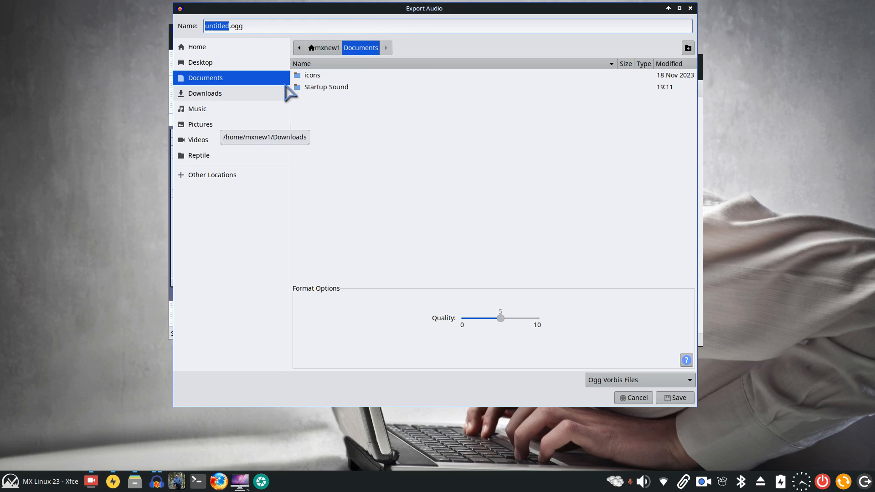
{"action": "left_click", "coordinate": [326, 87]}
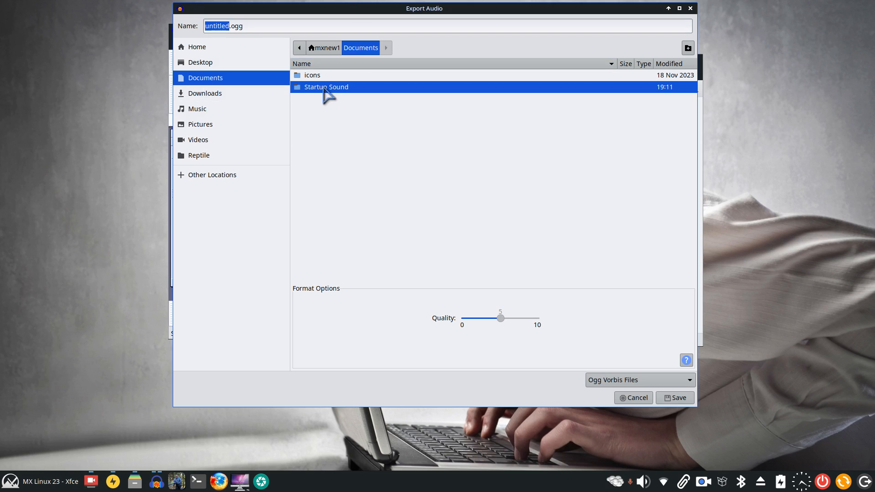
{"action": "mouse_move", "coordinate": [335, 102]}
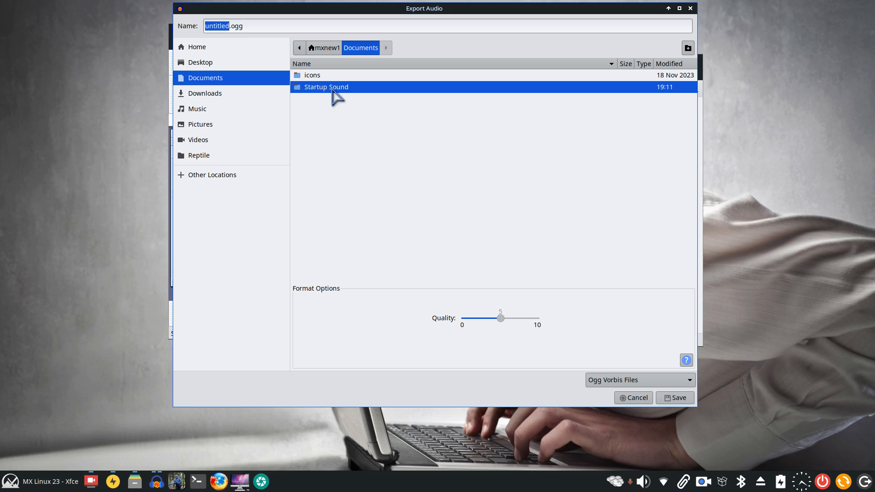
{"action": "double_click", "coordinate": [326, 87]}
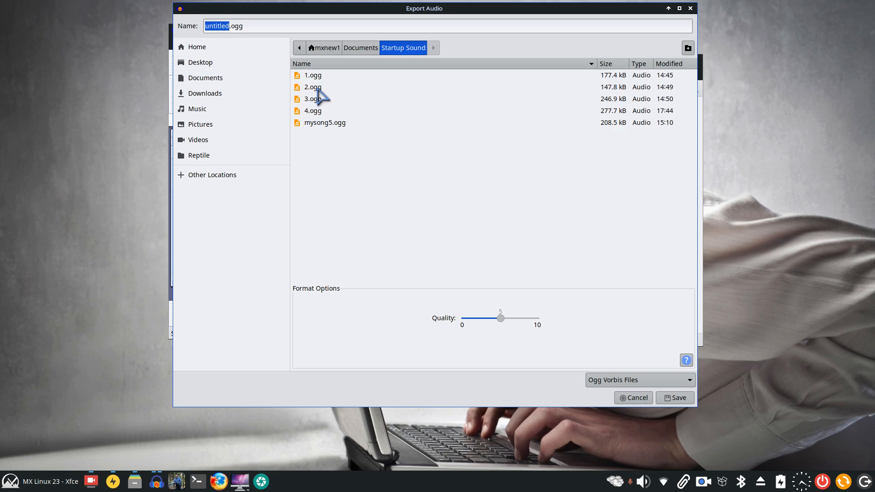
{"action": "mouse_move", "coordinate": [312, 111]}
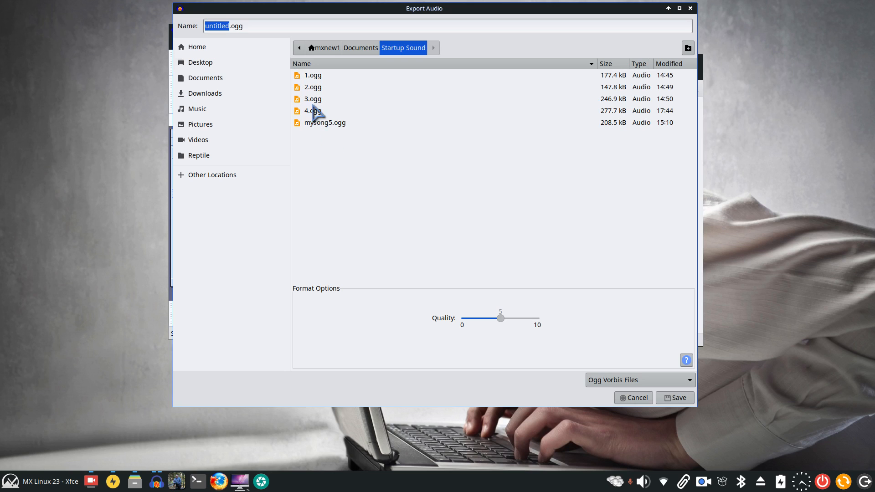
{"action": "mouse_move", "coordinate": [330, 133]}
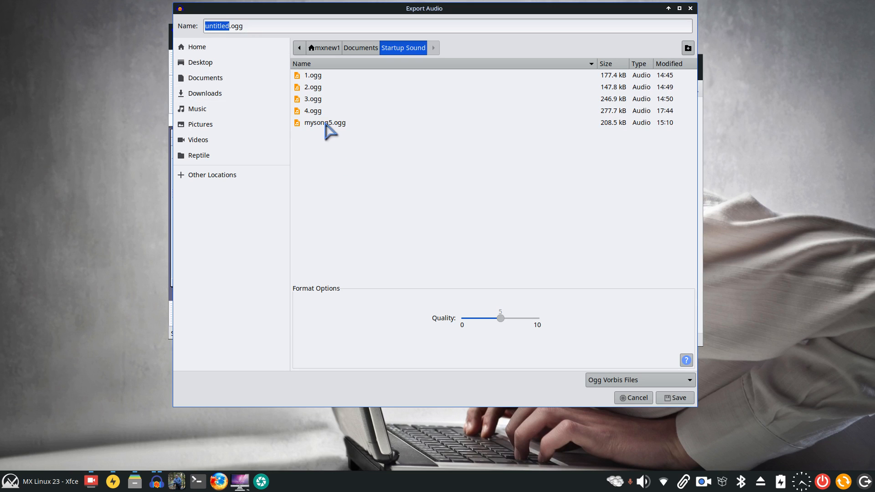
{"action": "left_click", "coordinate": [323, 122]}
{"action": "type", "text": "mysong6"}
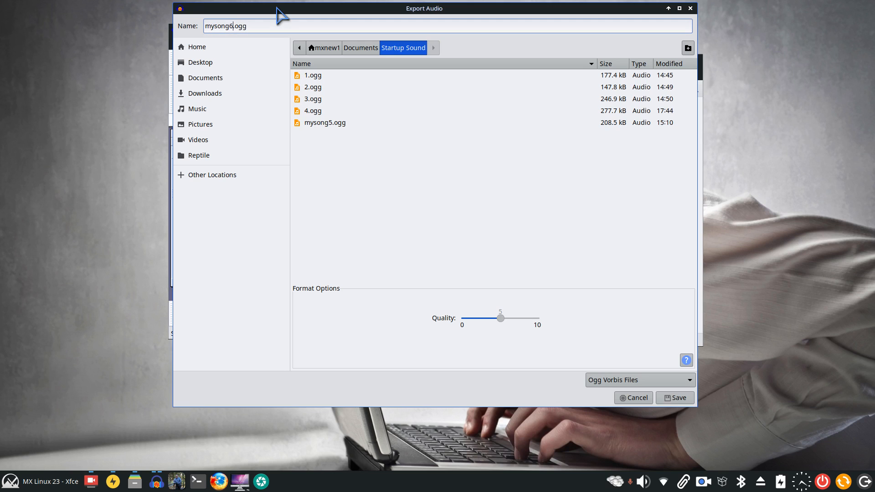
{"action": "mouse_move", "coordinate": [440, 291]}
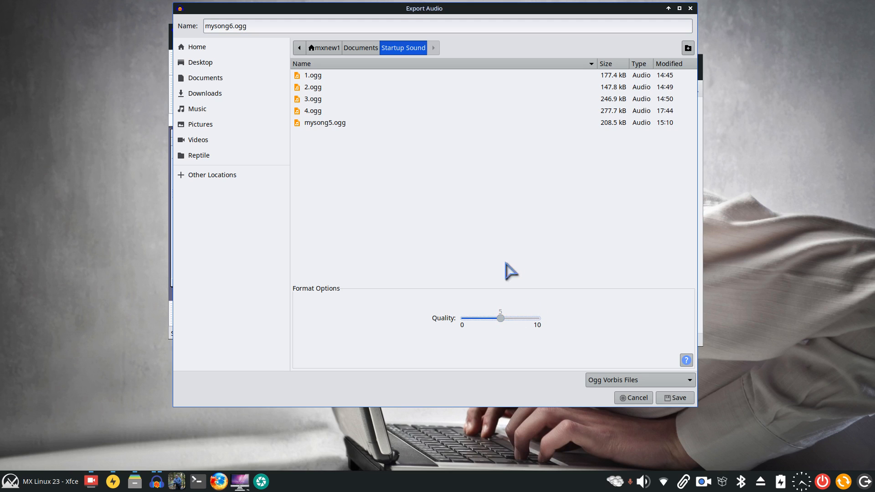
{"action": "left_click", "coordinate": [675, 397]}
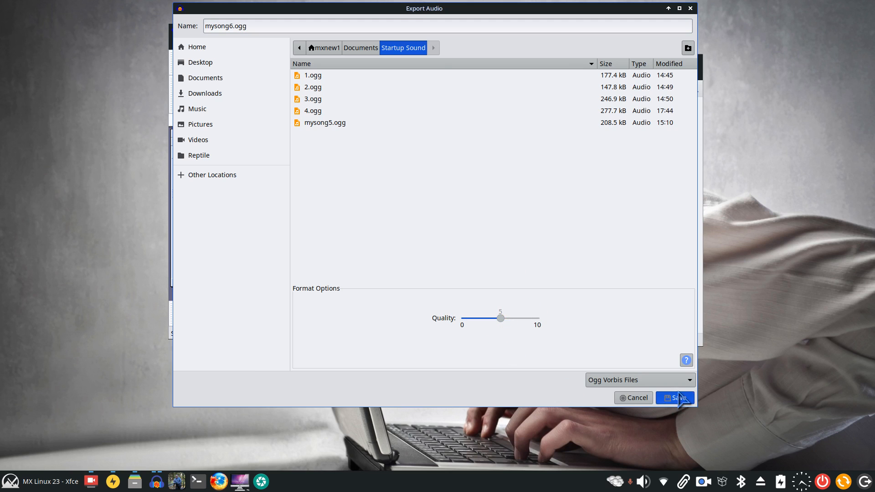
{"action": "left_click", "coordinate": [678, 398]}
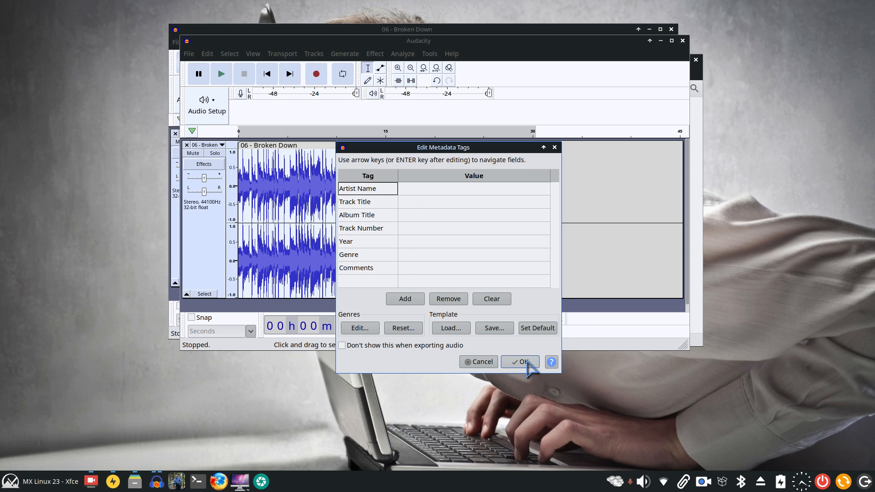
{"action": "left_click", "coordinate": [520, 362]}
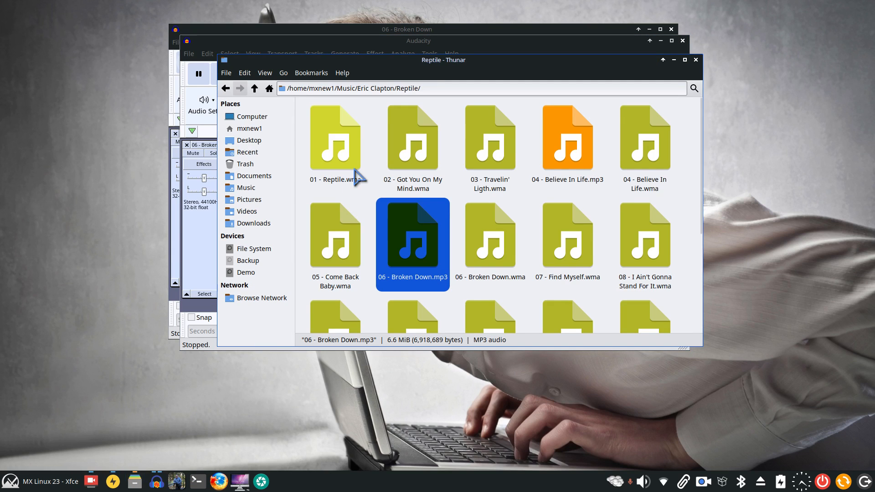
Browse Thunar to Home > Documents > Startup Sound and confirm mysong6.ogg is listed.
{"action": "left_click", "coordinate": [248, 127]}
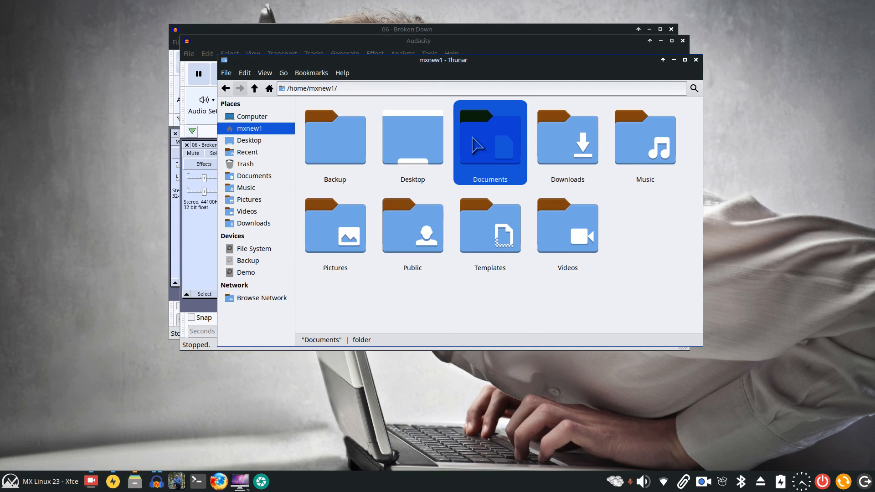
{"action": "double_click", "coordinate": [489, 141]}
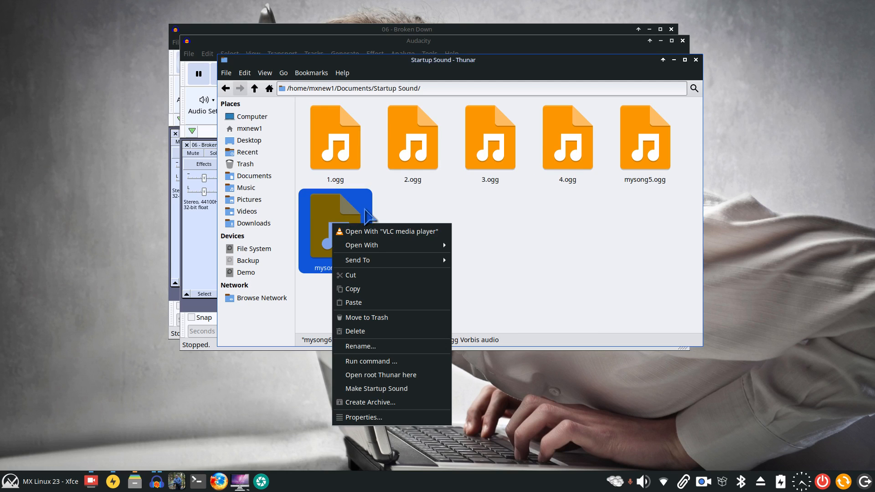
{"action": "left_click", "coordinate": [392, 231]}
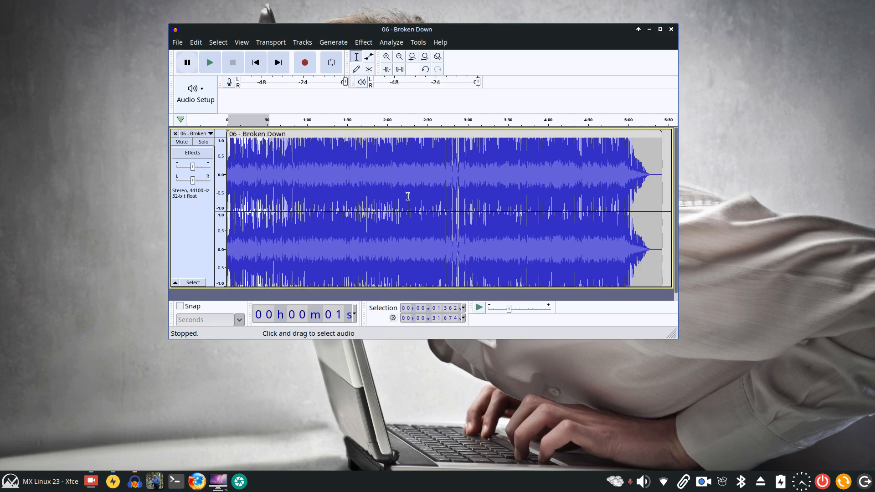
{"action": "mouse_move", "coordinate": [641, 203]}
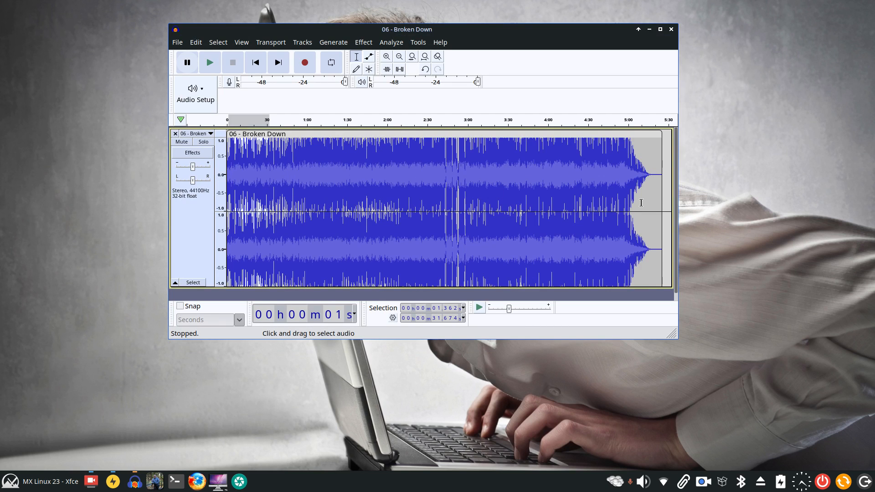
Paste a selected mid-song stretch into the other project and preview it briefly.
{"action": "left_click_drag", "start_coordinate": [426, 174], "coordinate": [518, 173]}
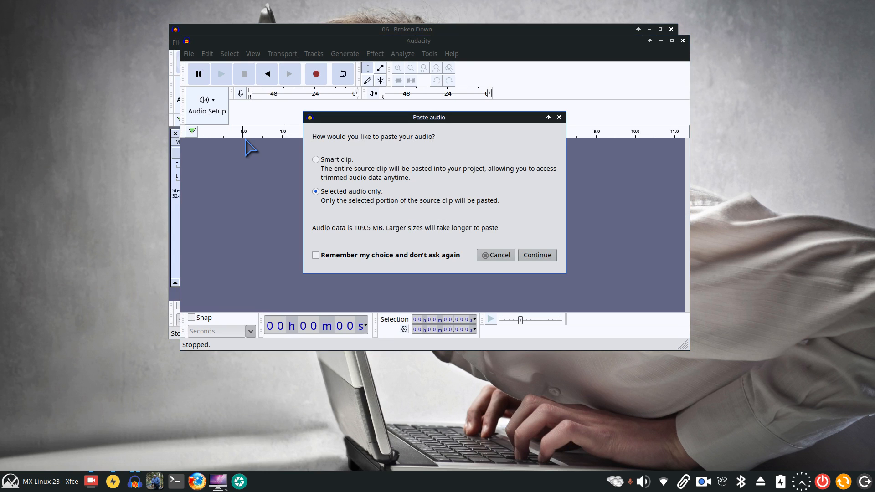
{"action": "left_click", "coordinate": [537, 256]}
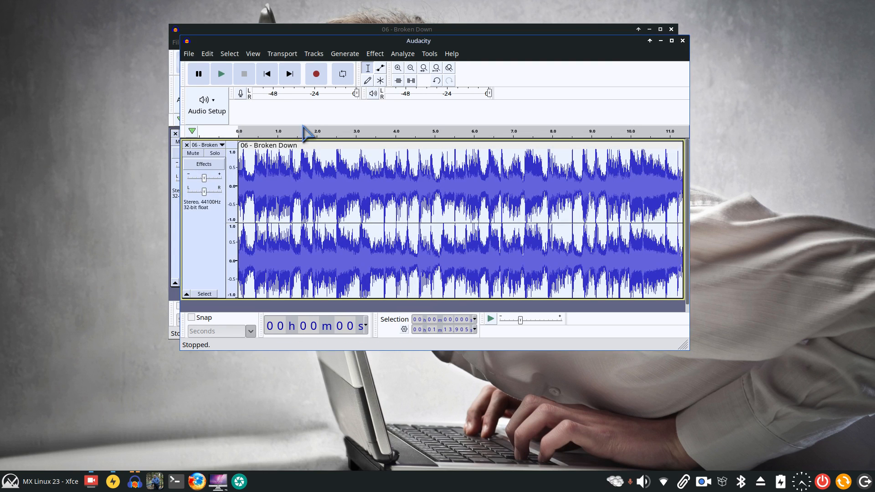
{"action": "left_click", "coordinate": [220, 74]}
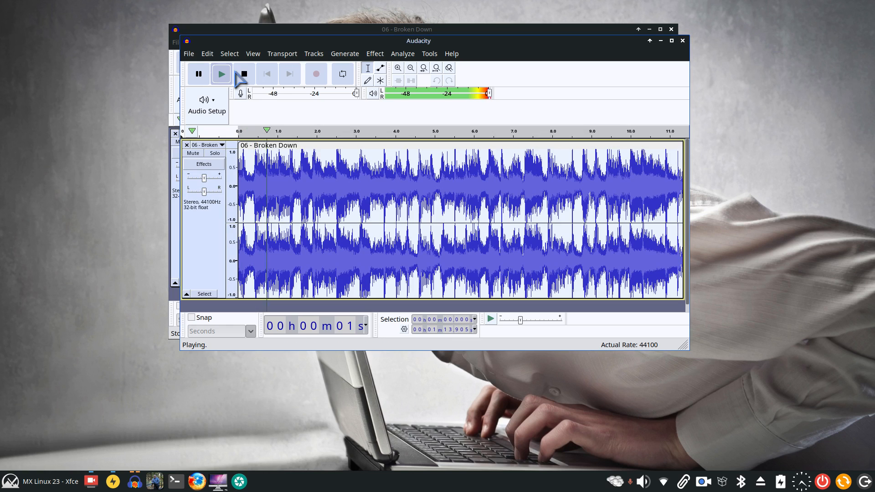
{"action": "left_click", "coordinate": [245, 74]}
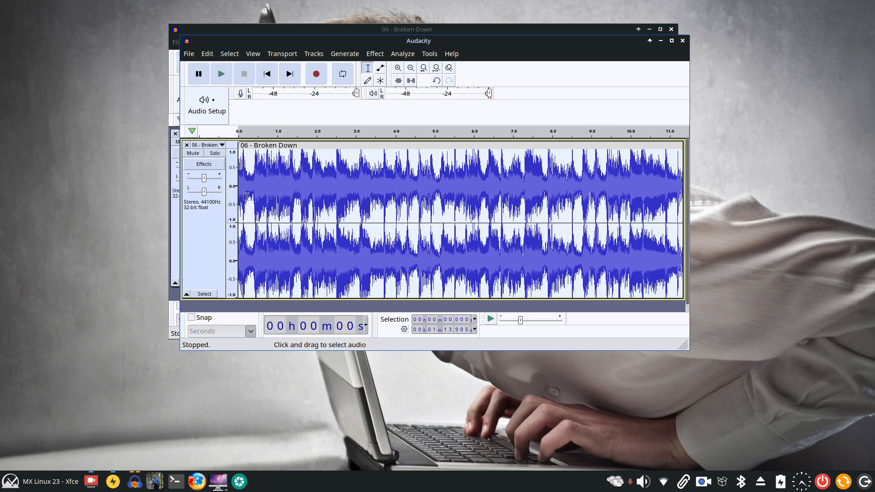
{"action": "mouse_move", "coordinate": [403, 226]}
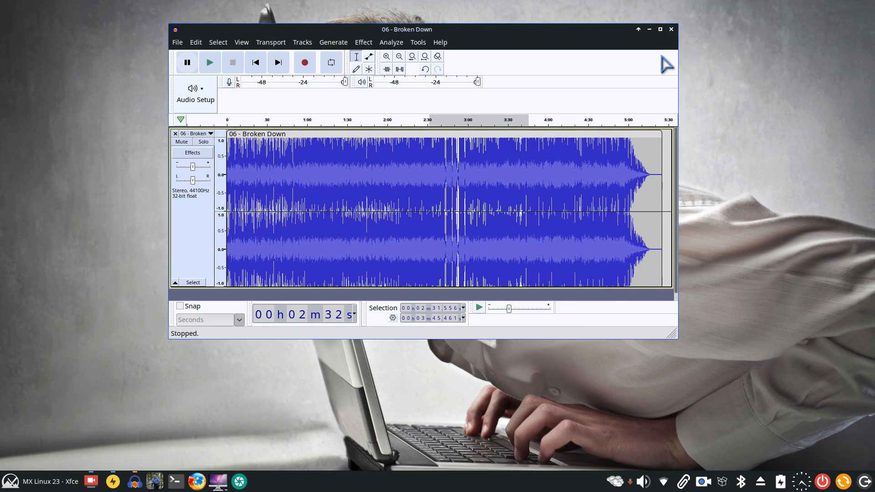
{"action": "mouse_move", "coordinate": [653, 55]}
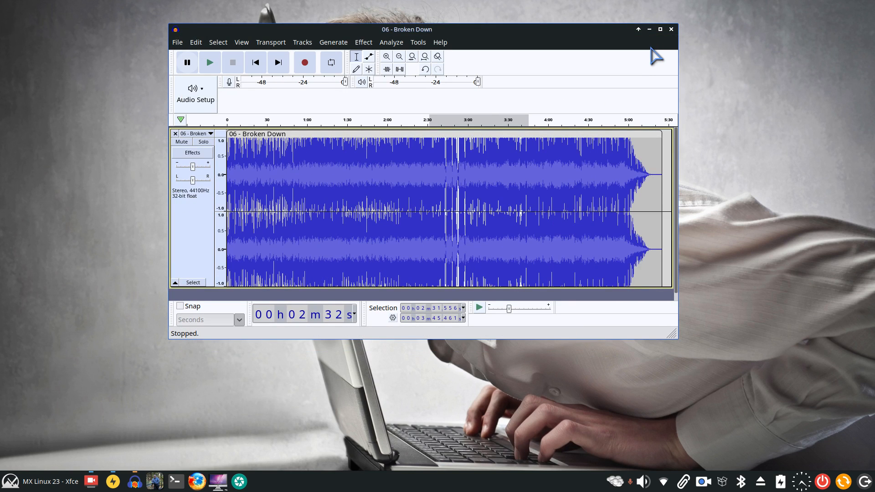
Close the full Broken Down project without saving changes.
{"action": "left_click", "coordinate": [176, 42]}
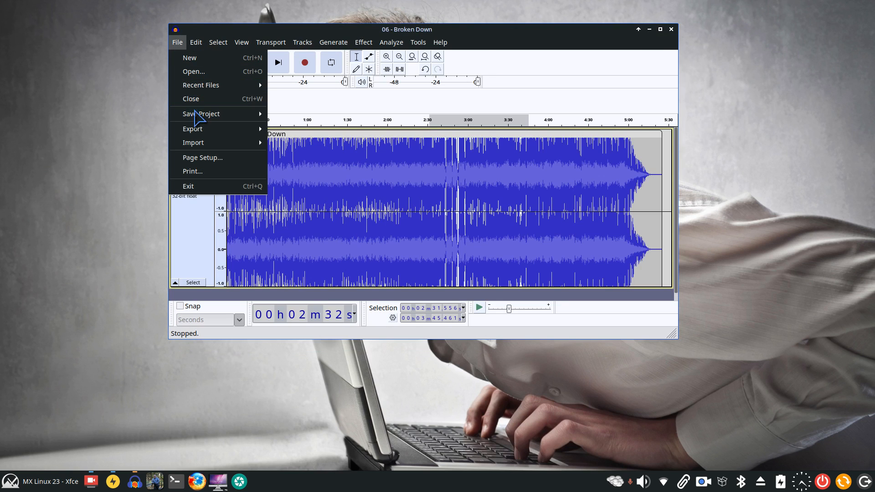
{"action": "mouse_move", "coordinate": [206, 138]}
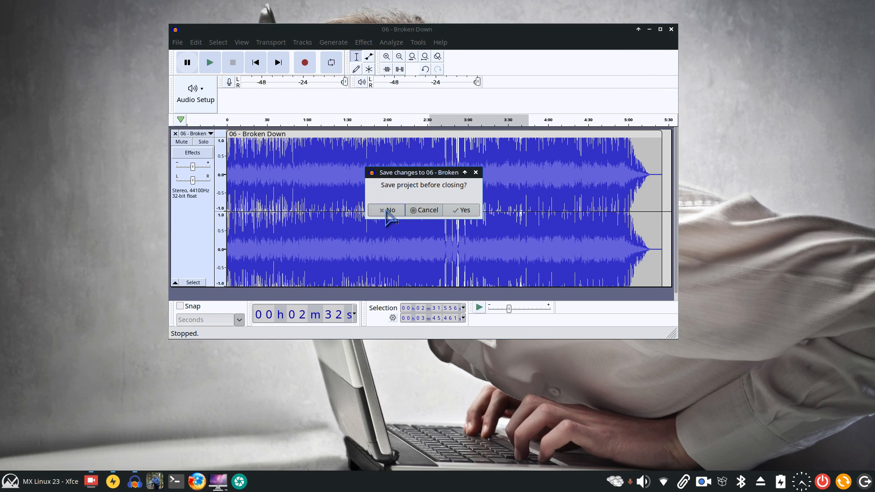
{"action": "left_click", "coordinate": [387, 210]}
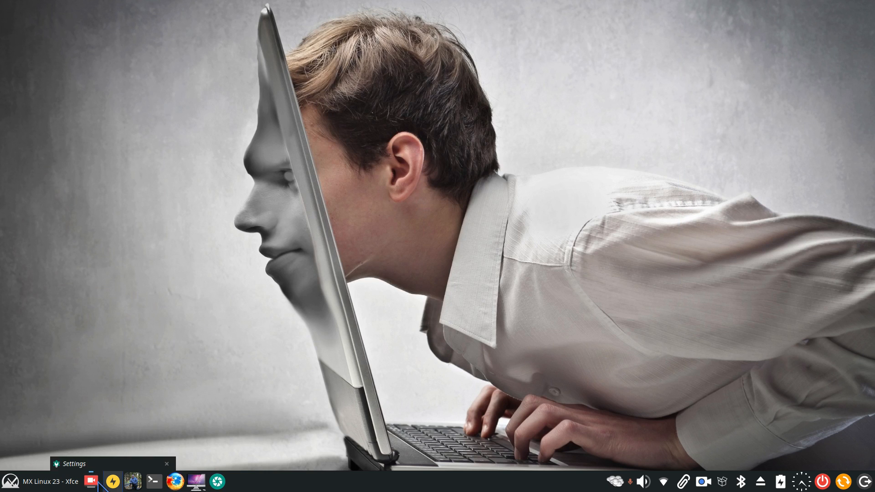
Launch MX System Sounds from the applications menu and pick the Borealis sound theme.
{"action": "left_click", "coordinate": [10, 482]}
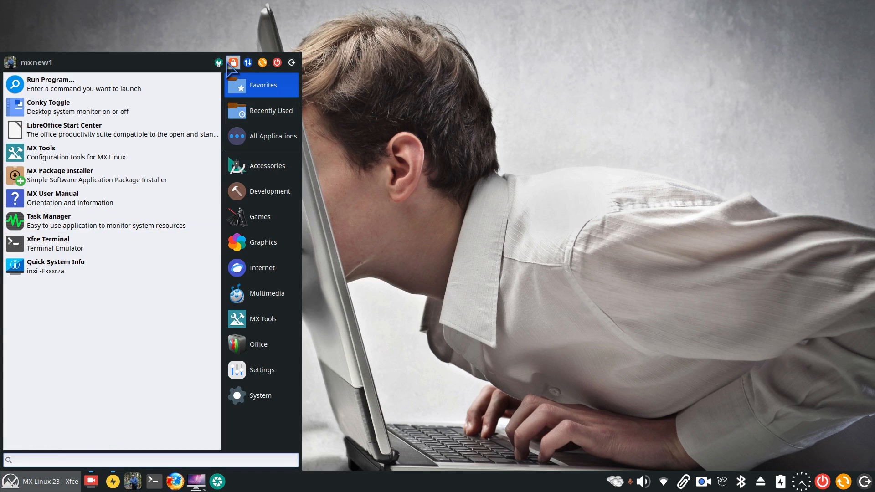
{"action": "left_click", "coordinate": [261, 370]}
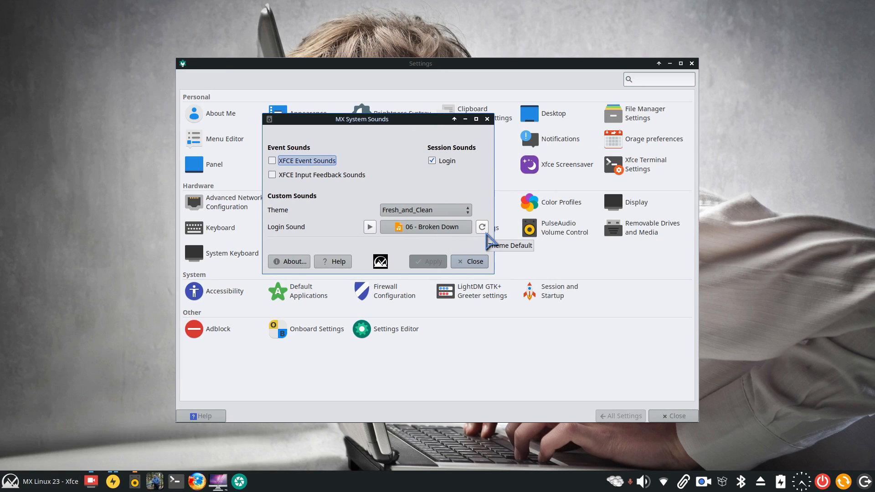
{"action": "left_click", "coordinate": [425, 210]}
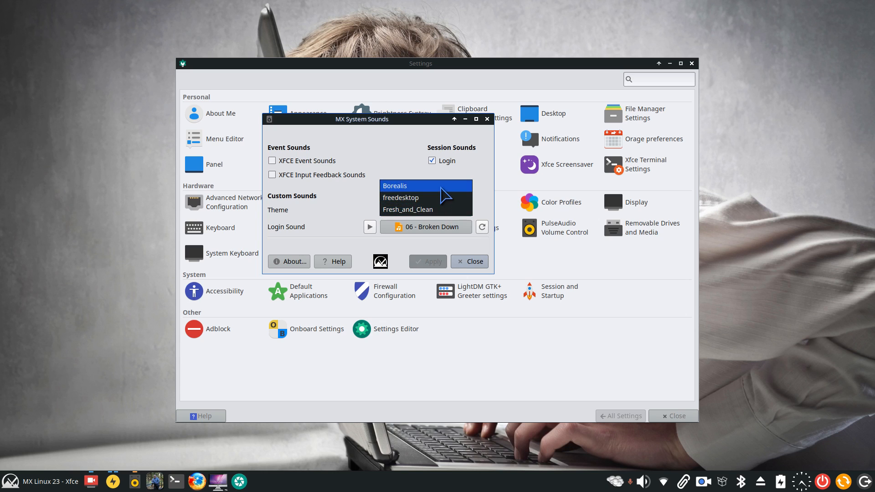
{"action": "left_click", "coordinate": [408, 186]}
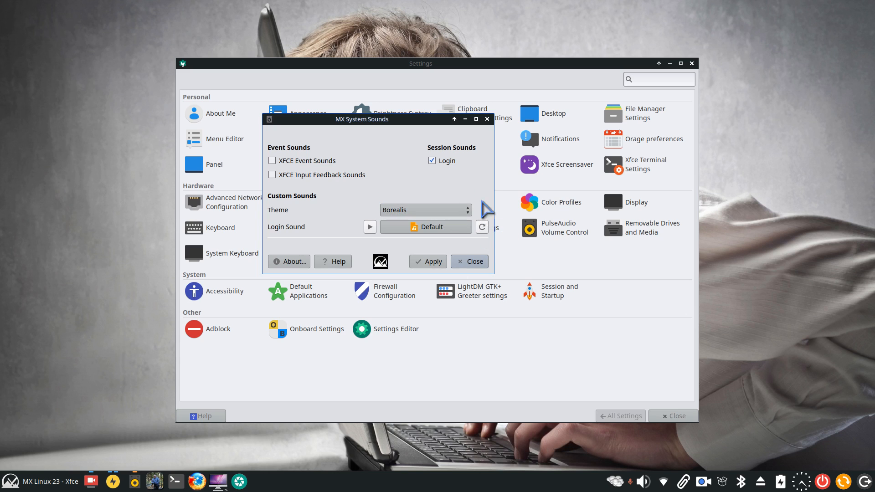
{"action": "mouse_move", "coordinate": [410, 239]}
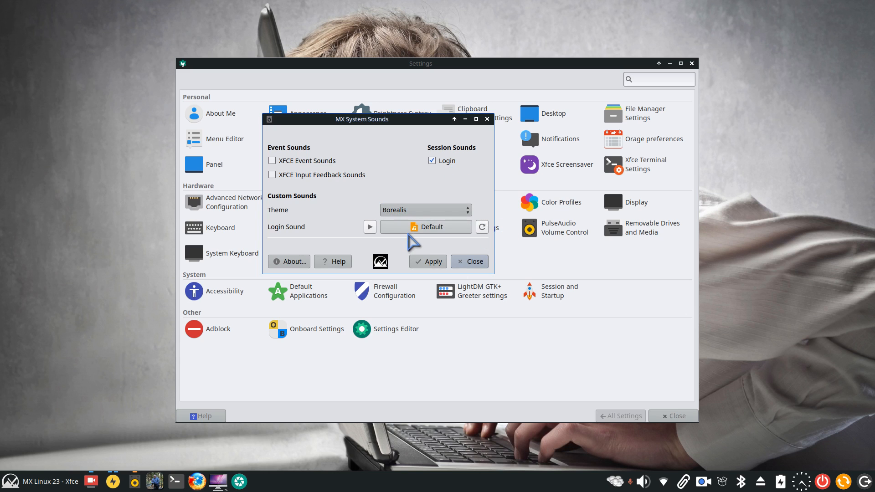
Cancel the login-sound chooser in the Borealis stereo folder and reopen it at the home folder.
{"action": "left_click", "coordinate": [424, 227]}
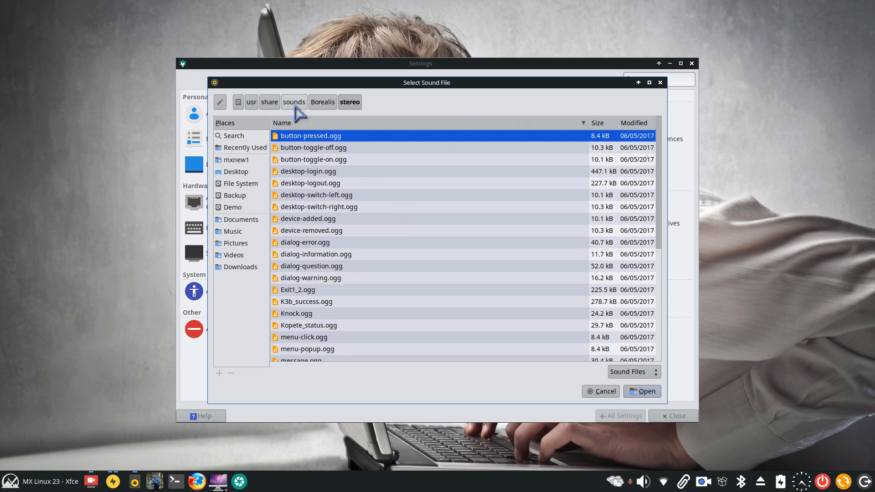
{"action": "mouse_move", "coordinate": [326, 294]}
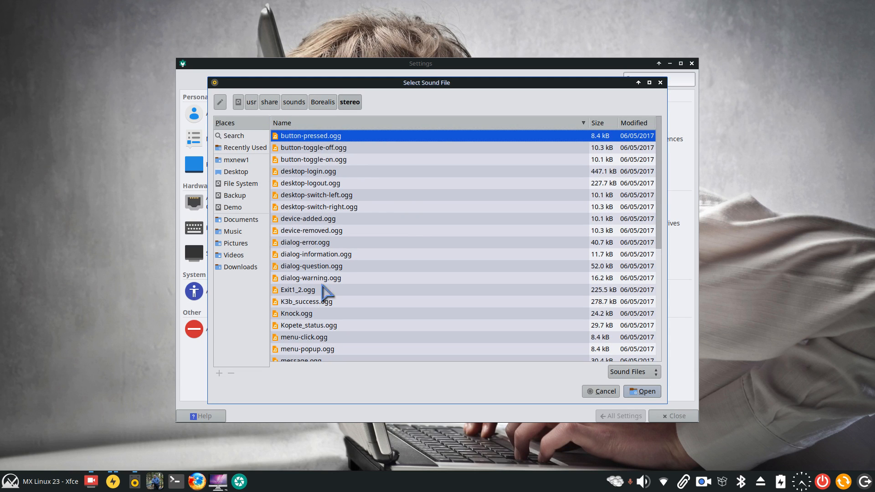
{"action": "mouse_move", "coordinate": [602, 395]}
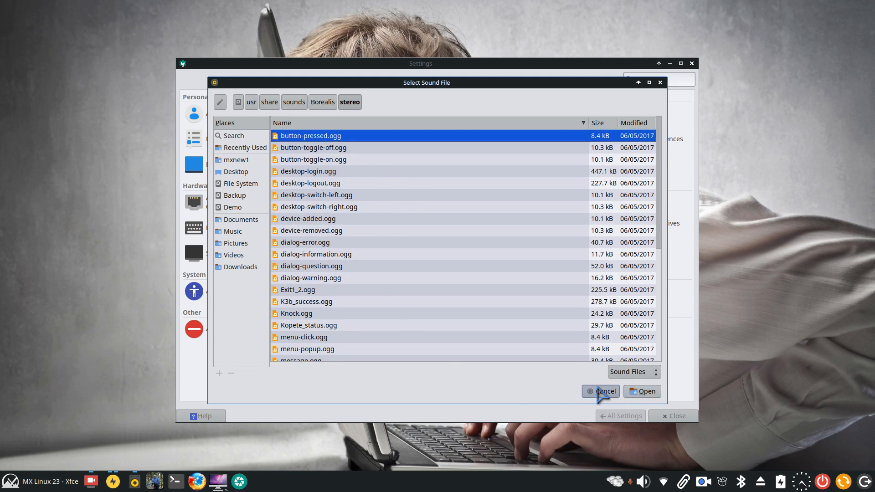
{"action": "left_click", "coordinate": [601, 391]}
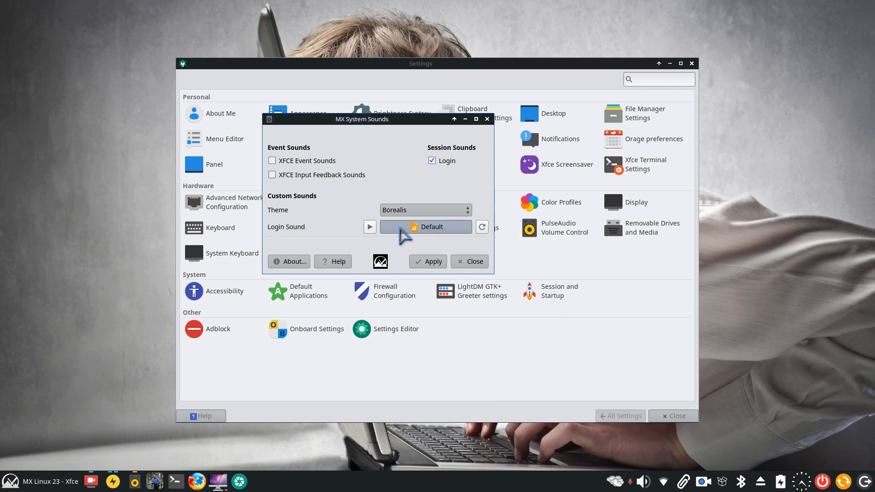
{"action": "left_click", "coordinate": [425, 226]}
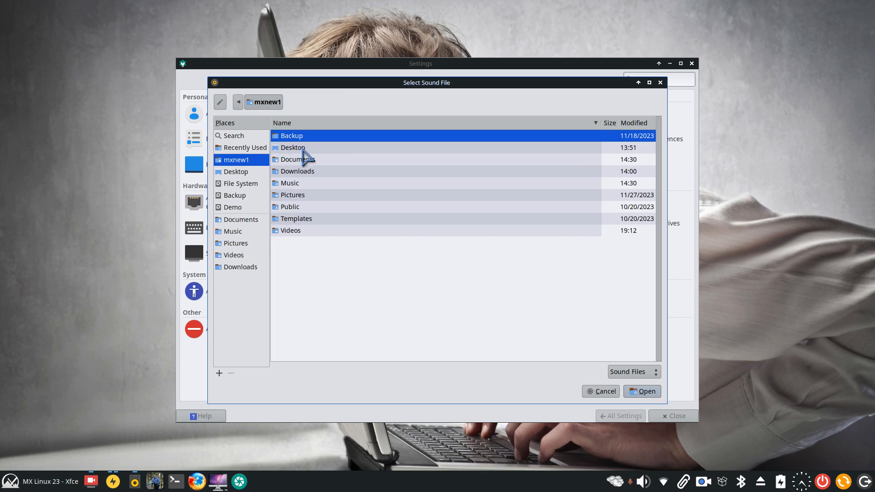
Set 1.ogg from Documents > Startup Sound as the login sound and apply it.
{"action": "double_click", "coordinate": [295, 159]}
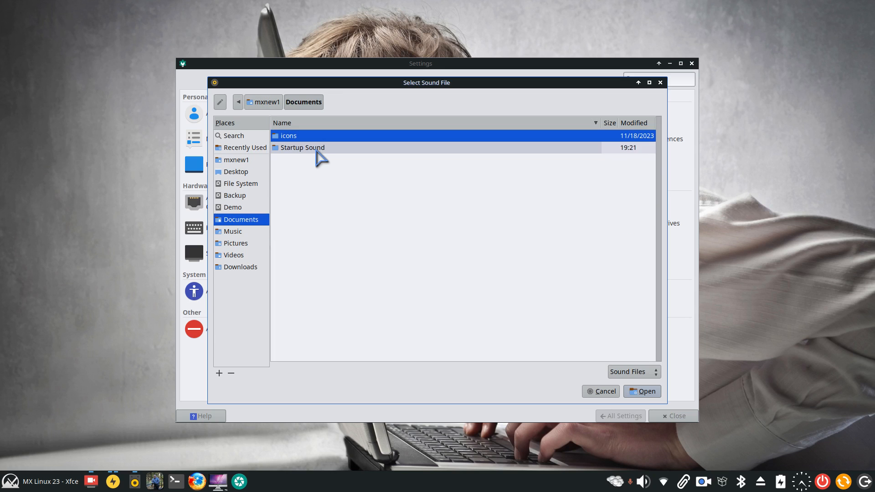
{"action": "double_click", "coordinate": [302, 148]}
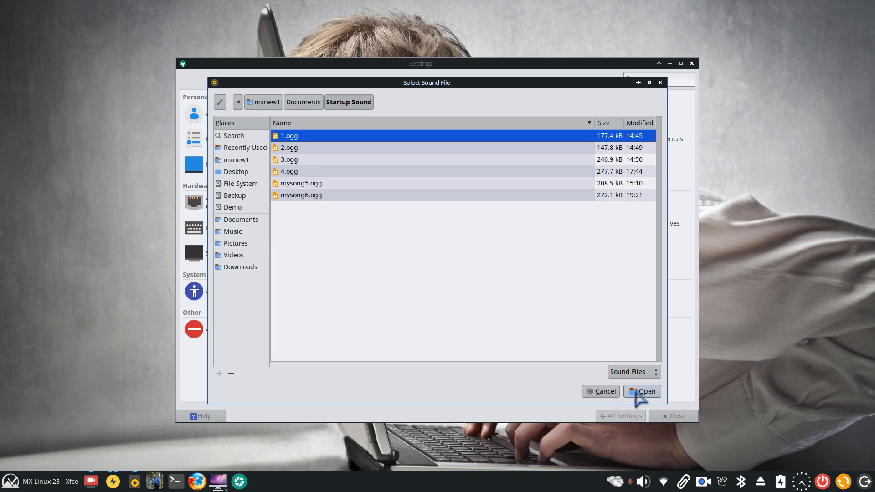
{"action": "left_click", "coordinate": [643, 392]}
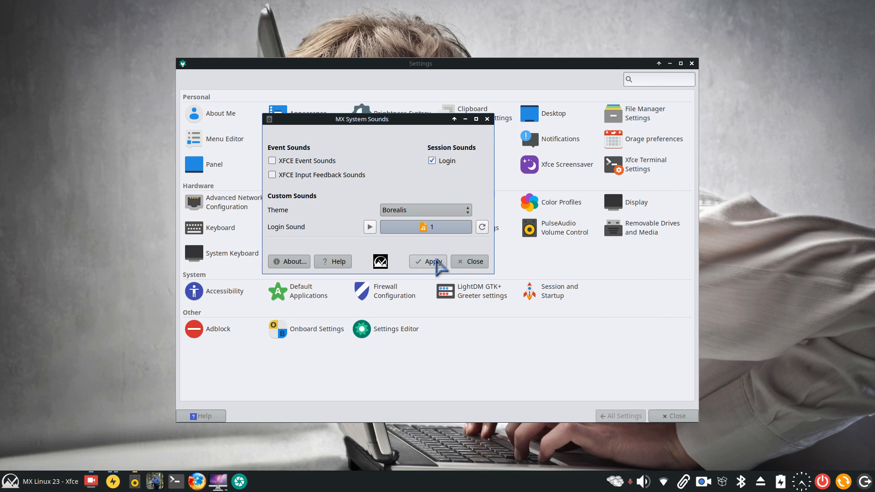
{"action": "left_click", "coordinate": [432, 261]}
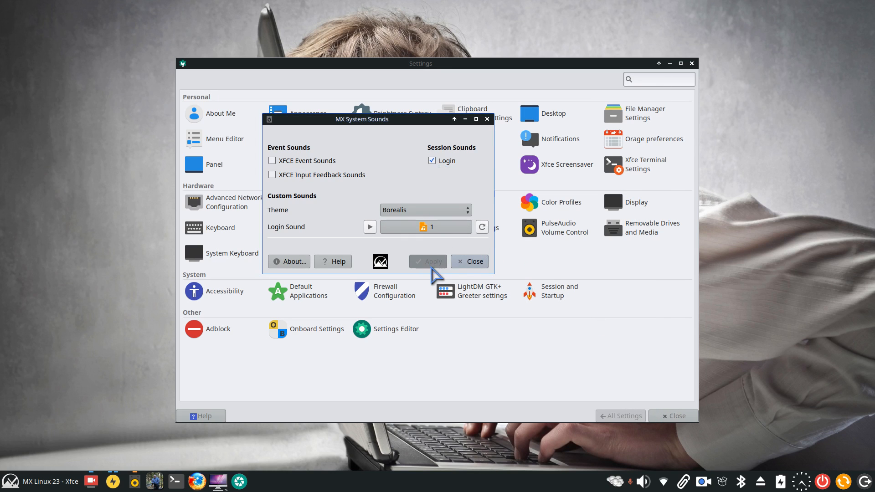
{"action": "mouse_move", "coordinate": [370, 239]}
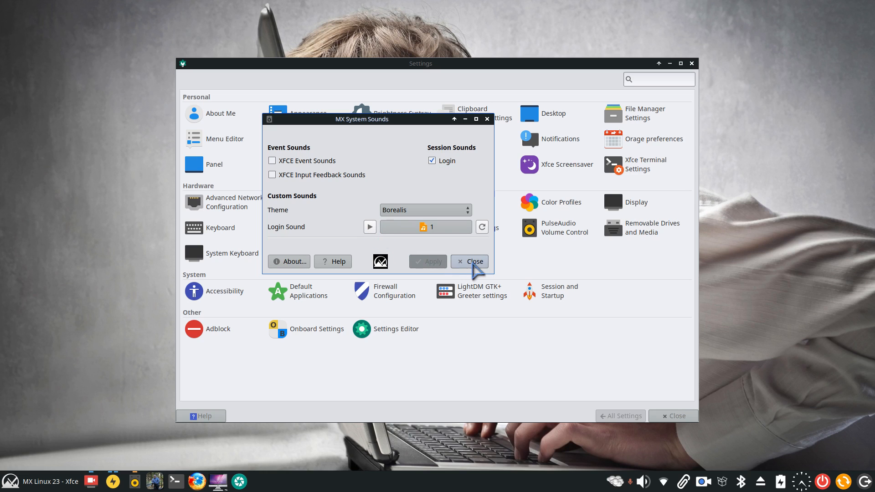
Close and reopen MX System Sounds, then bring up the login-sound chooser again.
{"action": "left_click", "coordinate": [469, 261]}
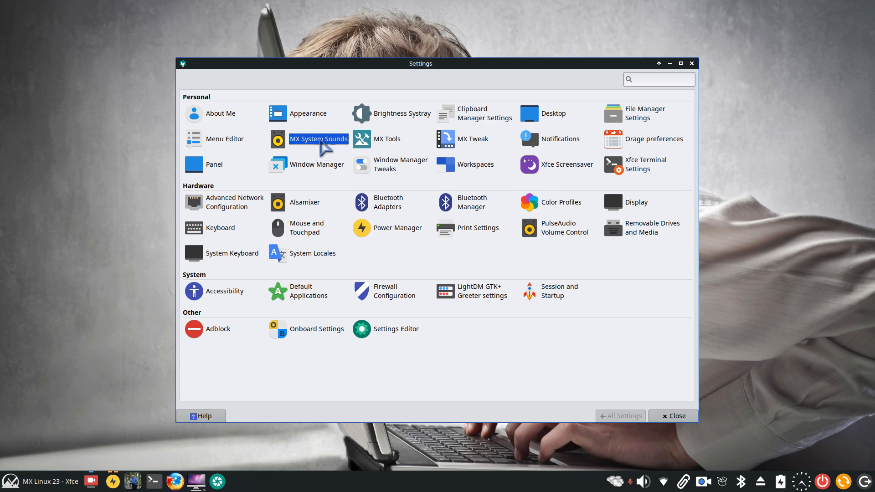
{"action": "double_click", "coordinate": [277, 139]}
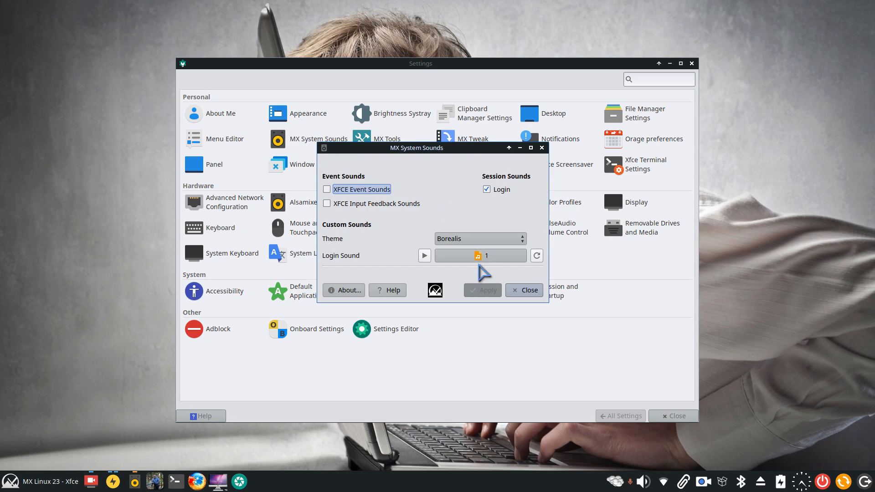
{"action": "mouse_move", "coordinate": [527, 317]}
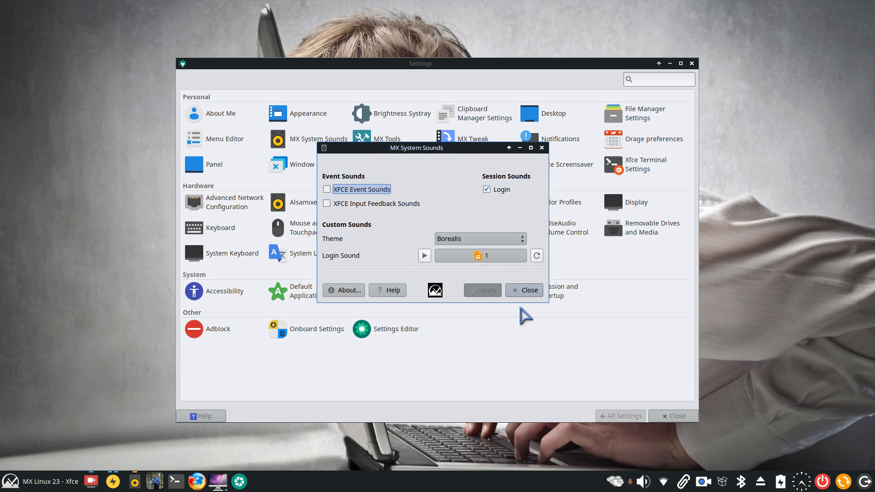
{"action": "mouse_move", "coordinate": [539, 356]}
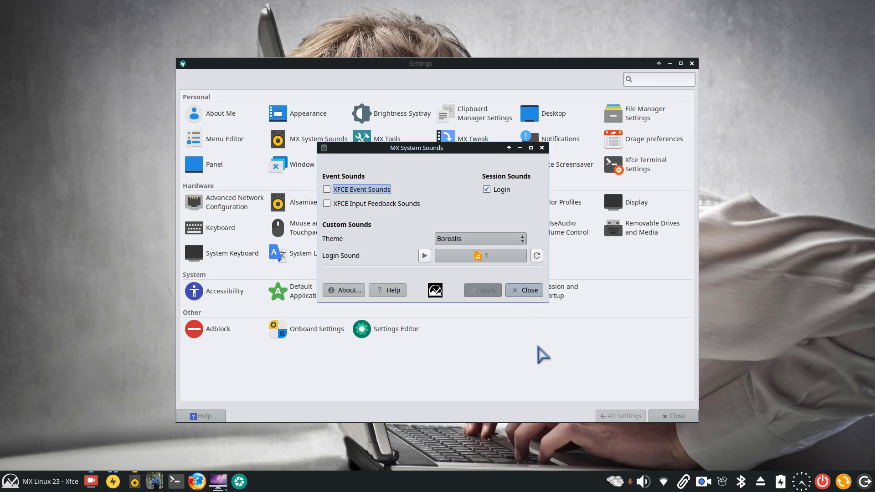
{"action": "left_click", "coordinate": [481, 255]}
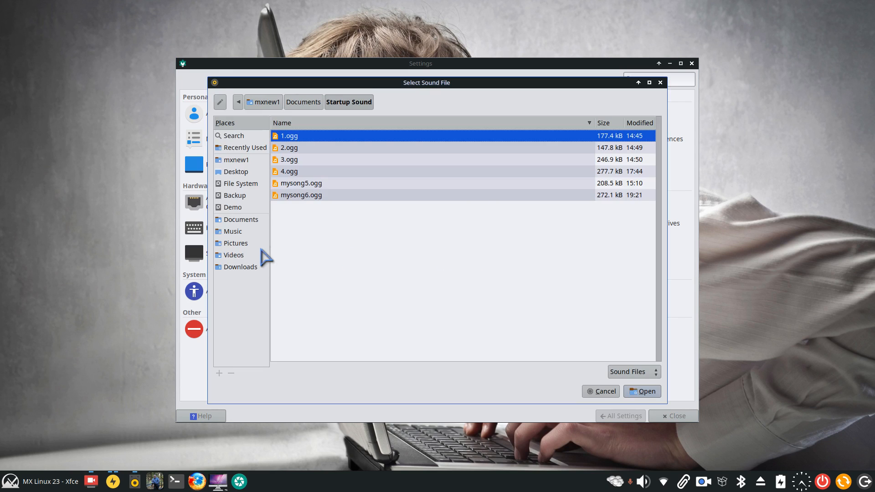
Pick the first Red dust and spanish lace mp3 from Music > Acustic Alchemy as the login sound.
{"action": "left_click", "coordinate": [232, 231]}
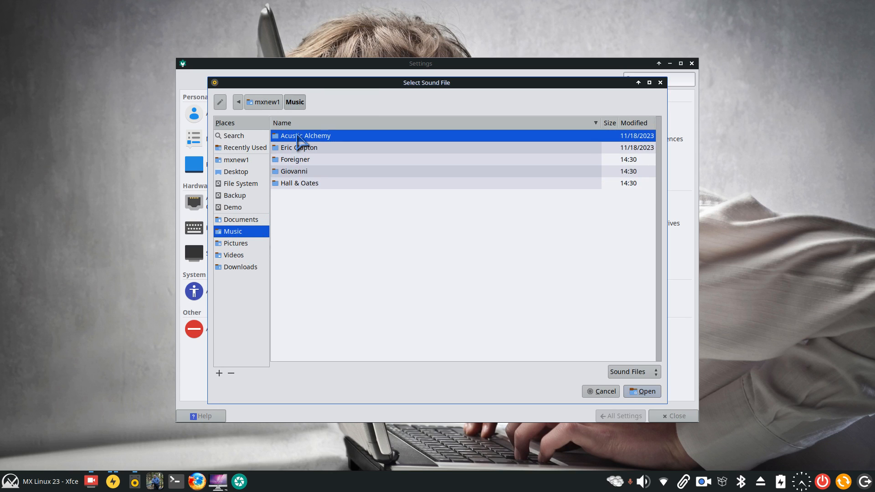
{"action": "double_click", "coordinate": [304, 135]}
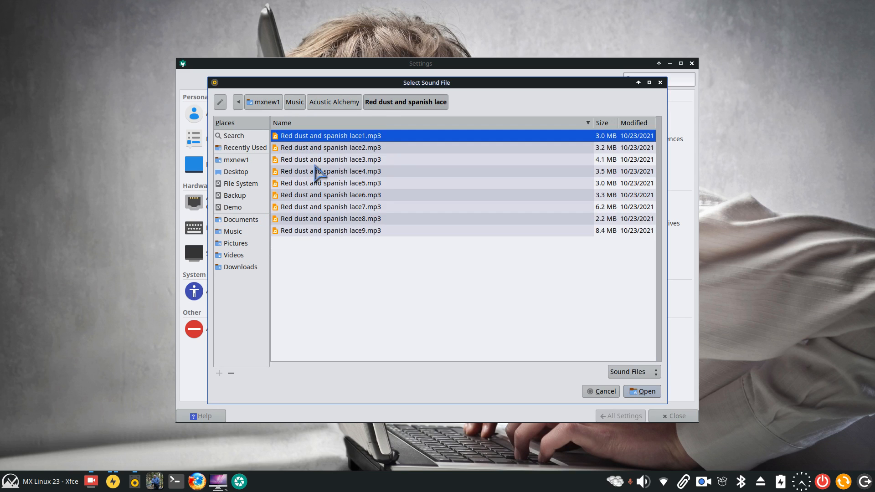
{"action": "left_click", "coordinate": [642, 391]}
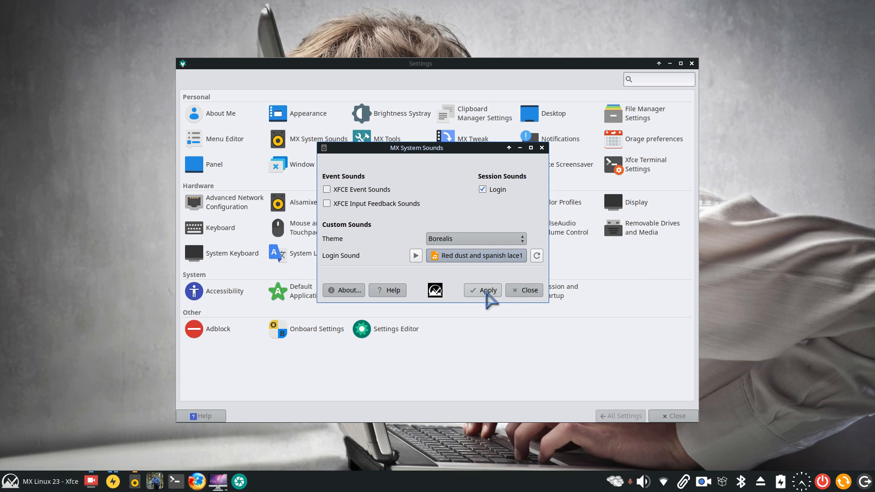
{"action": "left_click", "coordinate": [482, 255]}
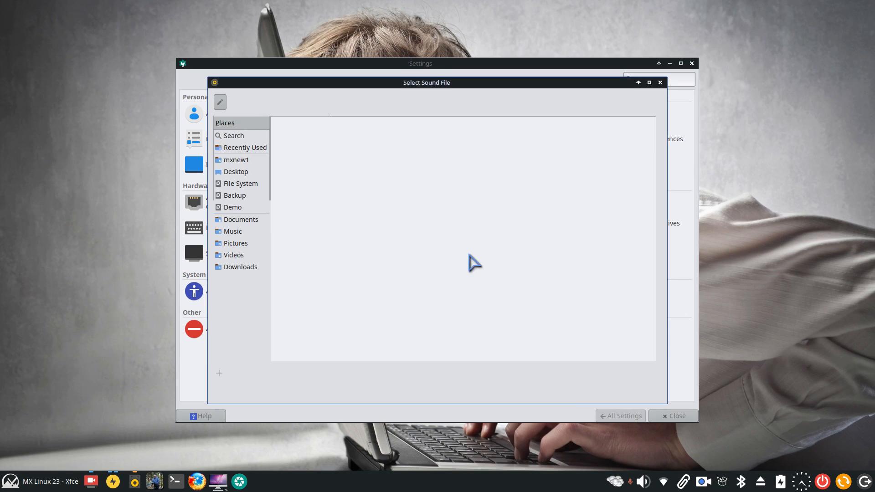
Set mysong6.ogg from Documents > Startup Sound as the login sound and apply it.
{"action": "left_click", "coordinate": [237, 160]}
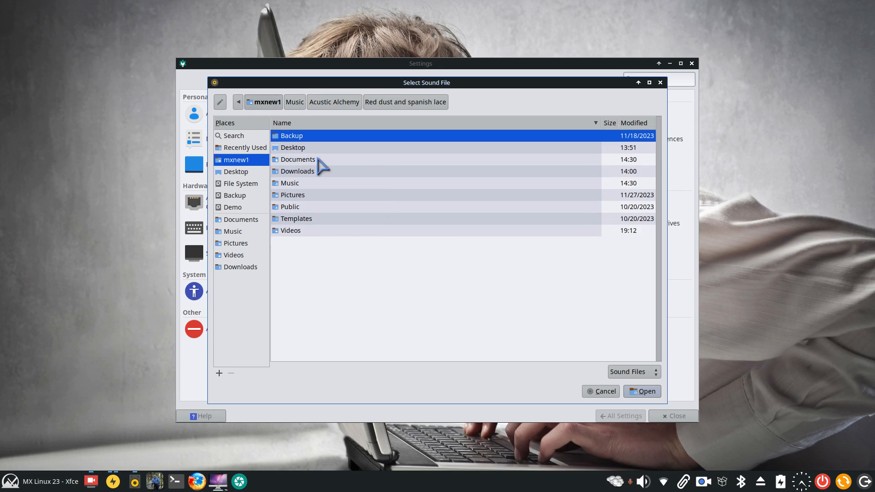
{"action": "double_click", "coordinate": [298, 158]}
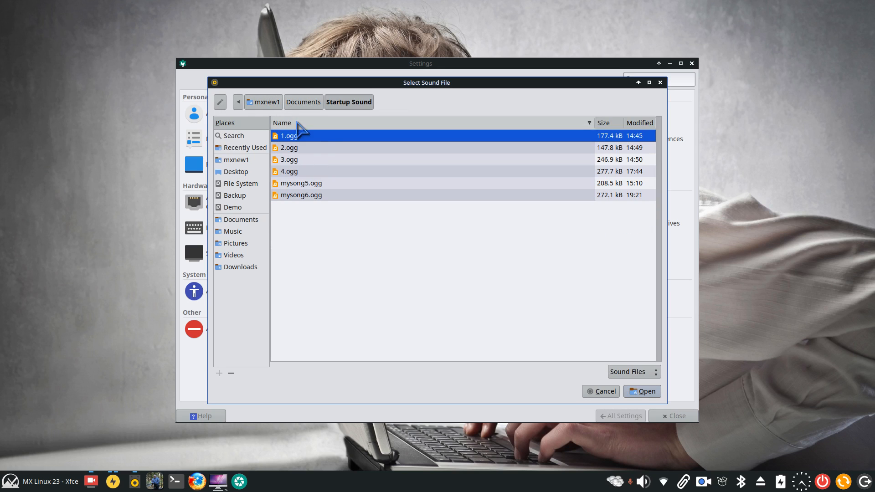
{"action": "mouse_move", "coordinate": [284, 168]}
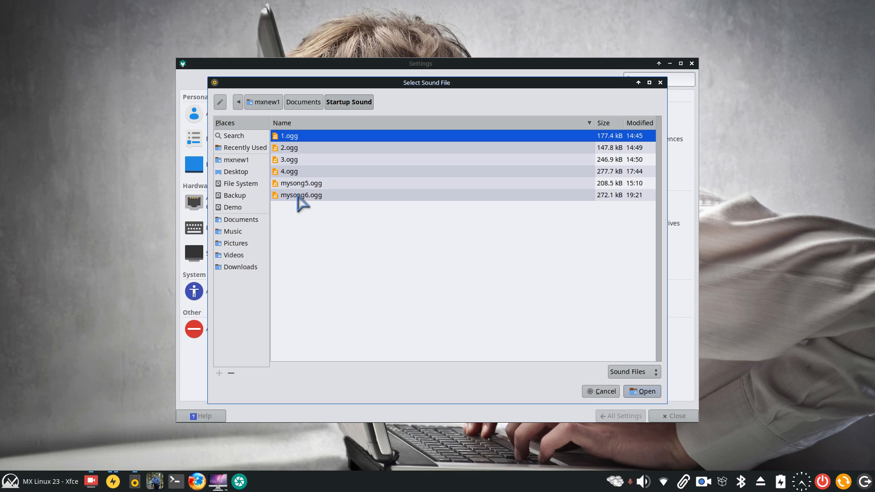
{"action": "left_click", "coordinate": [643, 392]}
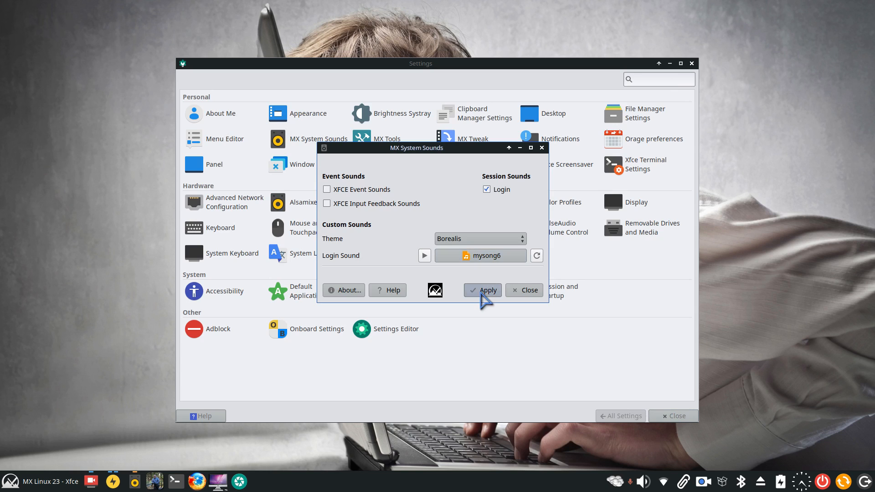
{"action": "left_click", "coordinate": [483, 291]}
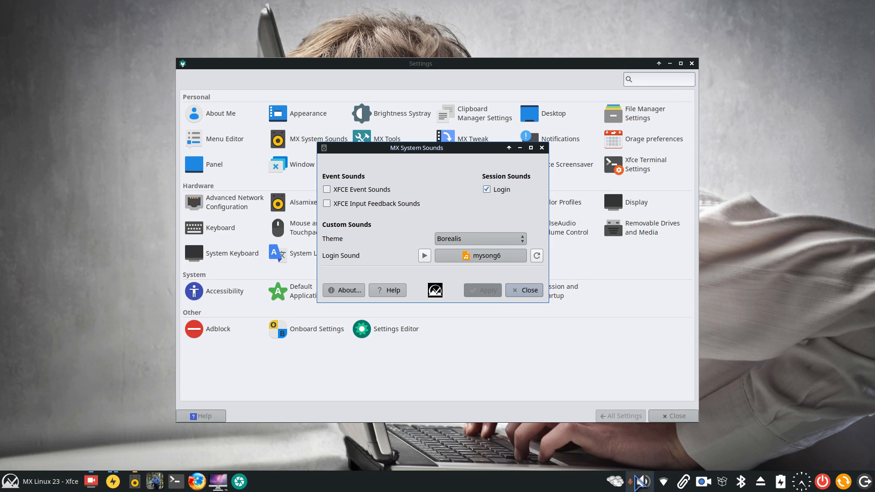
{"action": "left_click", "coordinate": [644, 481]}
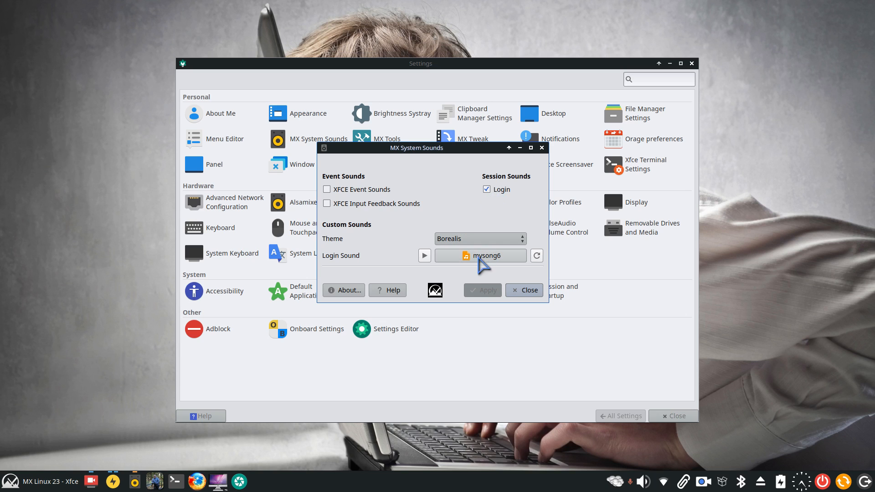
Uncheck the Login session sound and close MX System Sounds.
{"action": "left_click", "coordinate": [487, 190]}
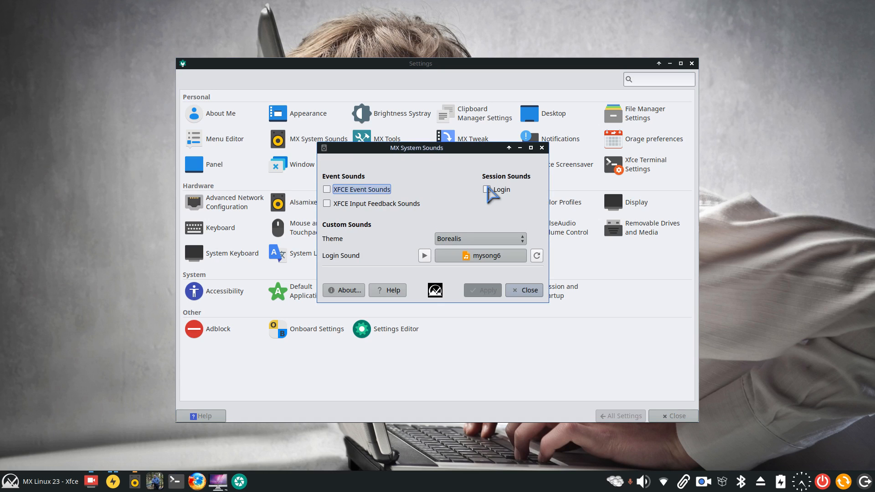
{"action": "left_click", "coordinate": [525, 289]}
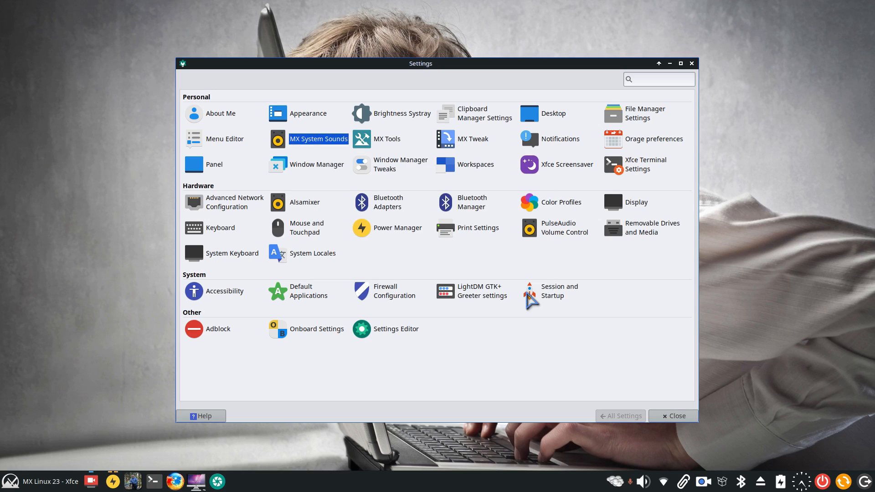